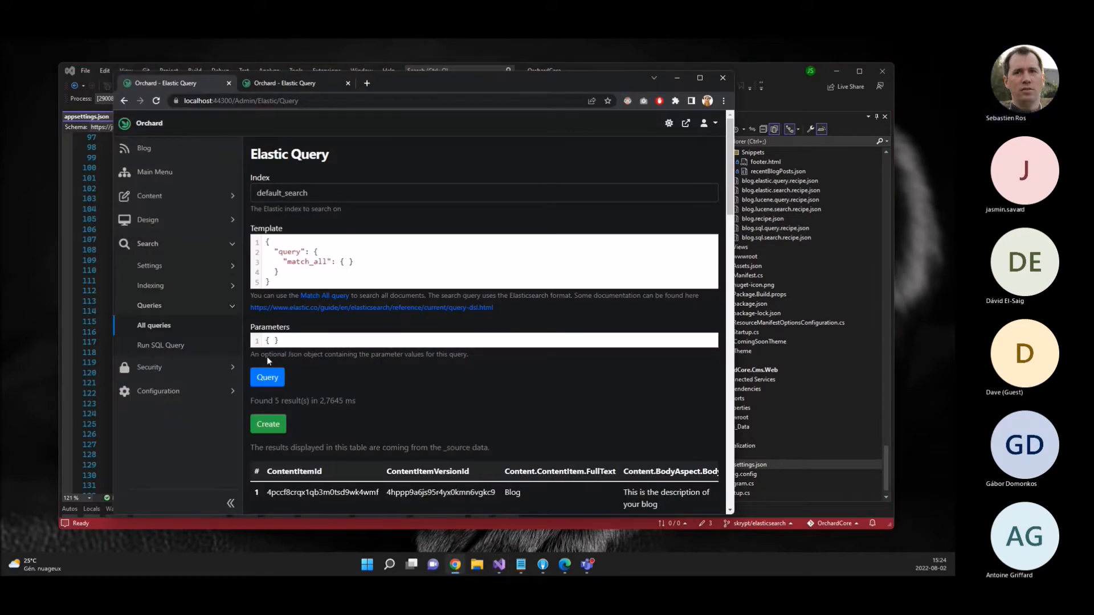
mouse_move(216, 395)
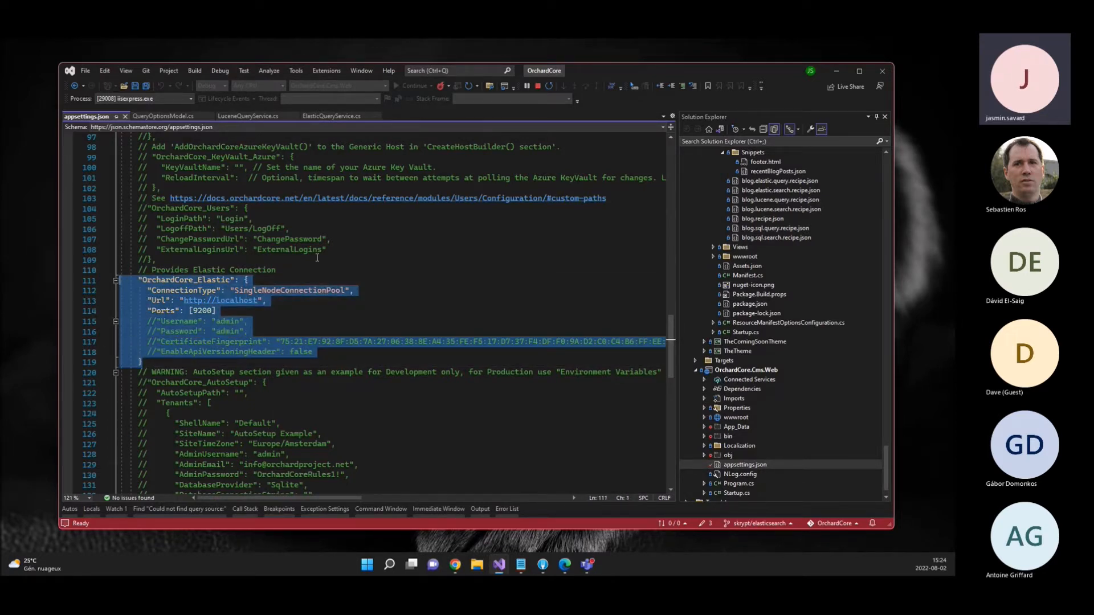
- Highlight the localhost URL and port 9200 in the OrchardCore_Elastic block of appsettings.json
double_click(289, 290)
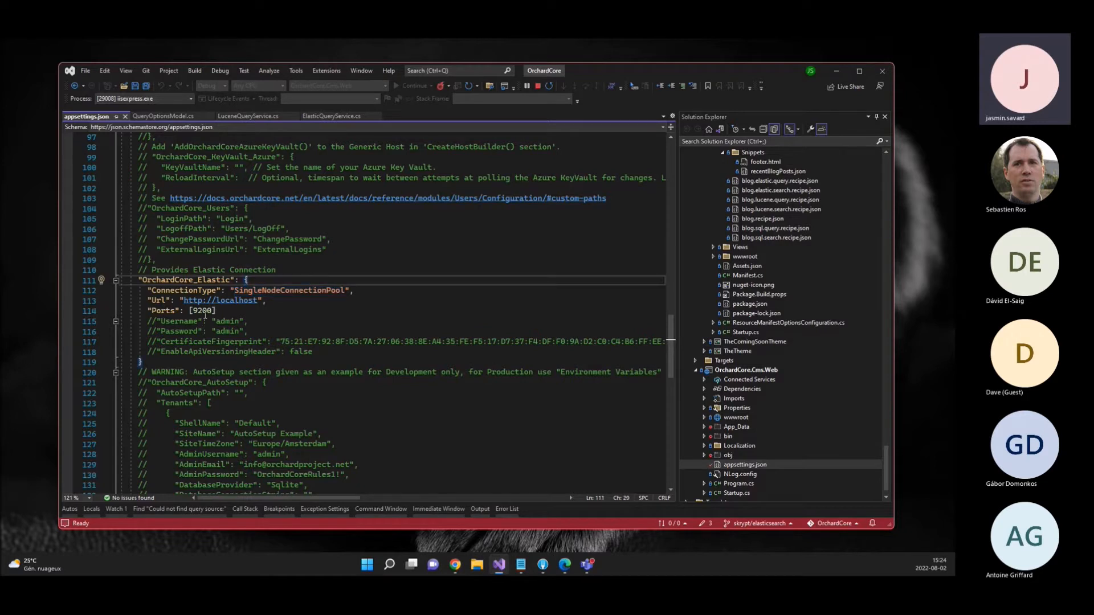
double_click(203, 310)
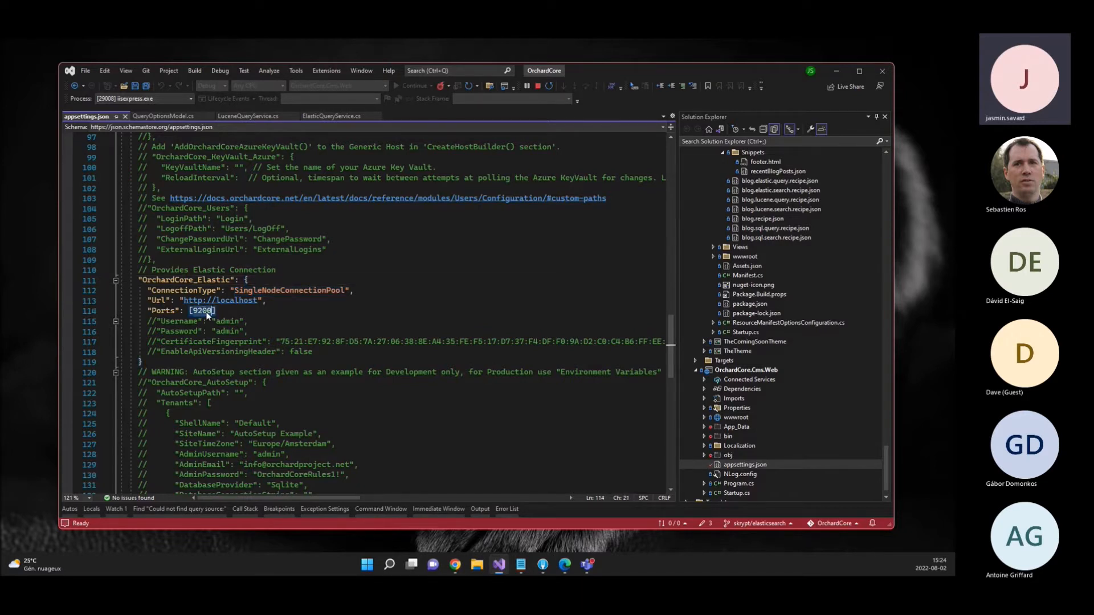
mouse_move(201, 315)
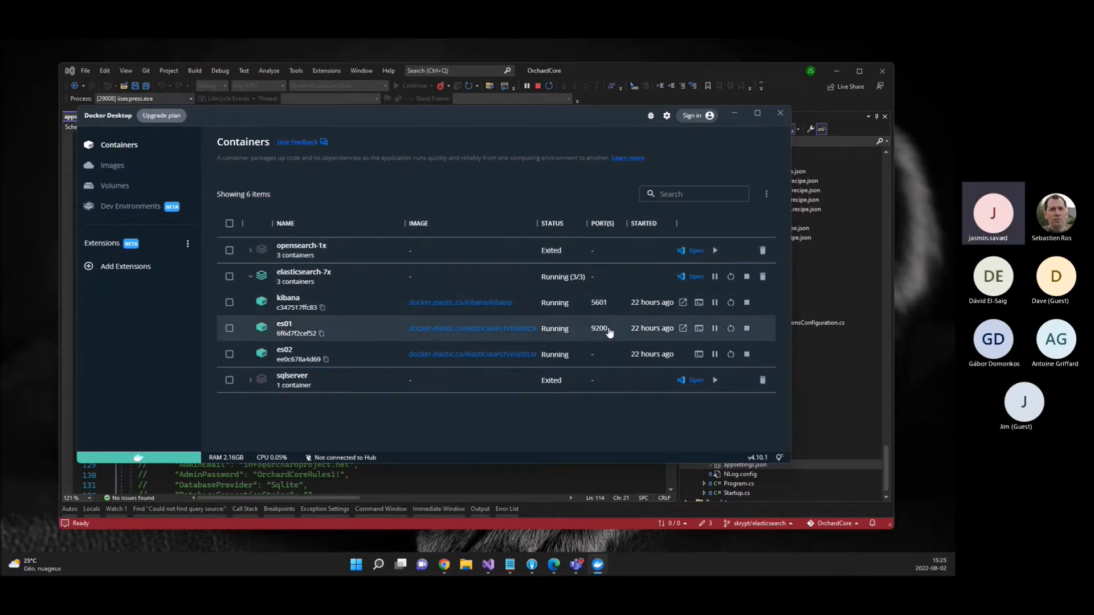
mouse_move(602, 333)
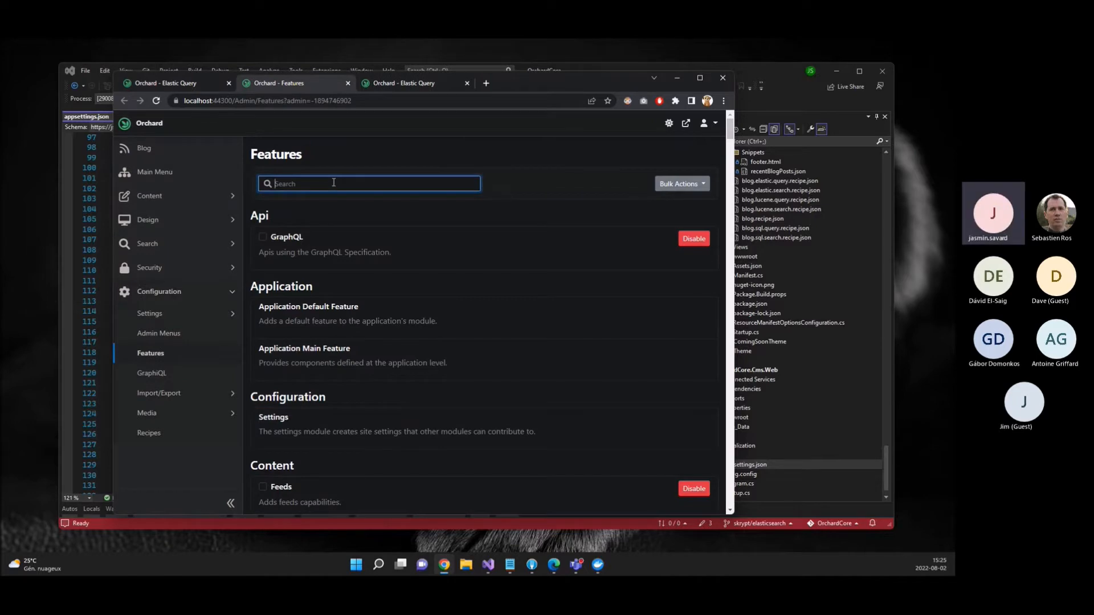
- Filter Features by 'search' and review Elastic Content Picker, ElasticSearch and Lucene Worker entries
type("search")
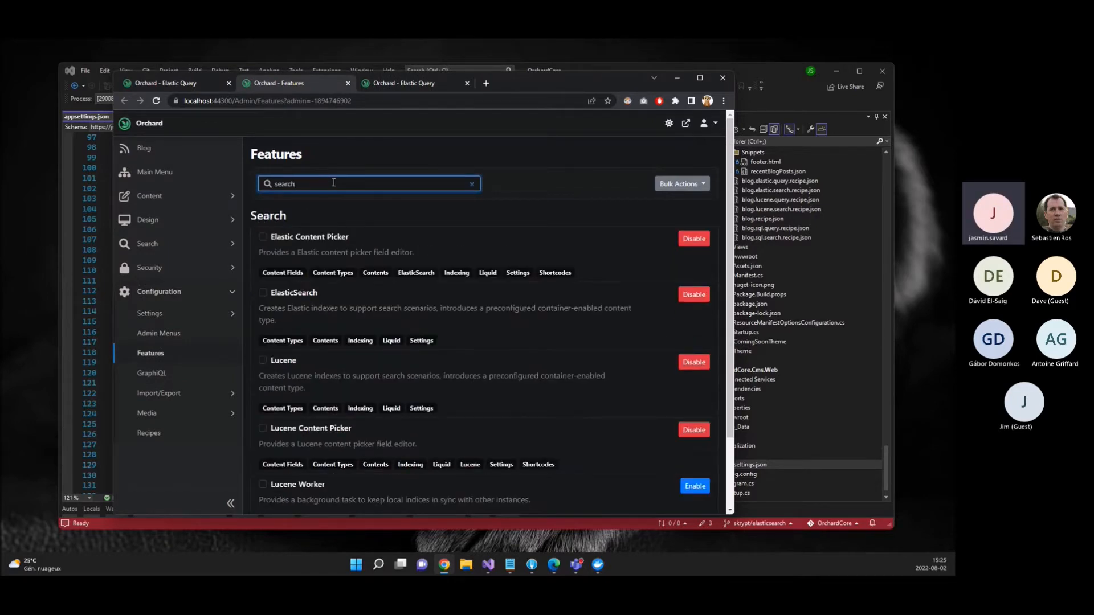
double_click(267, 215)
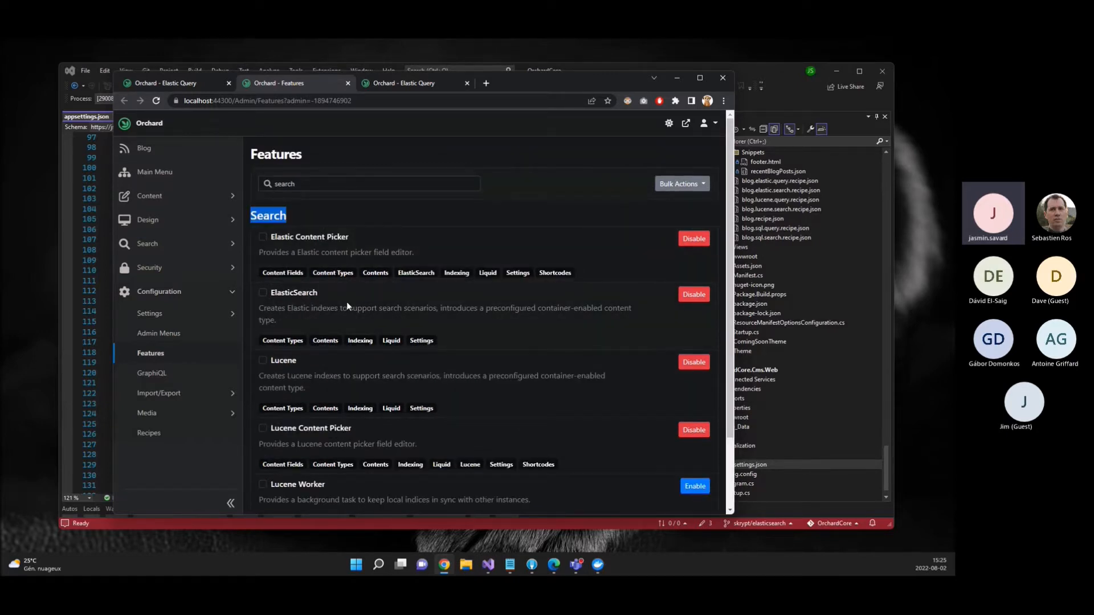
mouse_move(306, 305)
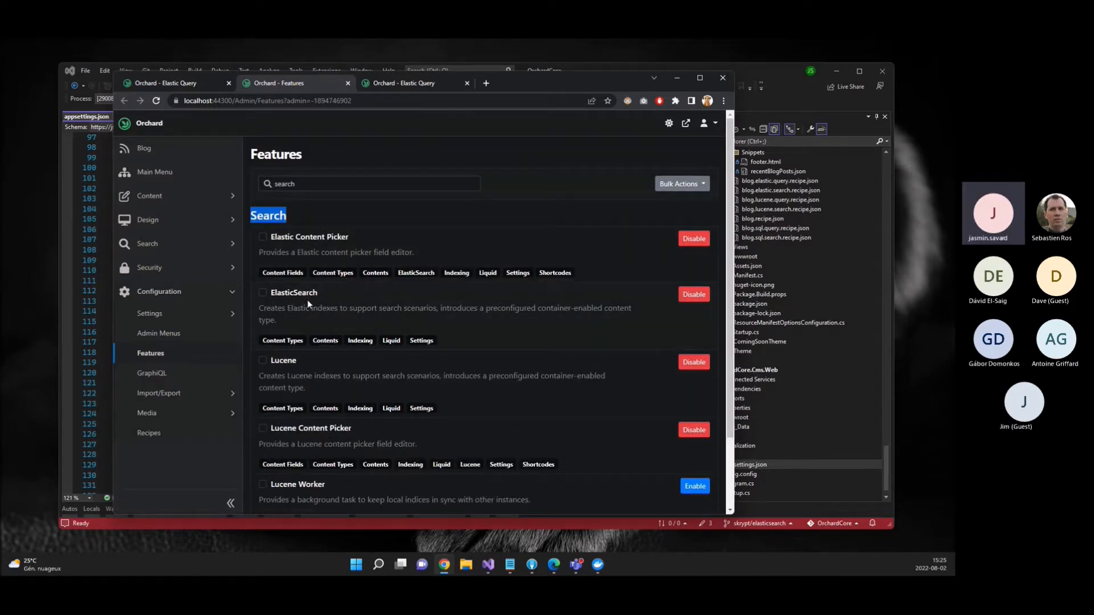
double_click(293, 293)
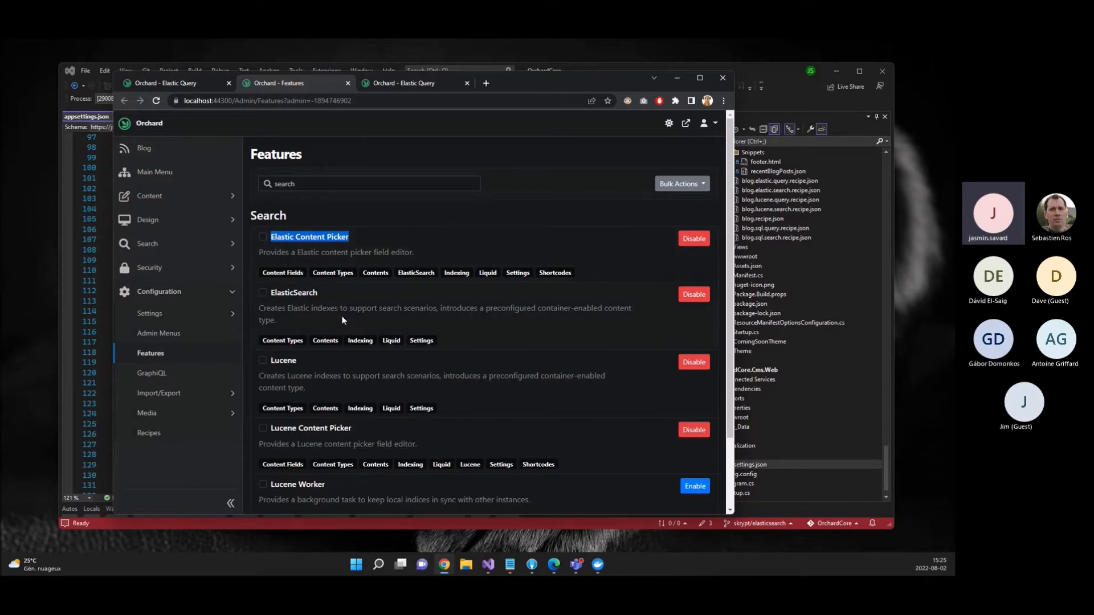
scroll("down", 3)
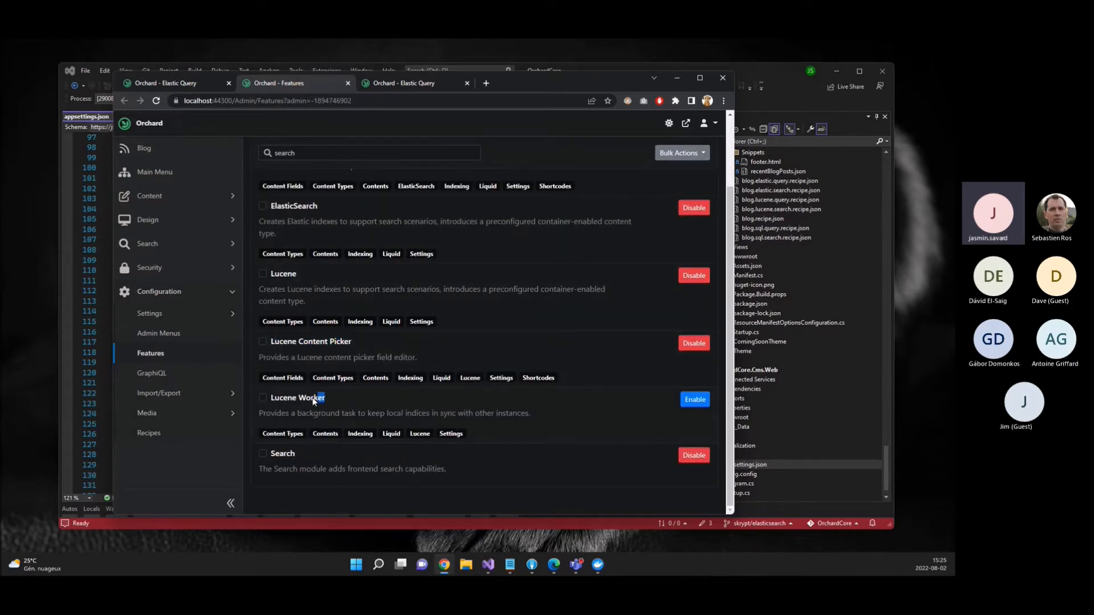
double_click(298, 398)
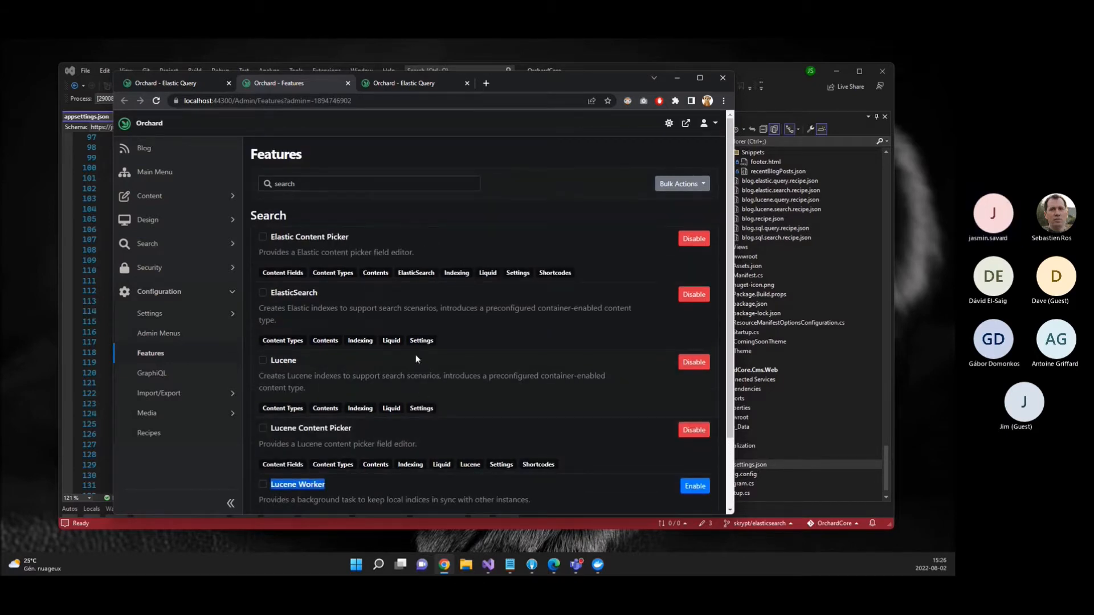
left_click(147, 244)
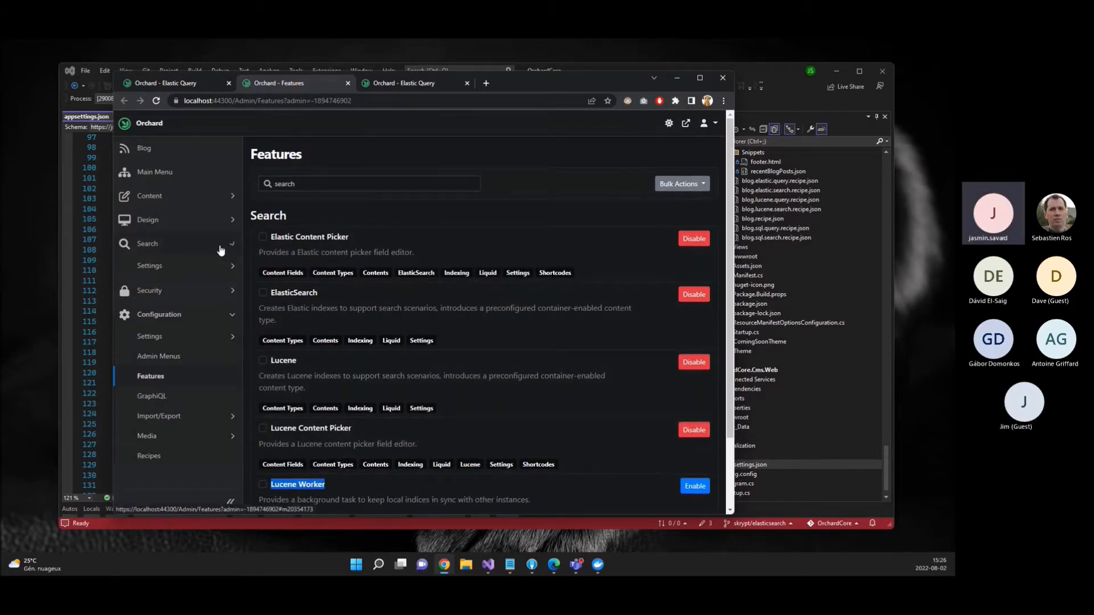
- Reach the Elastic Search settings page, comparing with the Lucene settings in another tab
left_click(147, 244)
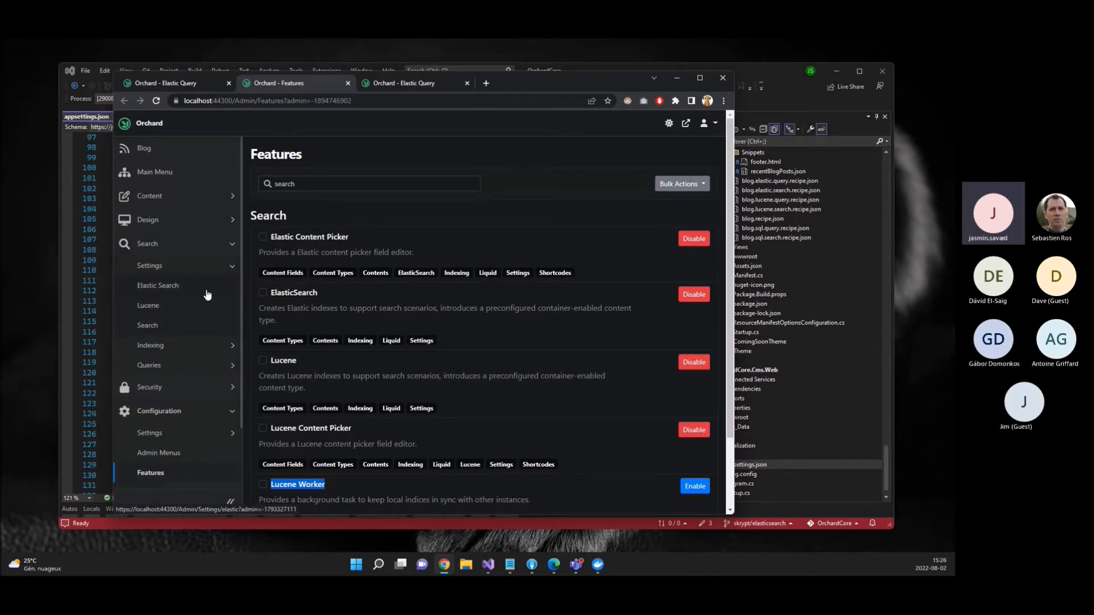
left_click(157, 285)
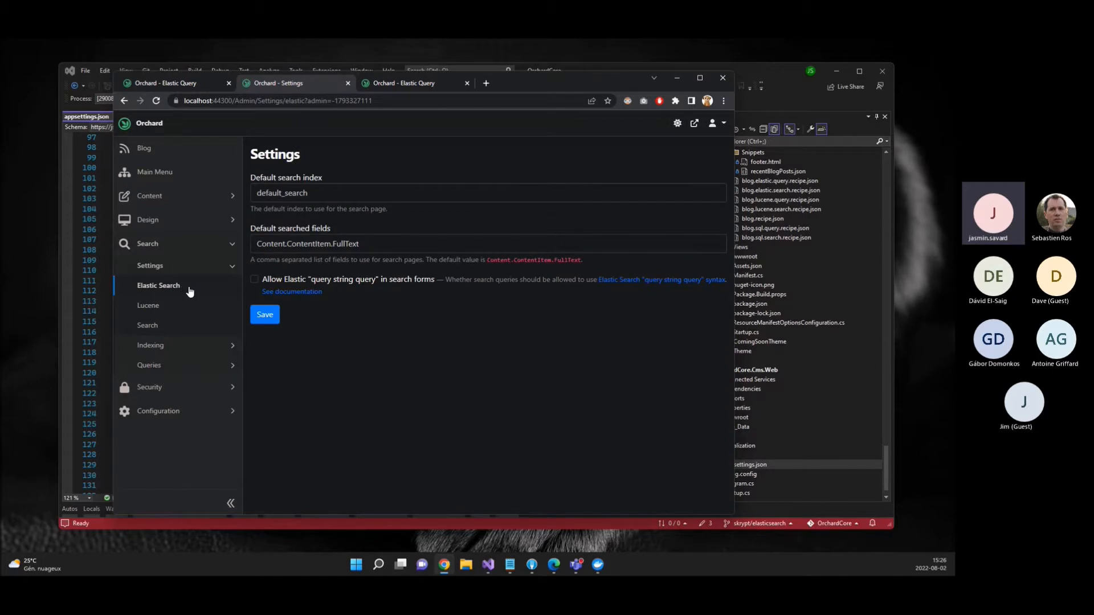
mouse_move(322, 203)
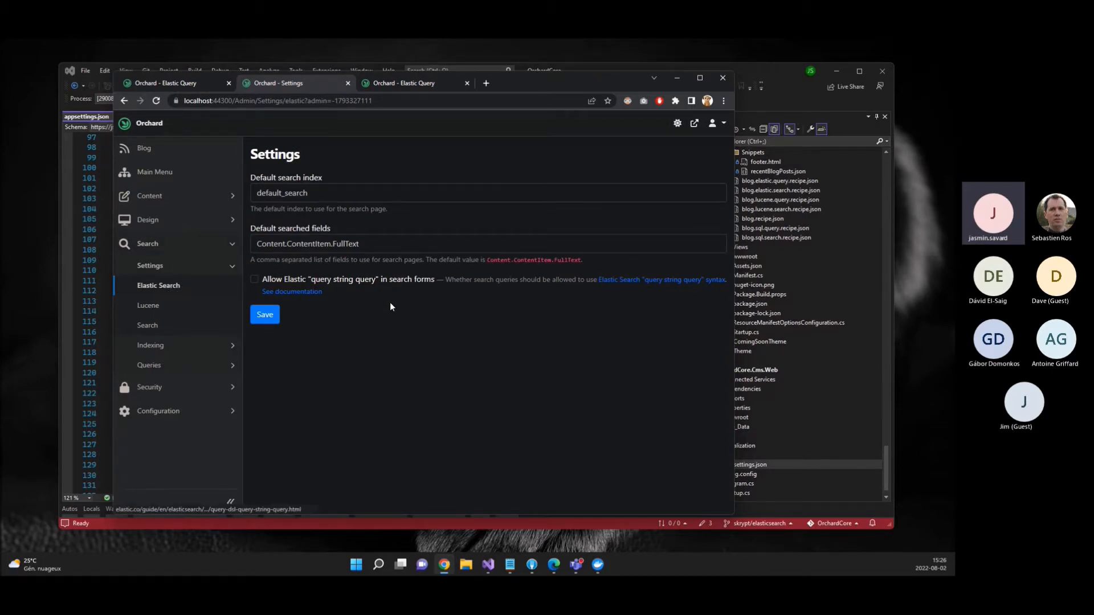
left_click(487, 244)
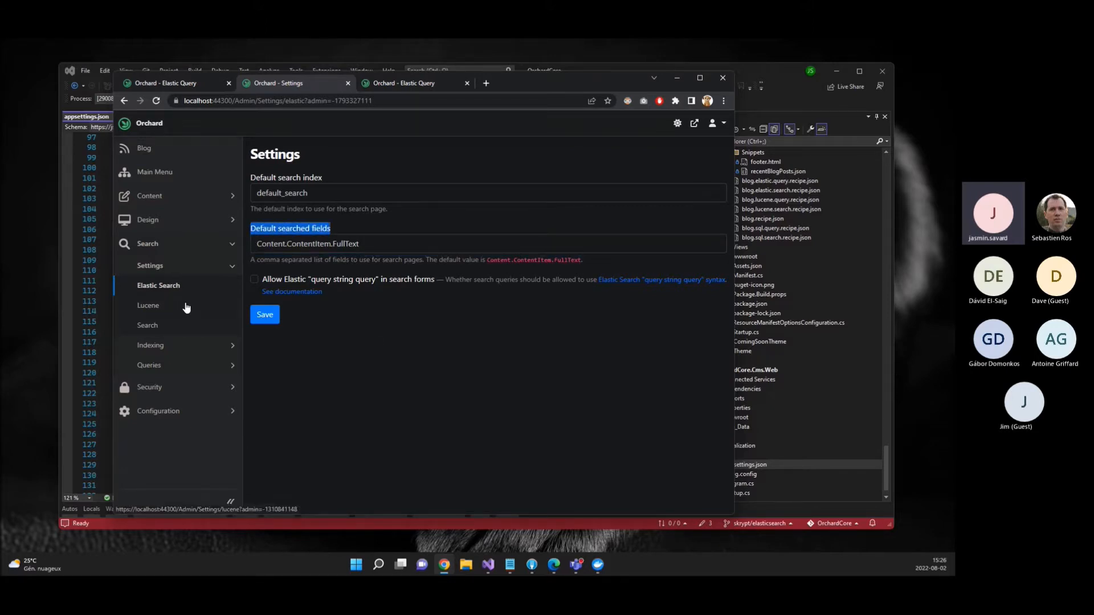
left_click(148, 305)
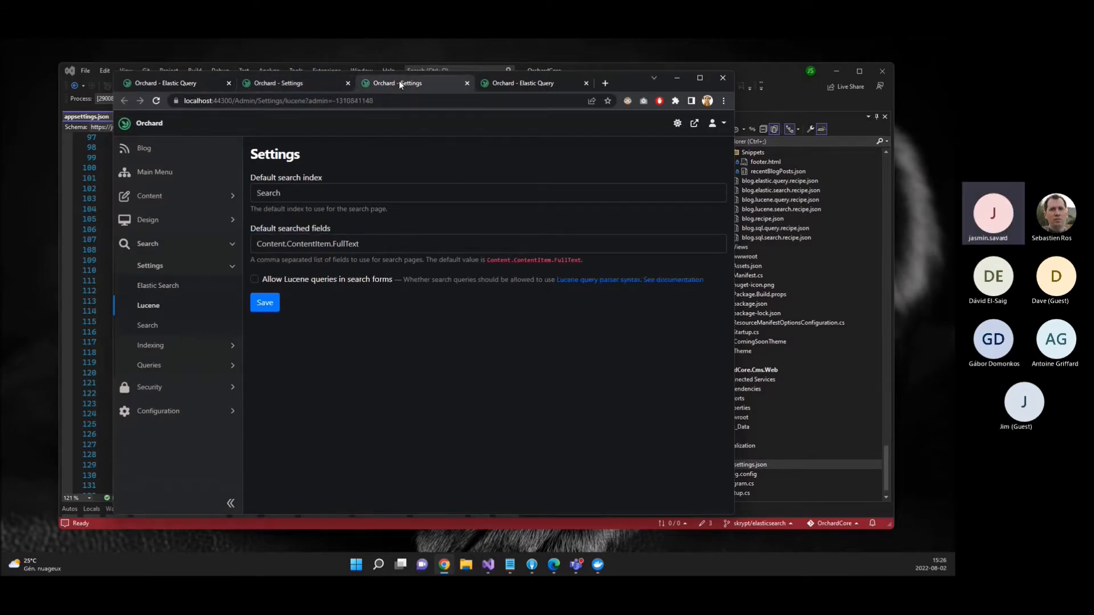
left_click(158, 285)
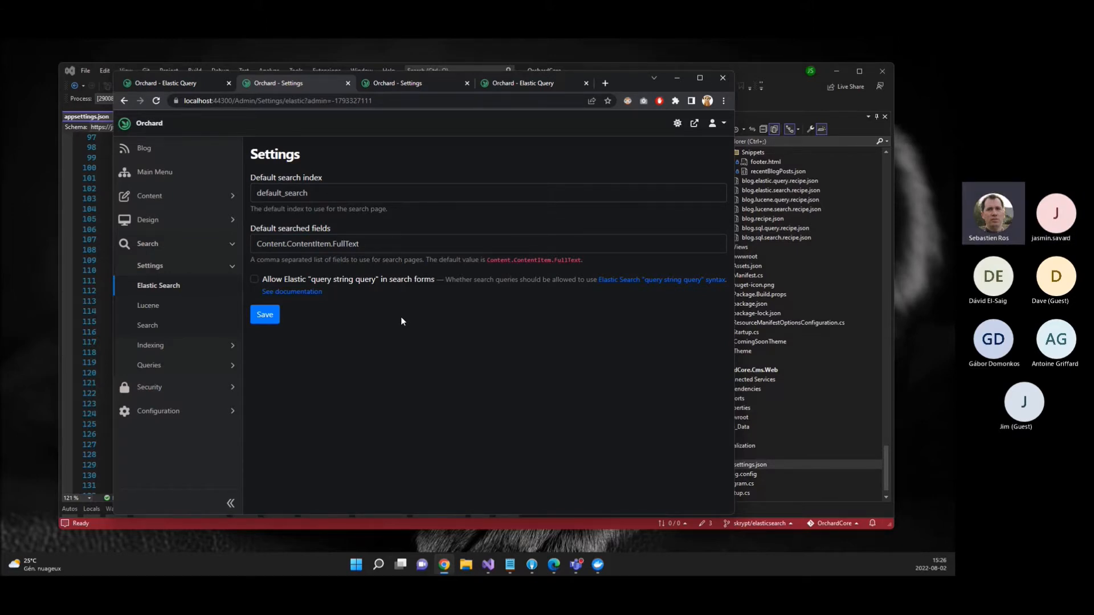
mouse_move(395, 227)
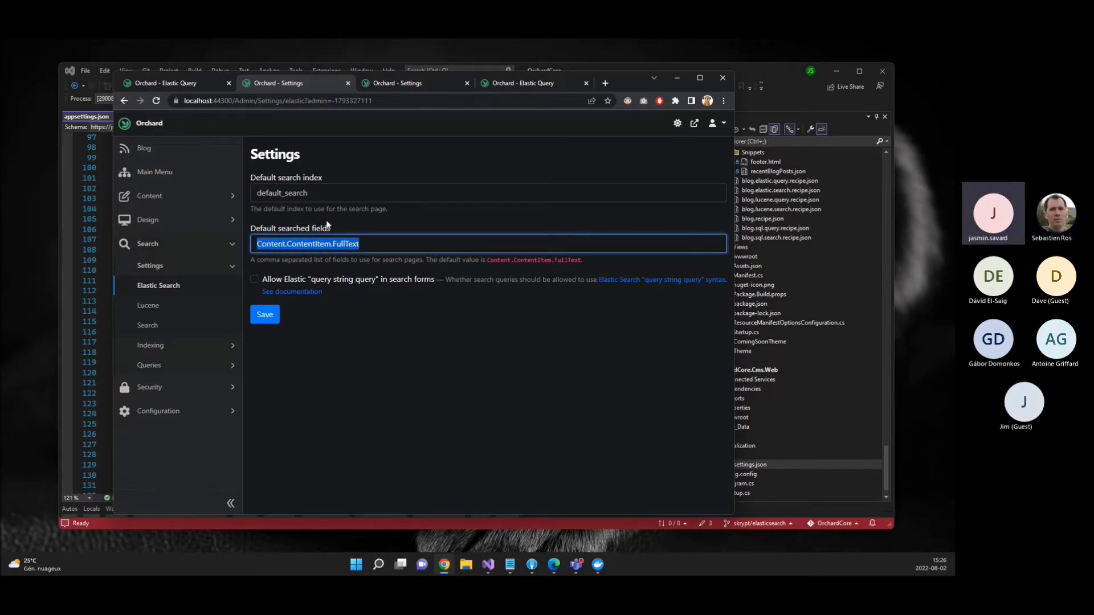
- Inspect the default searched fields value Content.ContentItem.FullText for index default_search
left_click(358, 244)
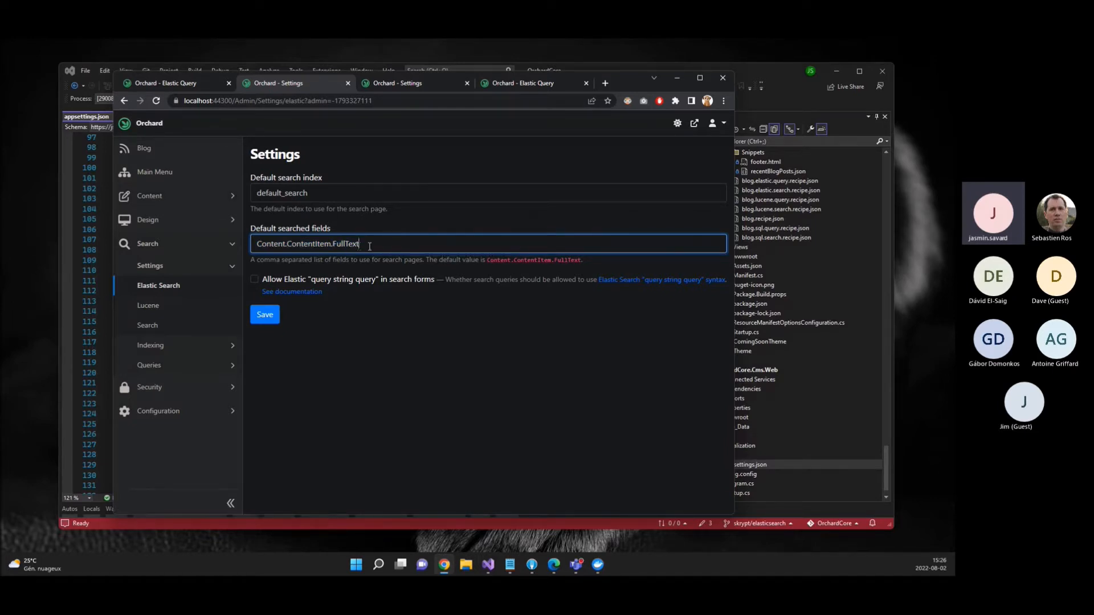
double_click(306, 243)
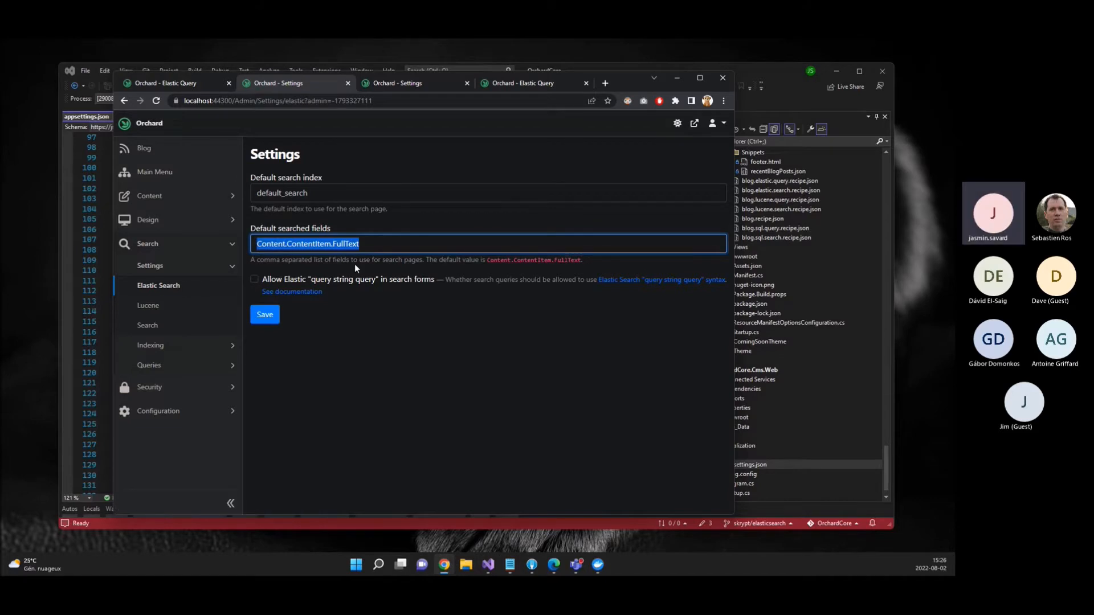
left_click(366, 244)
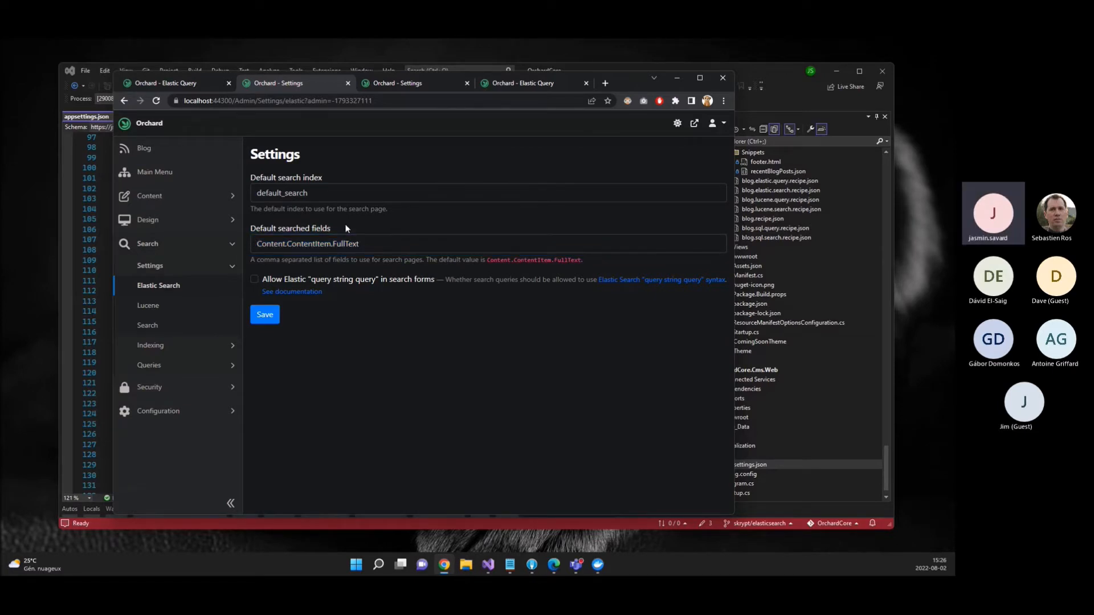
left_click(489, 244)
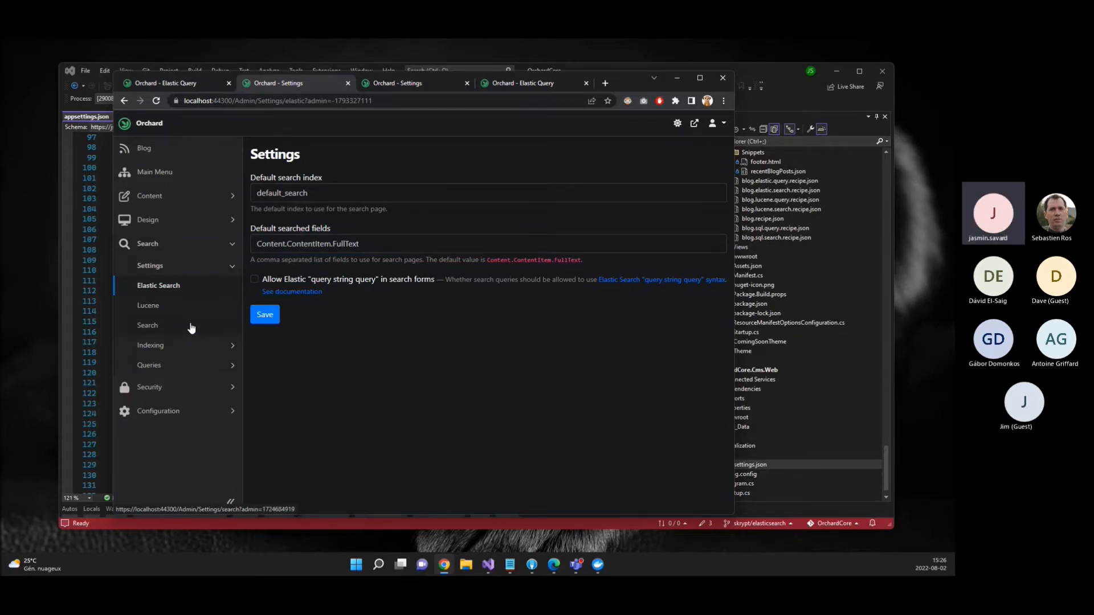
- Bring up the blog front end in a new tab alongside the admin Elastic Search settings
left_click(147, 325)
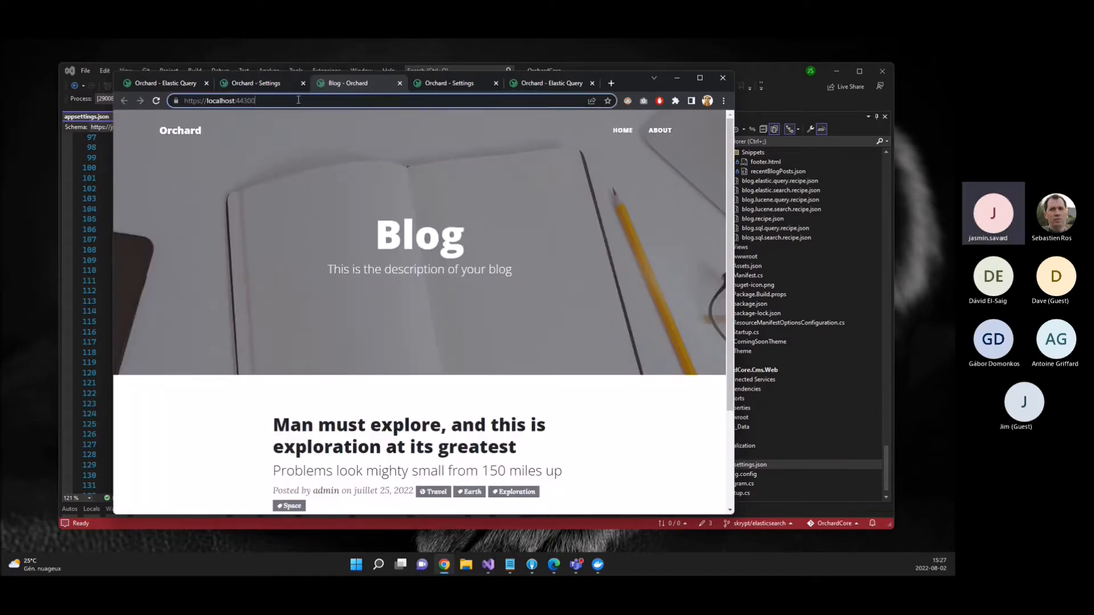
type("/admin")
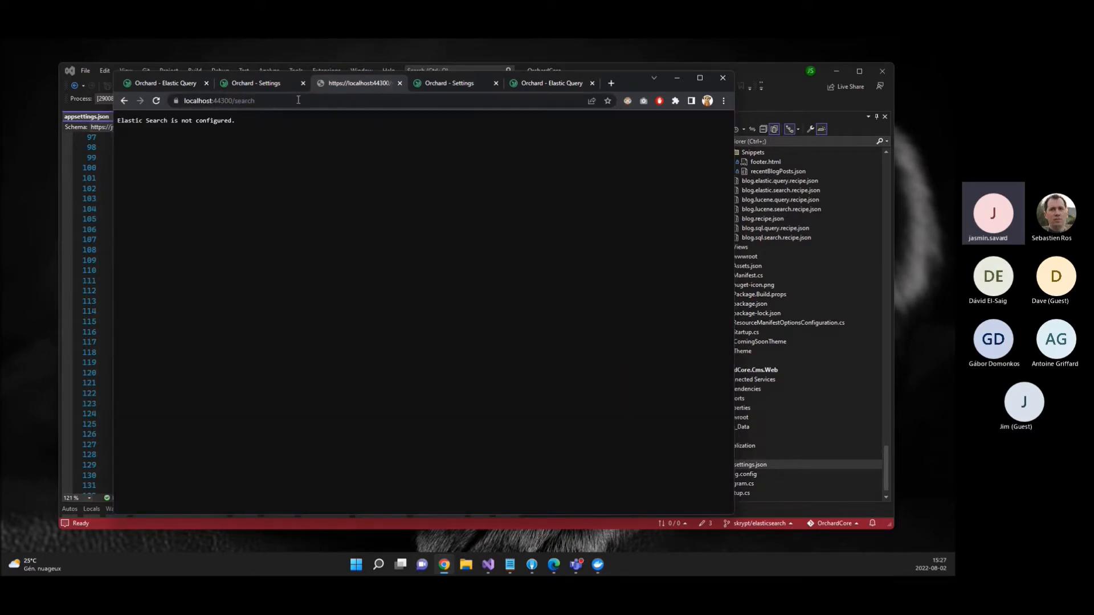
left_click(262, 83)
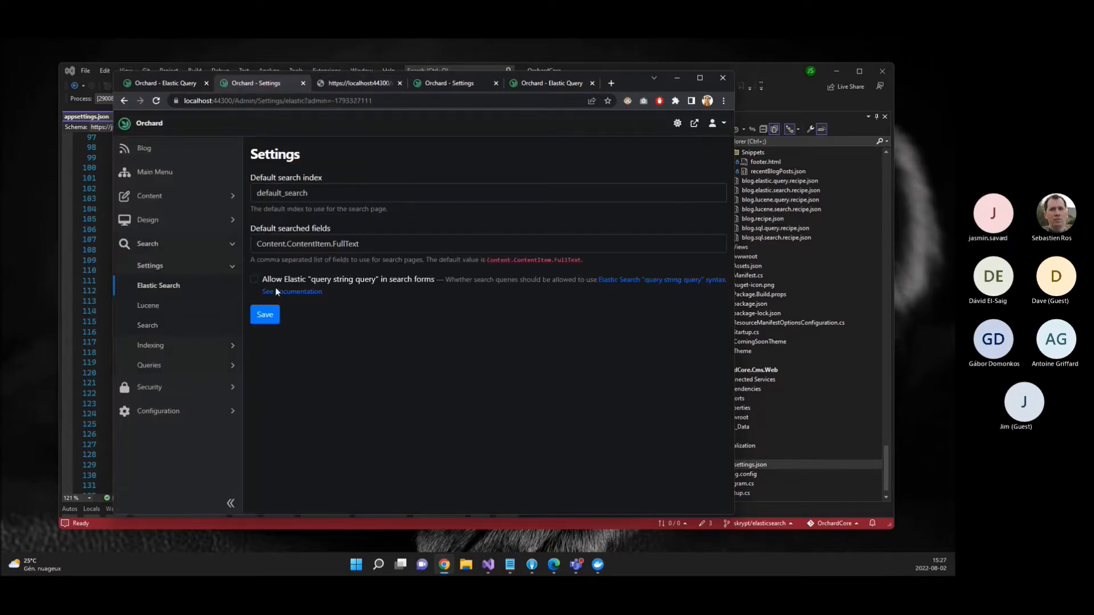
left_click(264, 315)
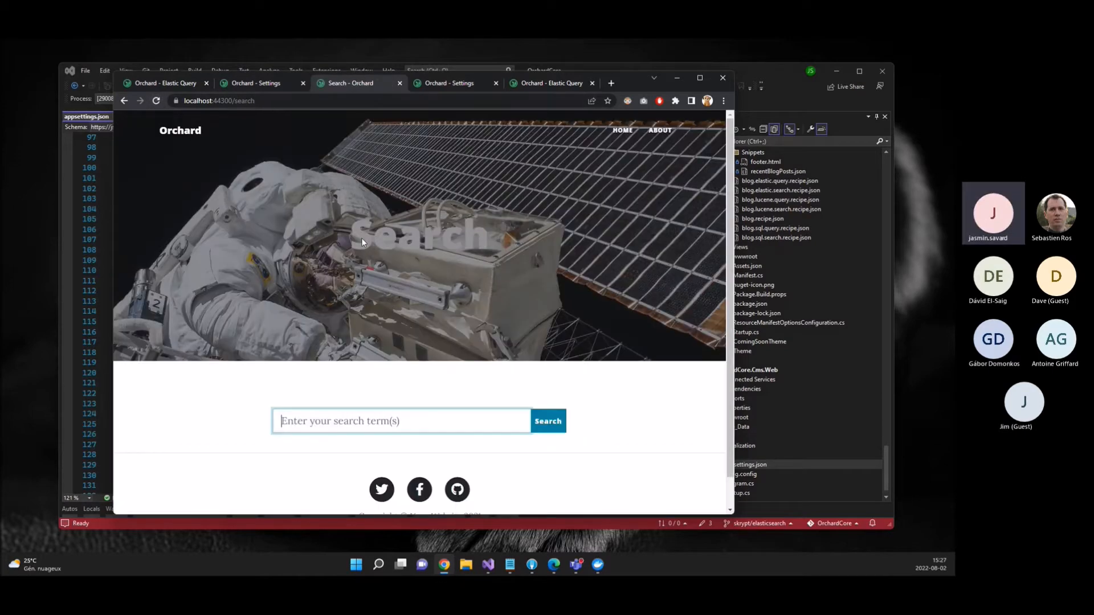
- Search the site for 'man' and get the 'Man must explore' post as the result
type("Apples OR moon")
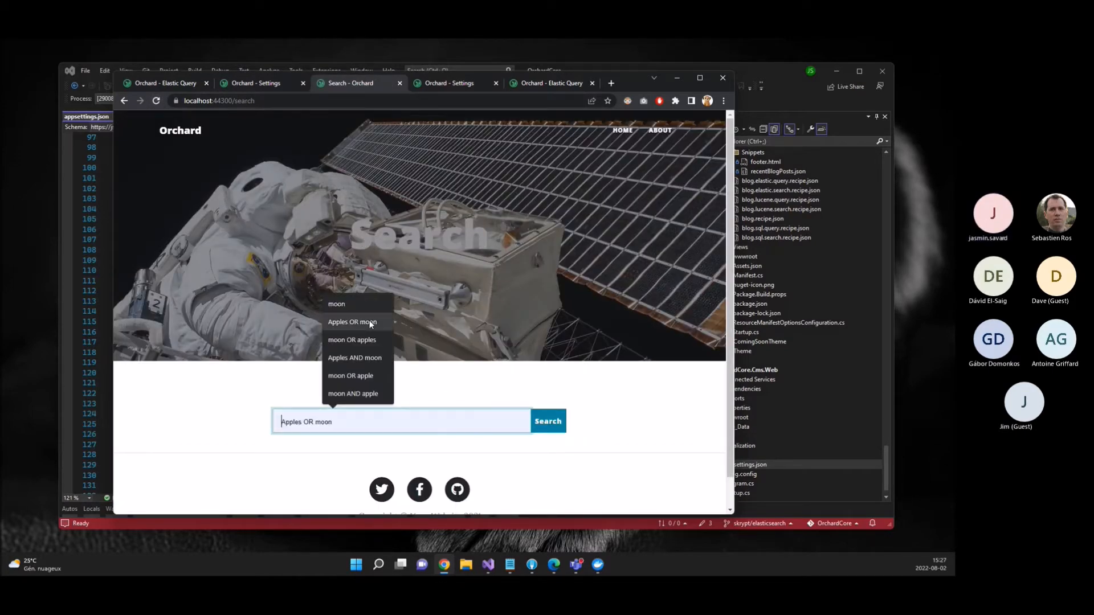
type("man")
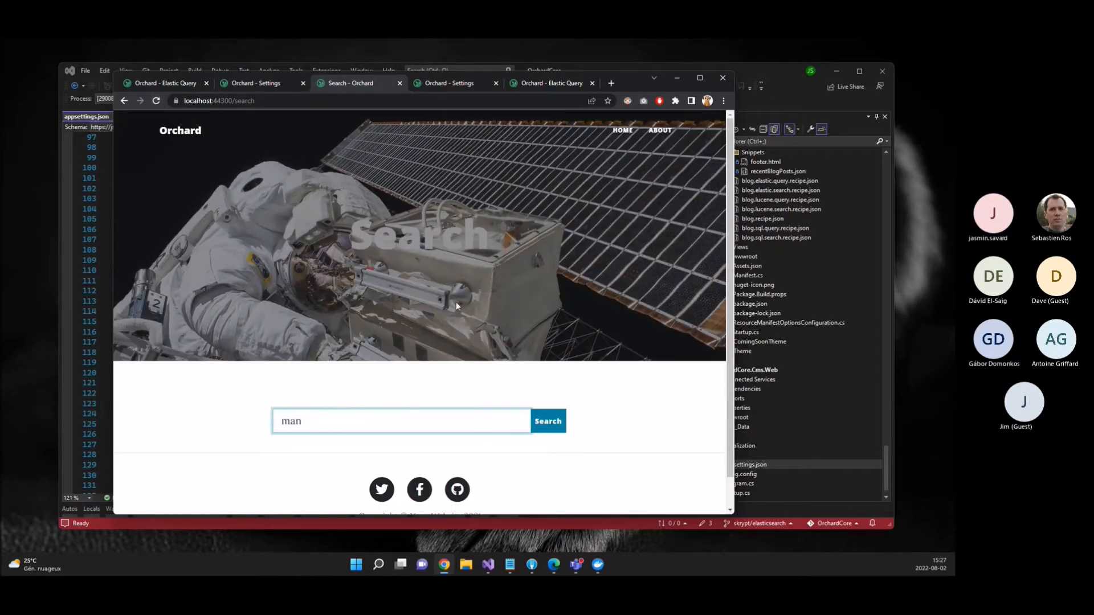
left_click(547, 420)
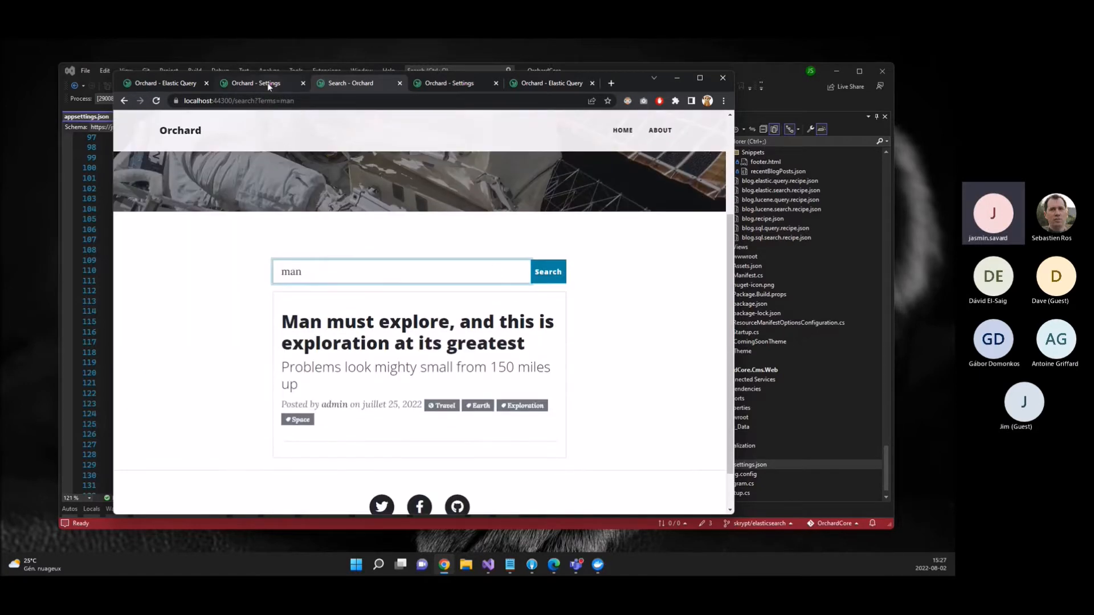
- Enable Elastic query-string syntax in settings and search the site for 'man AND explore'
left_click(253, 84)
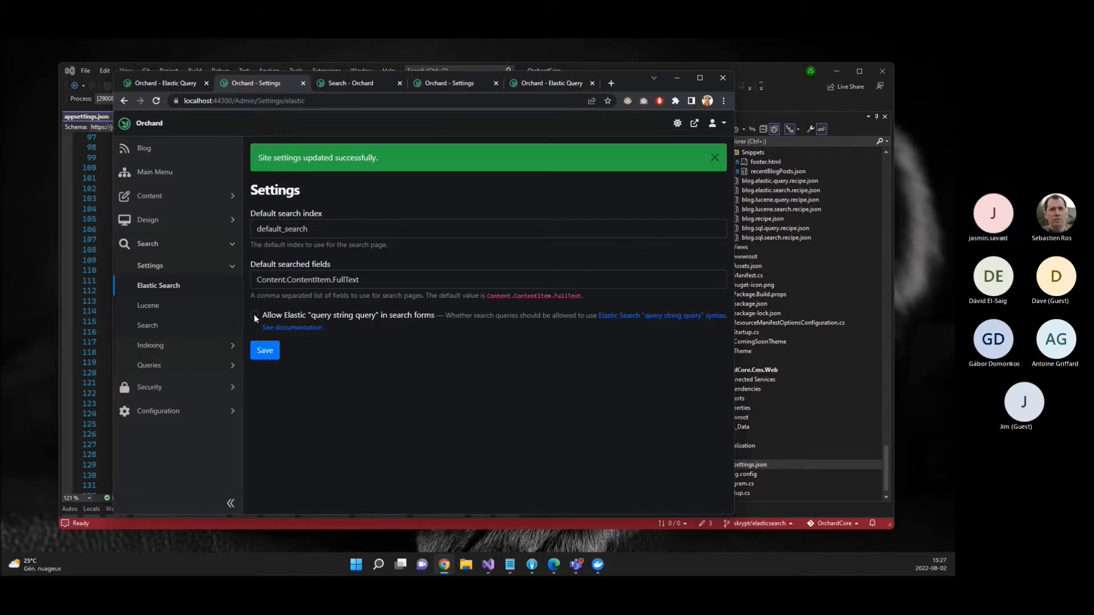
double_click(341, 315)
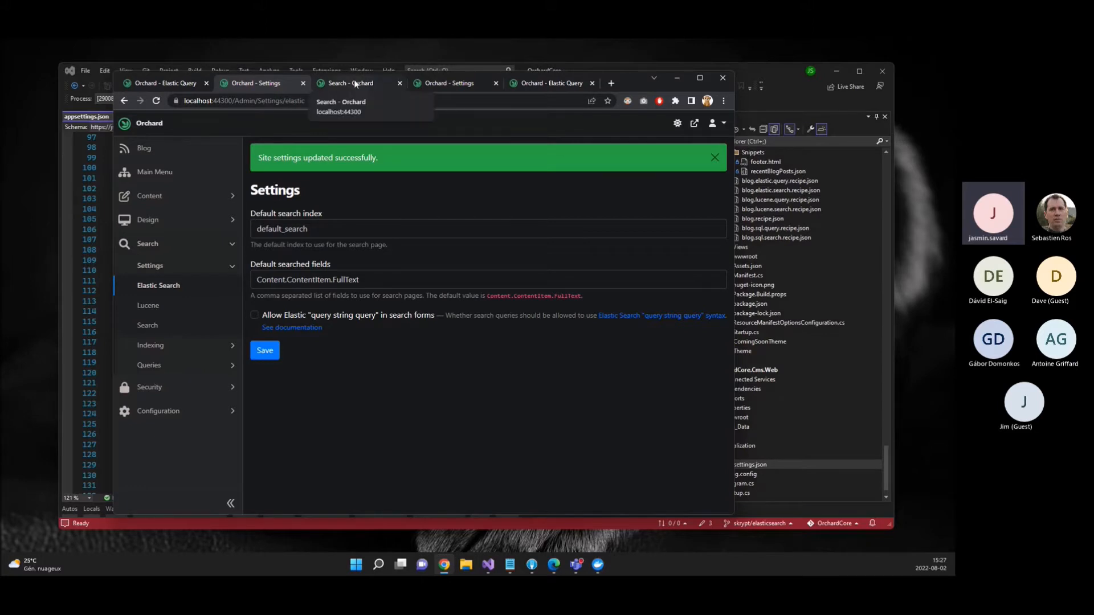
left_click(349, 83)
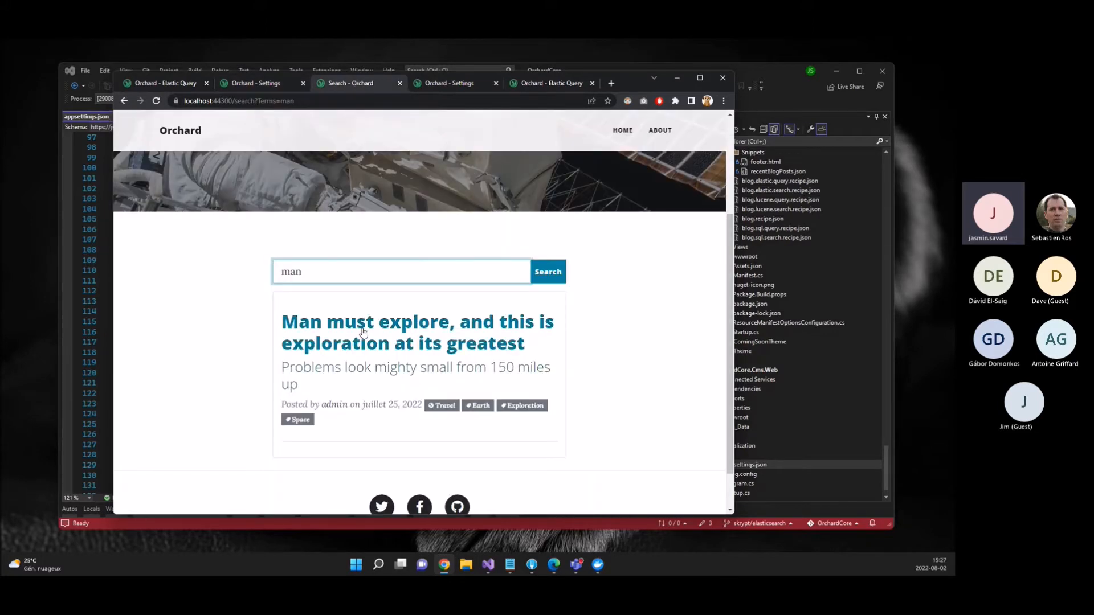
type("AN")
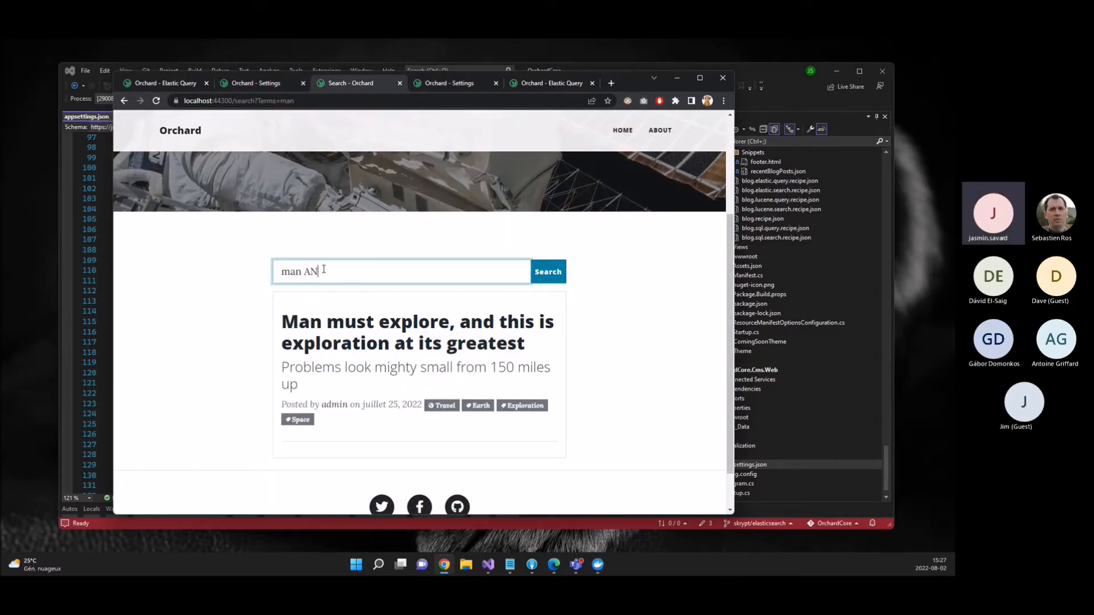
type("D")
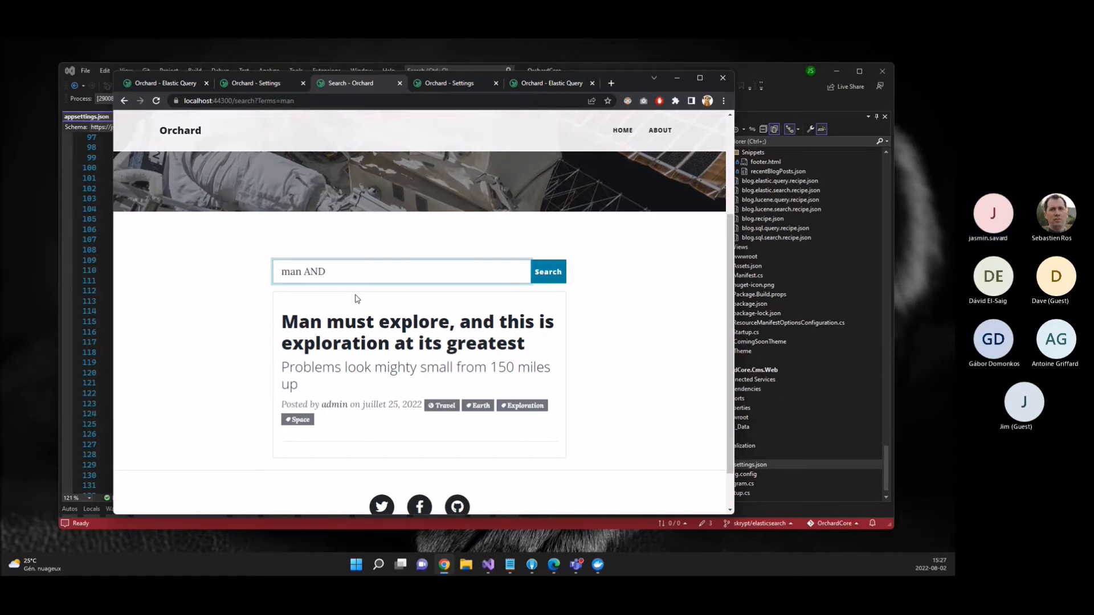
type("explore")
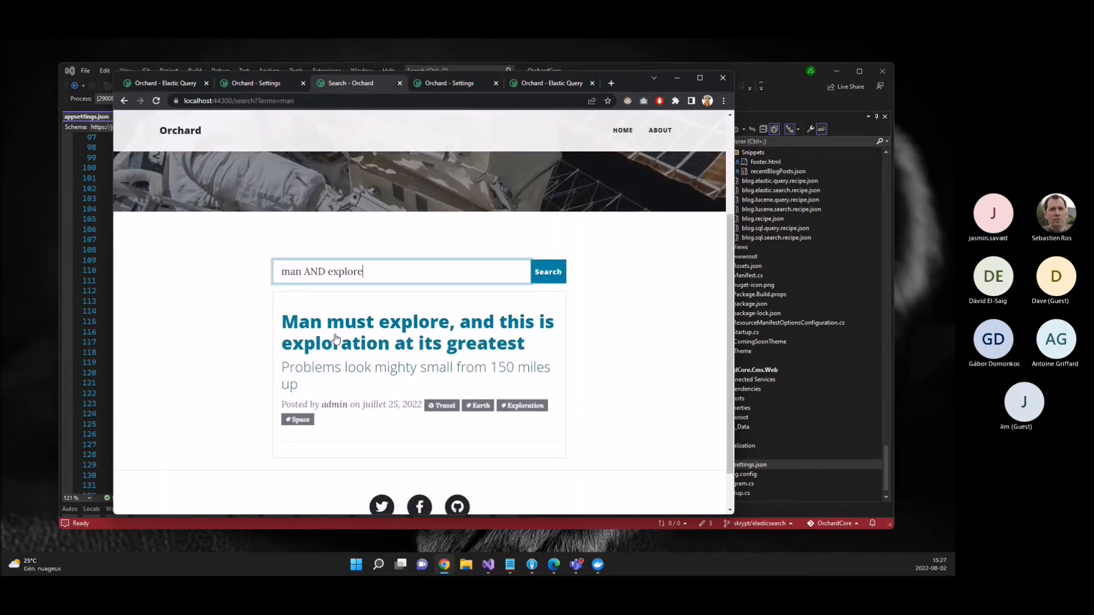
left_click(548, 271)
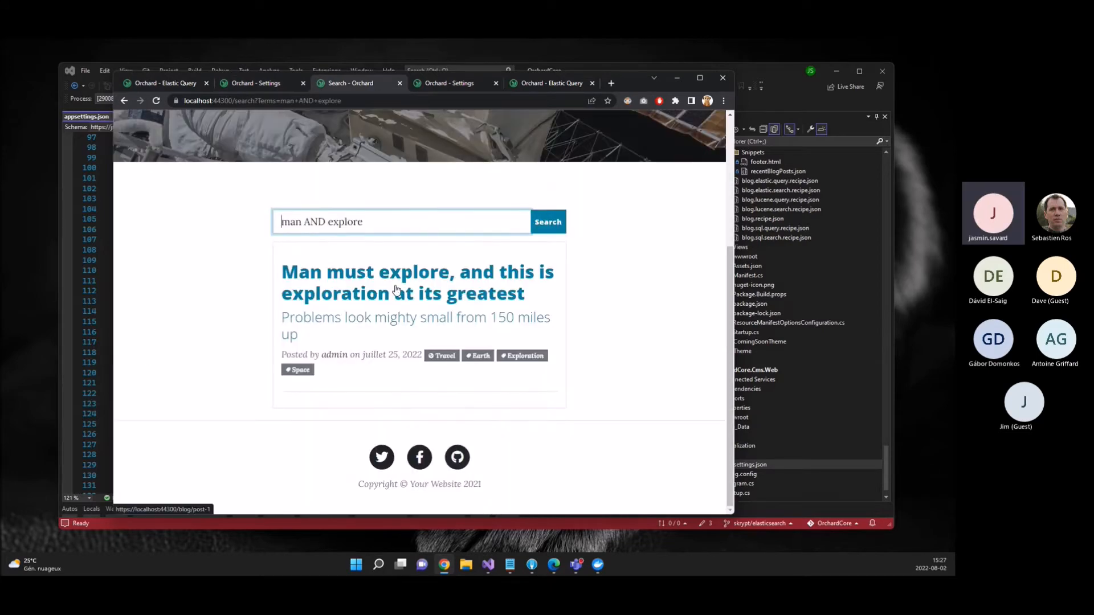
- Change the query to 'man OR apple' and run it, then head to the admin Content section
double_click(314, 223)
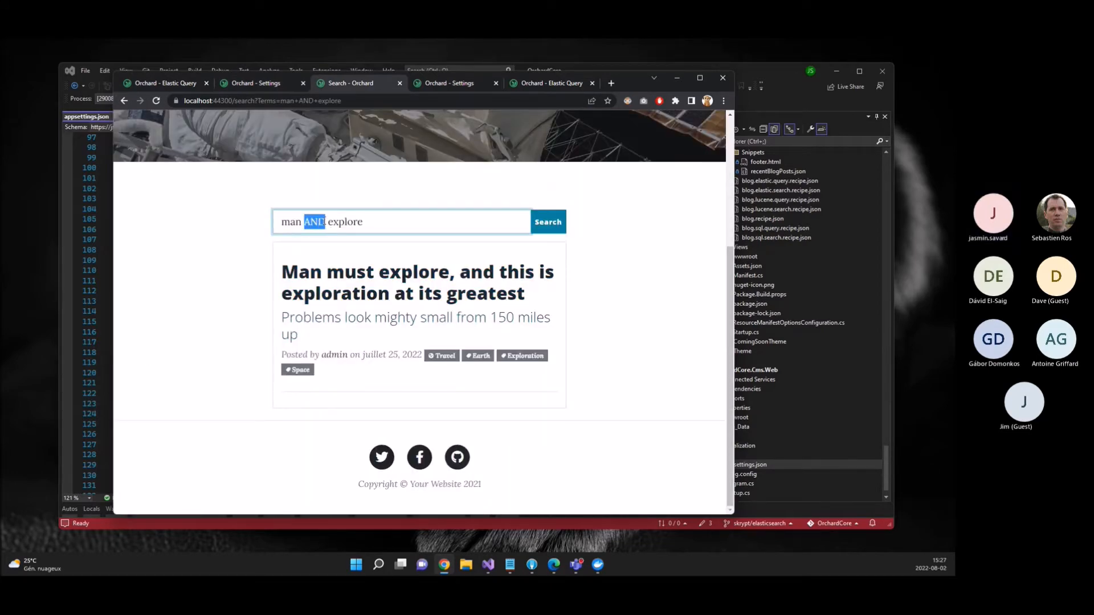
mouse_move(343, 279)
type("OR")
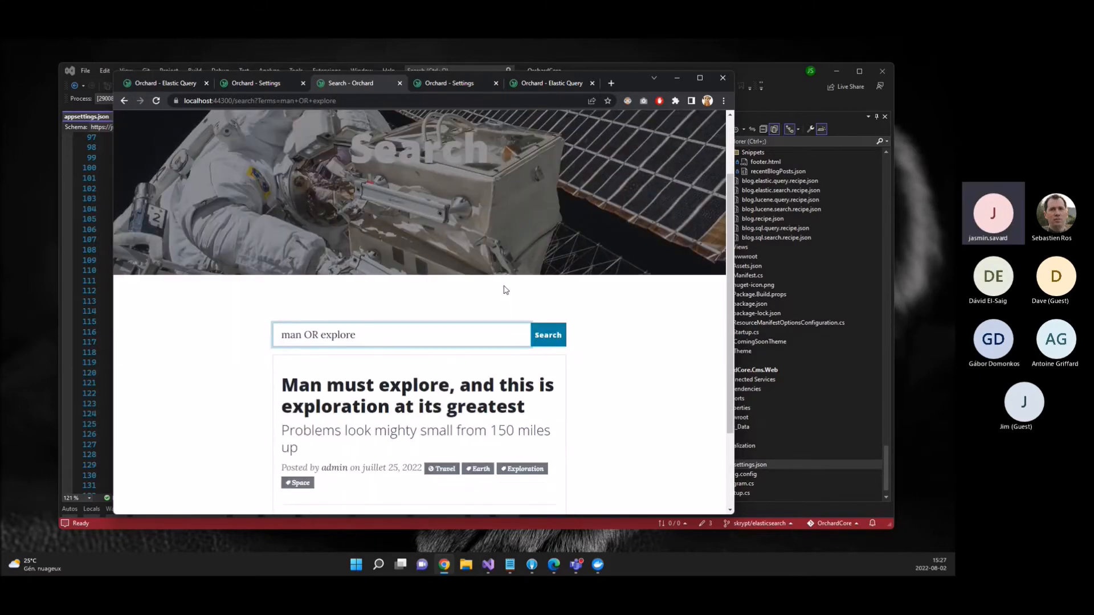
double_click(337, 271)
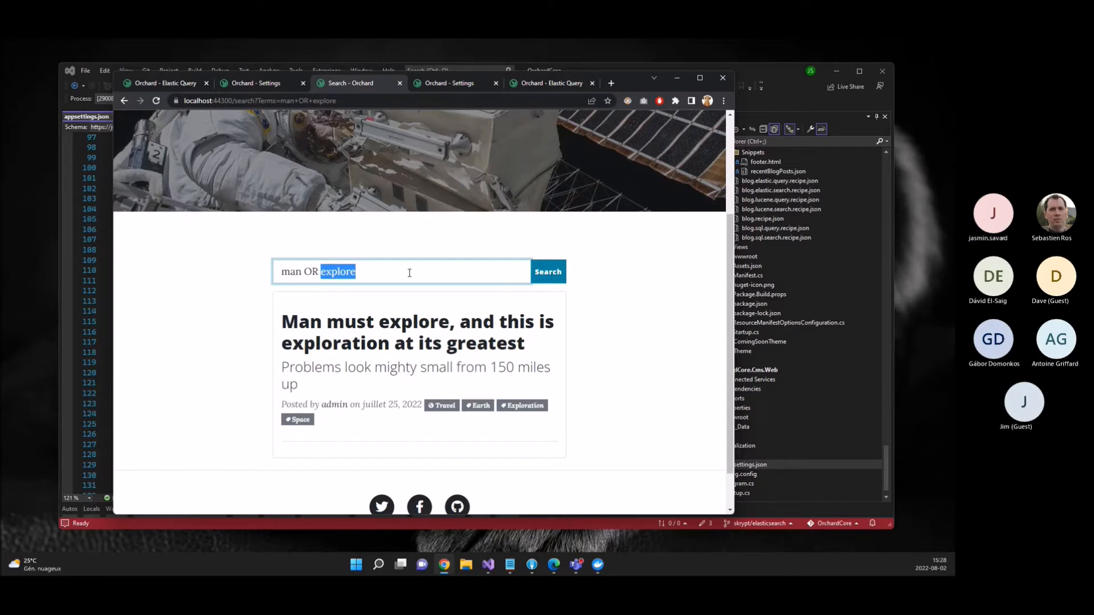
type("ap")
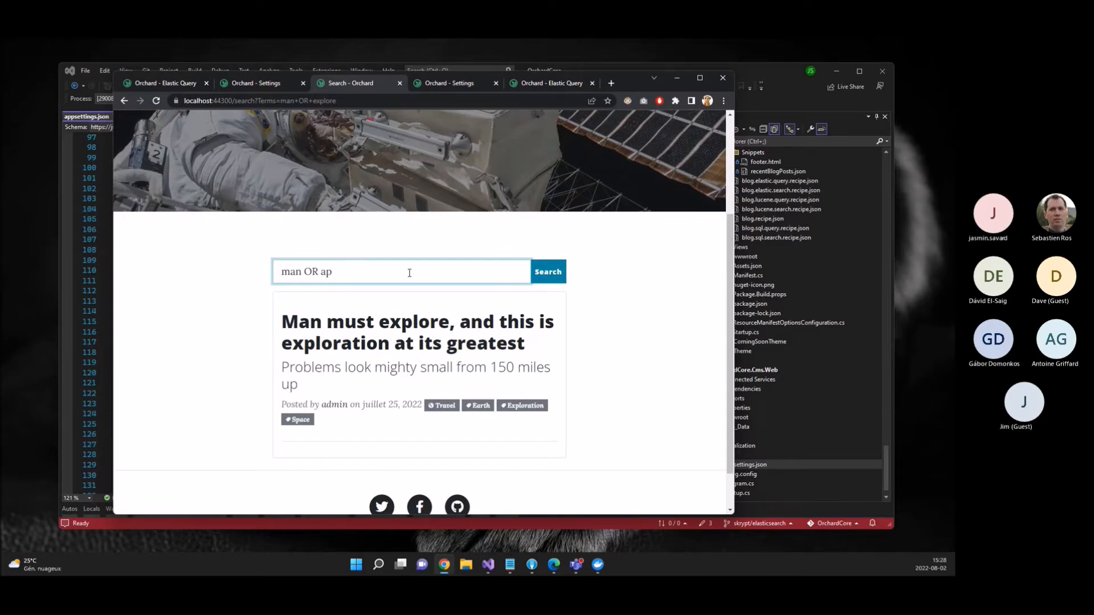
left_click(548, 271)
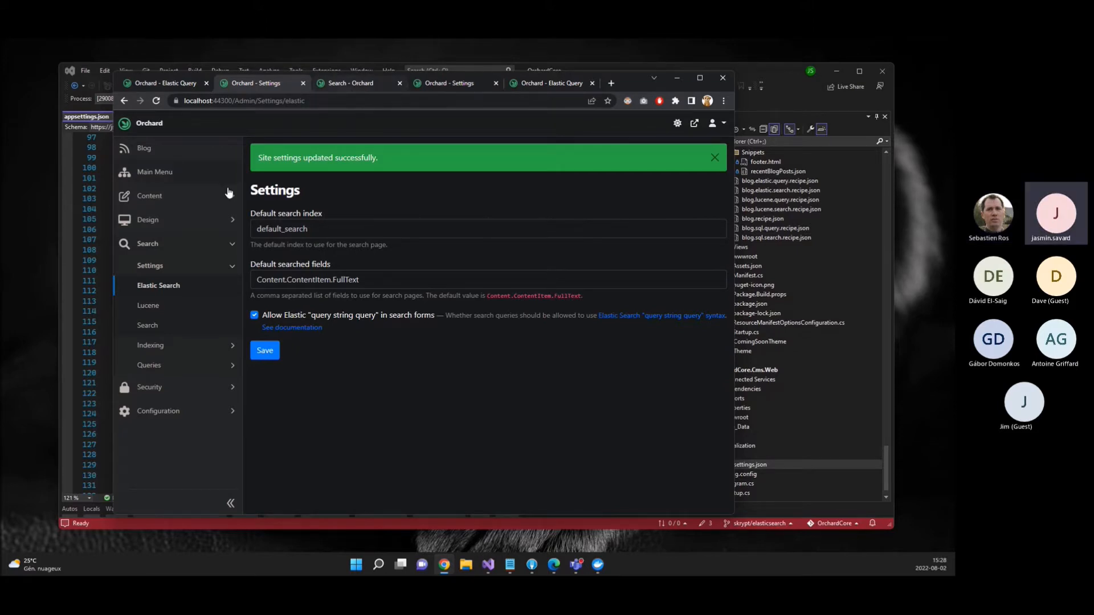
left_click(149, 194)
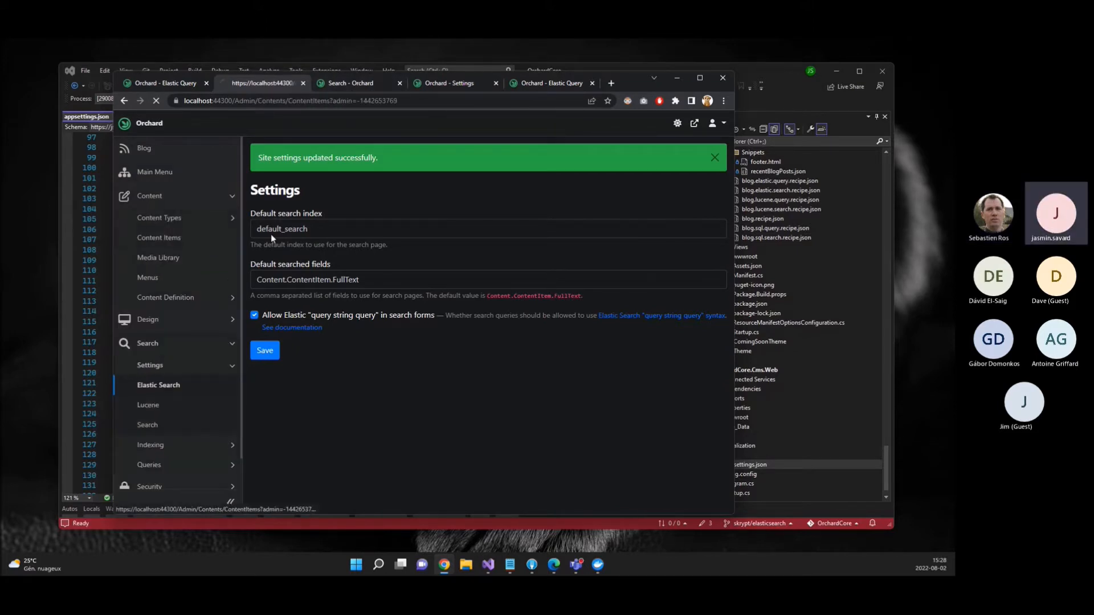
- List the nine content items and switch to the site search page for 'man OR title'
left_click(160, 237)
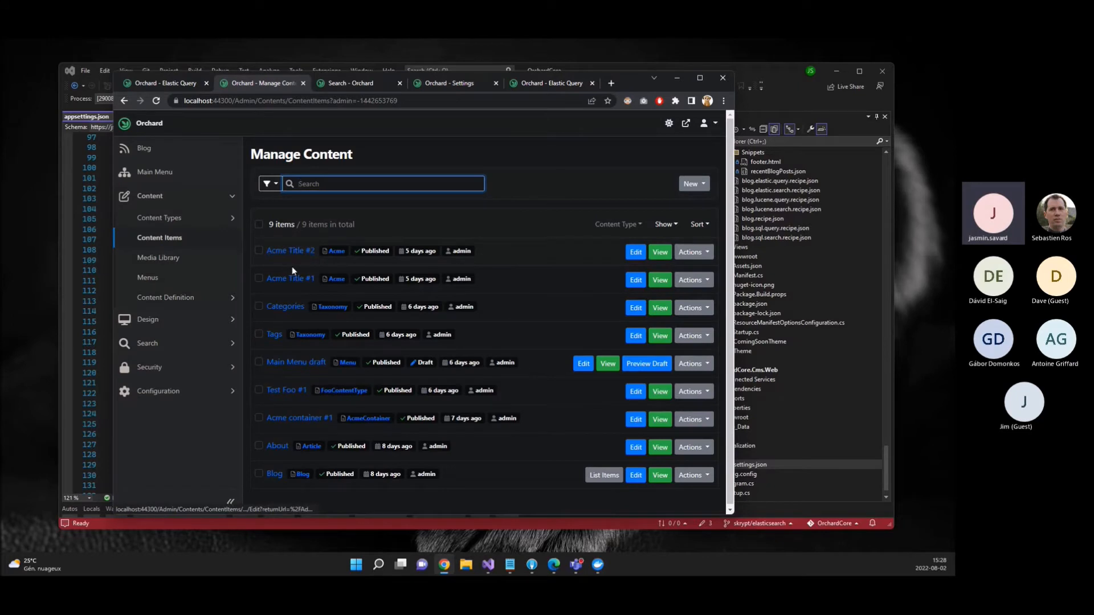
mouse_move(290, 250)
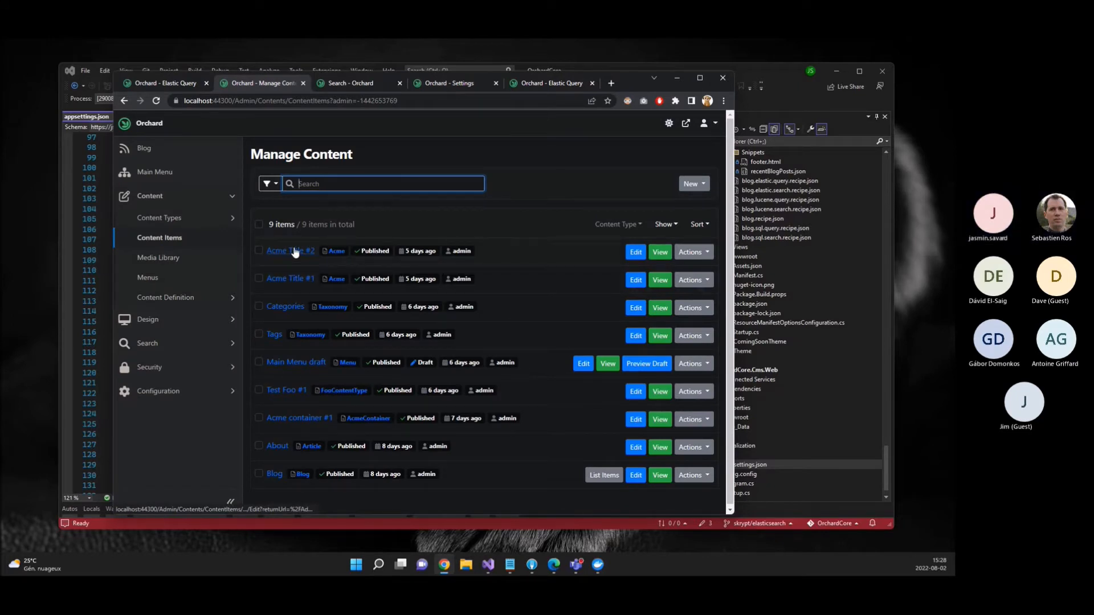
mouse_move(300, 259)
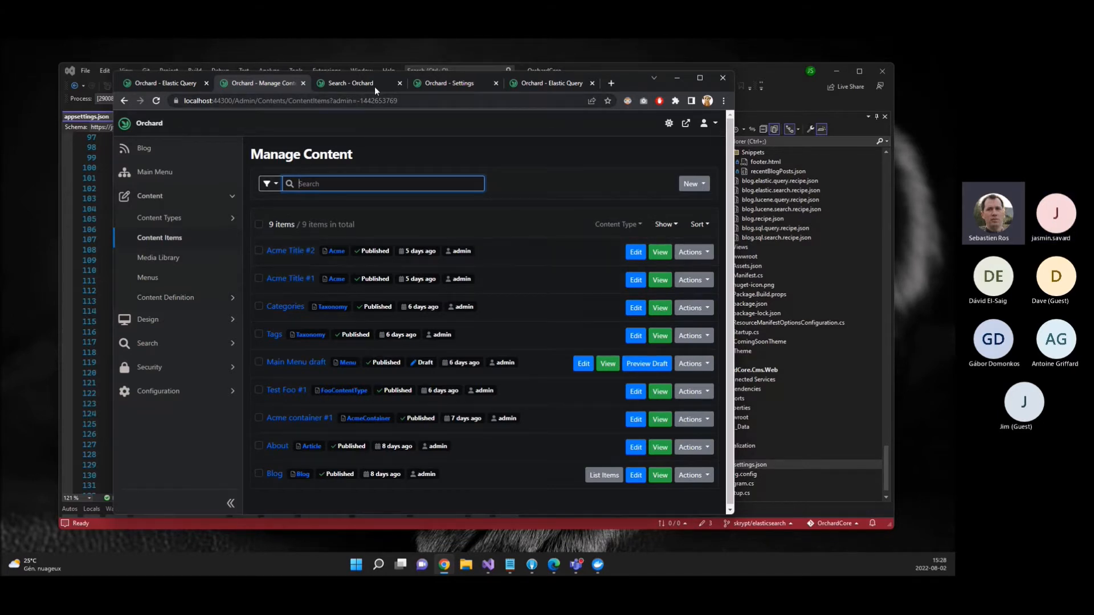
left_click(352, 83)
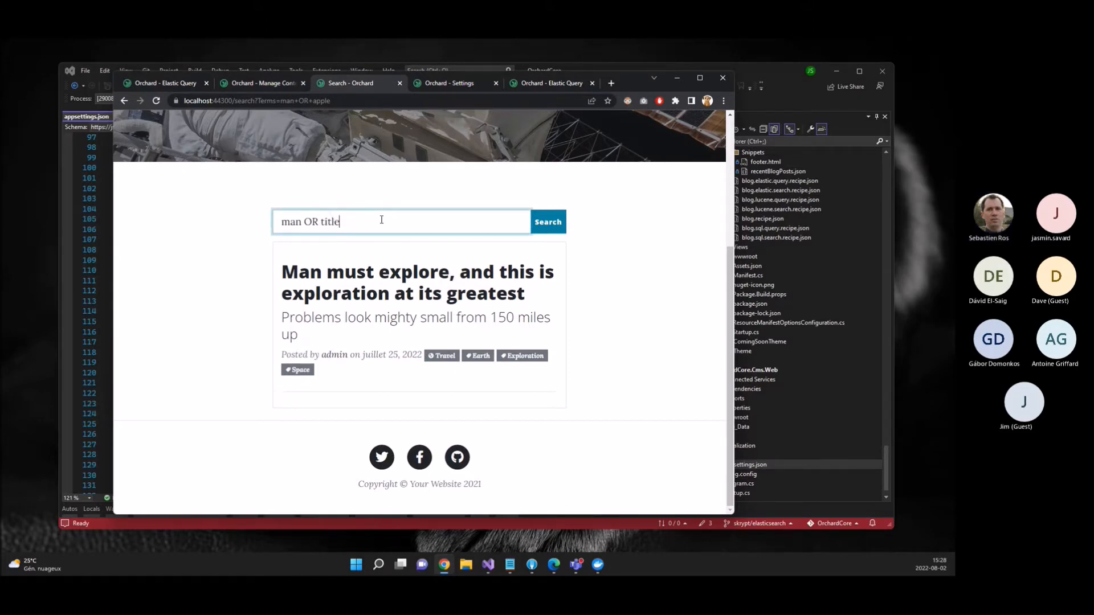
scroll("up", 3)
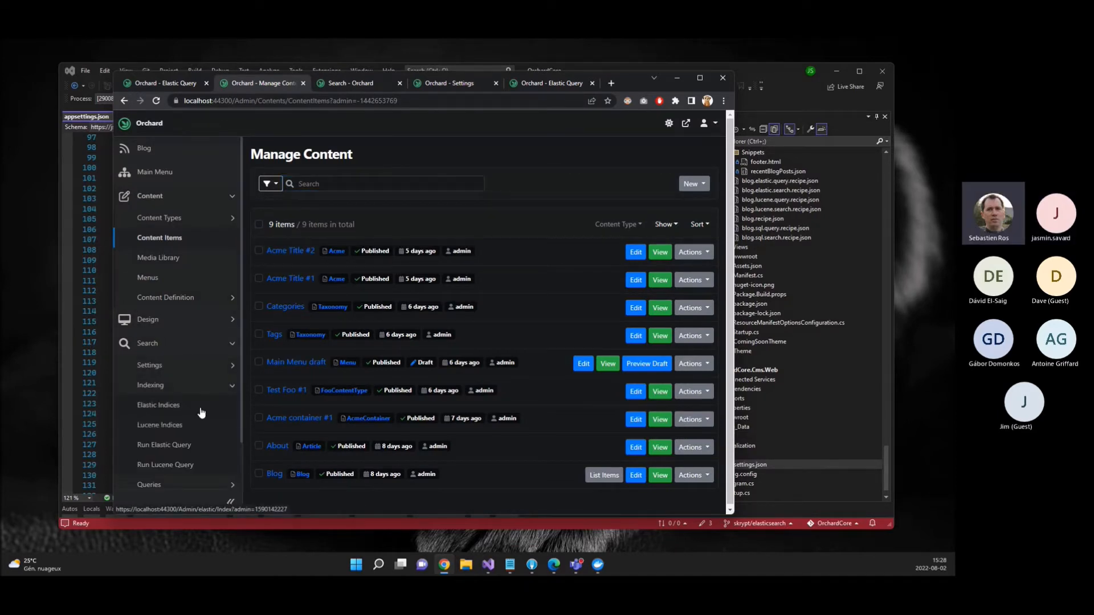
- Run a Query against the default_search Elastic index and review its results
left_click(157, 404)
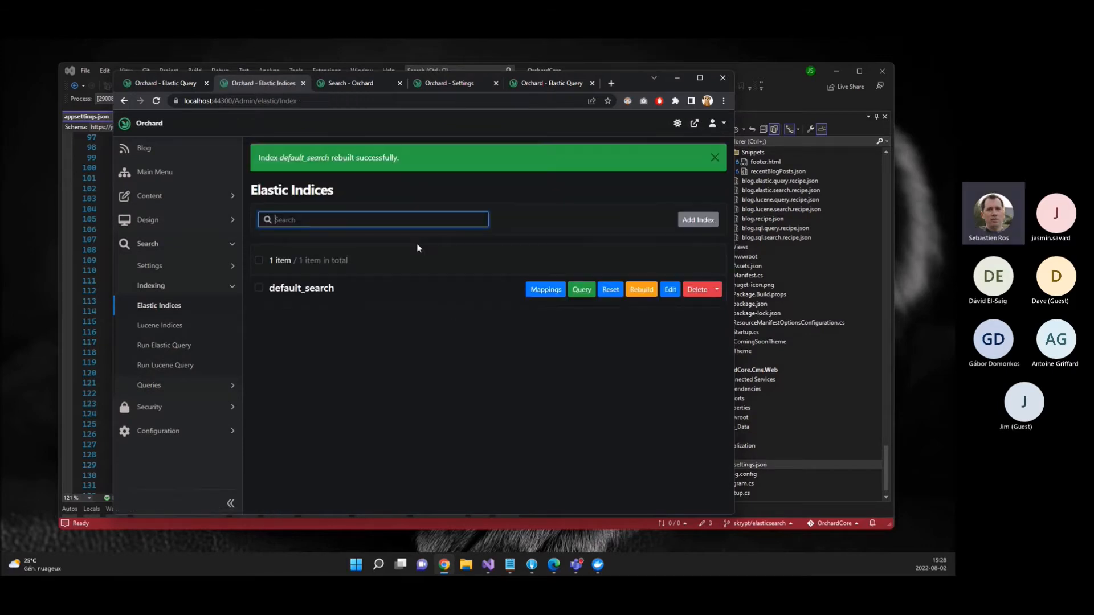
left_click(352, 83)
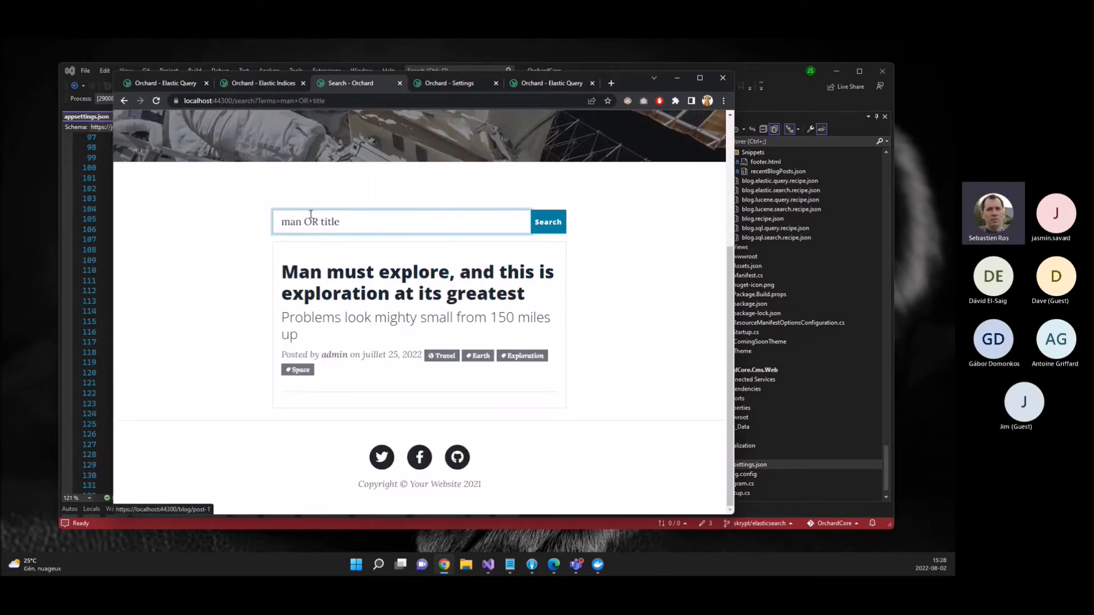
double_click(312, 221)
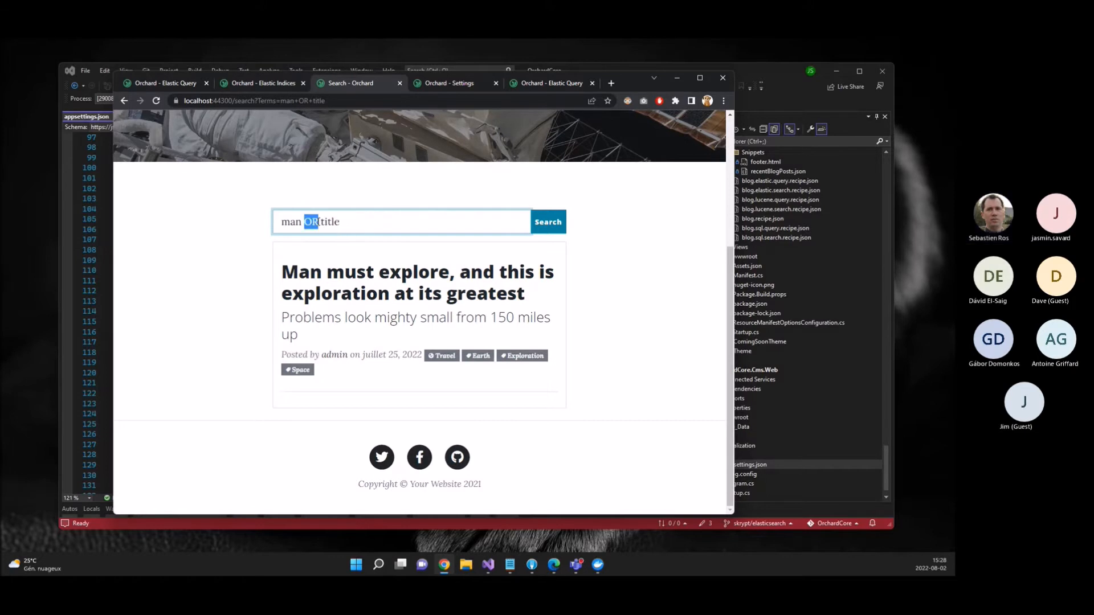
left_click(262, 83)
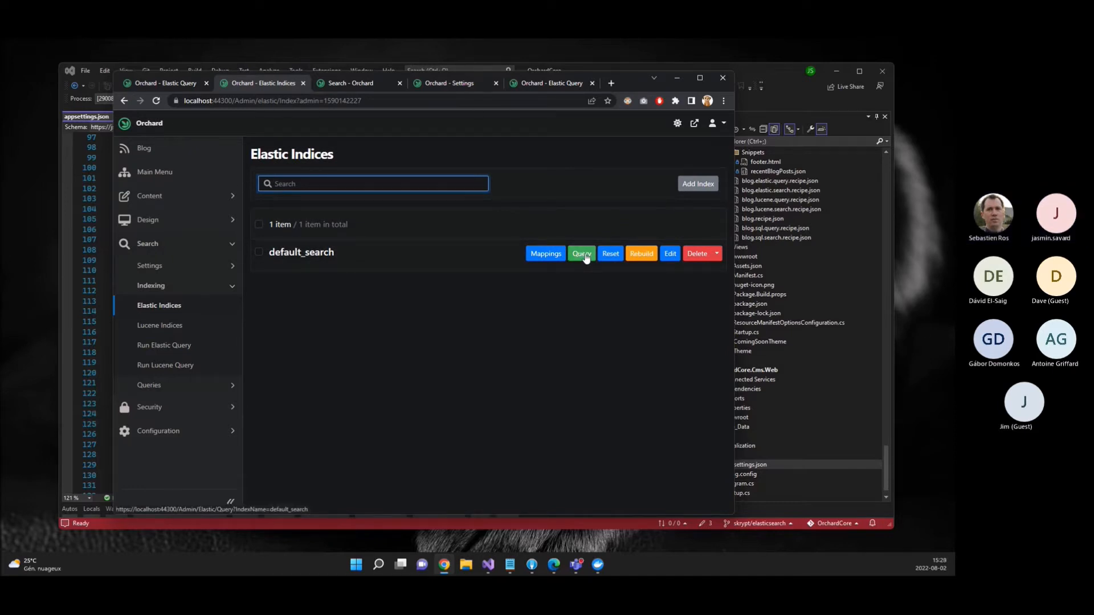
left_click(581, 253)
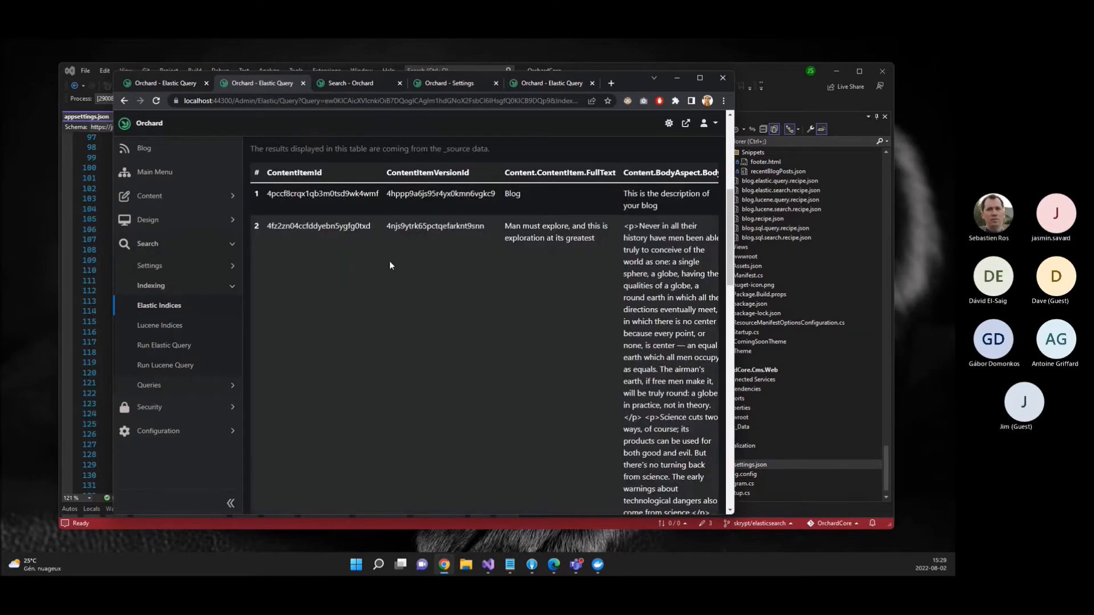
scroll("down", 3)
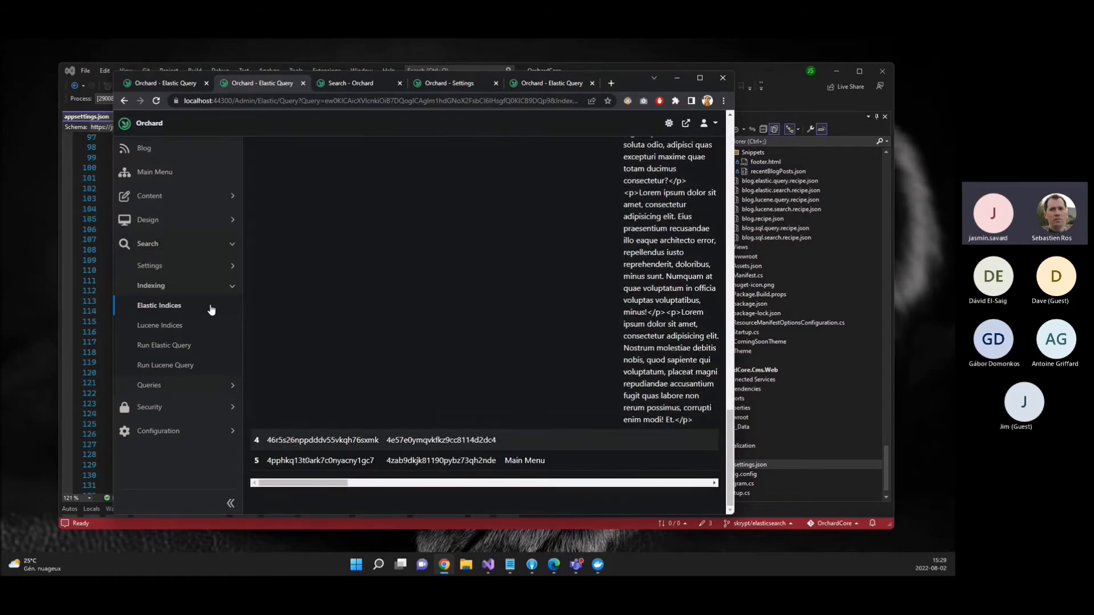
- Save the default_search index's content-type settings and rebuild the index
left_click(160, 305)
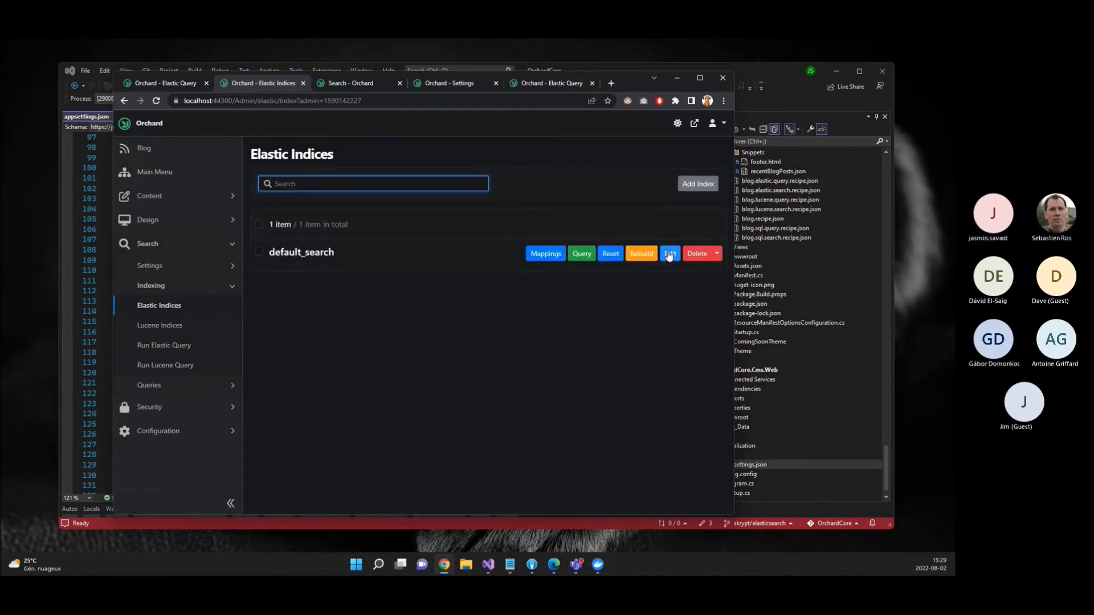
left_click(669, 253)
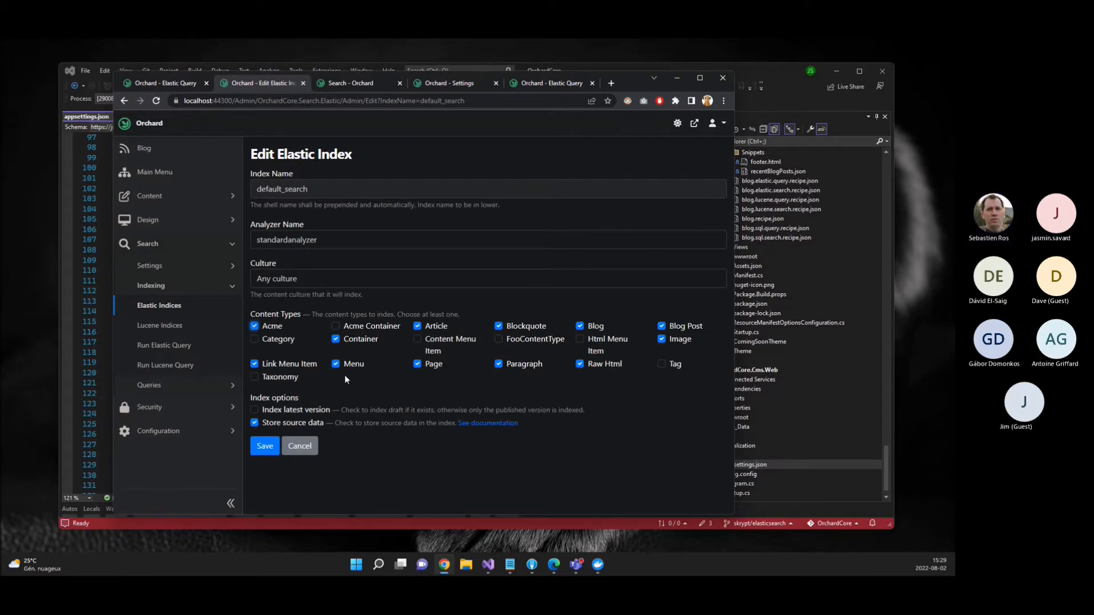
left_click(265, 446)
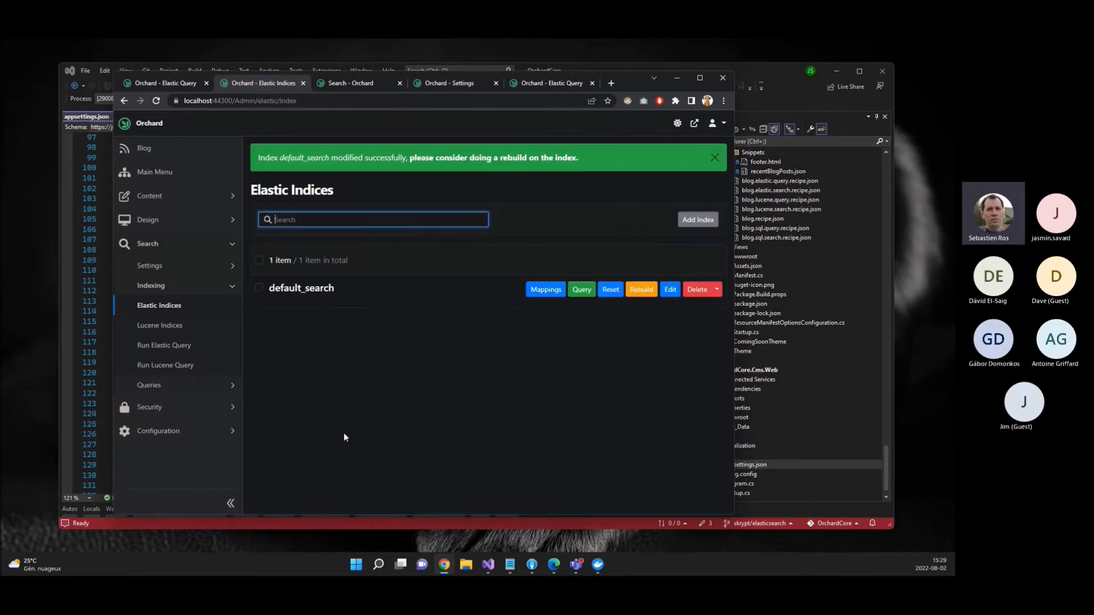
left_click(639, 288)
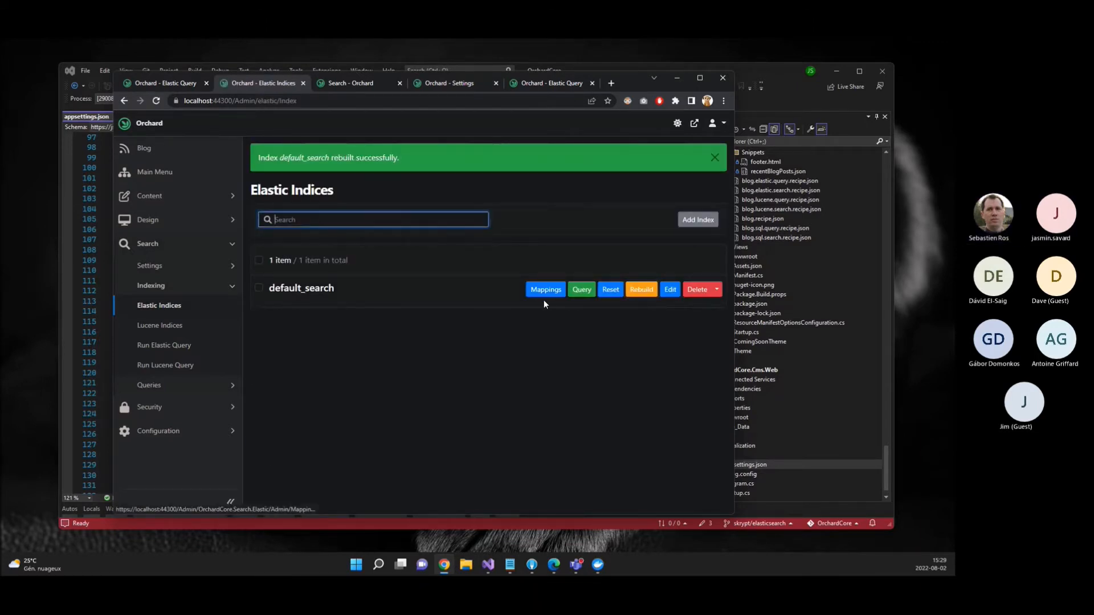
- Search 'man OR title' (Acme Title items appear), then 'man AND title', which returns nothing
left_click(548, 222)
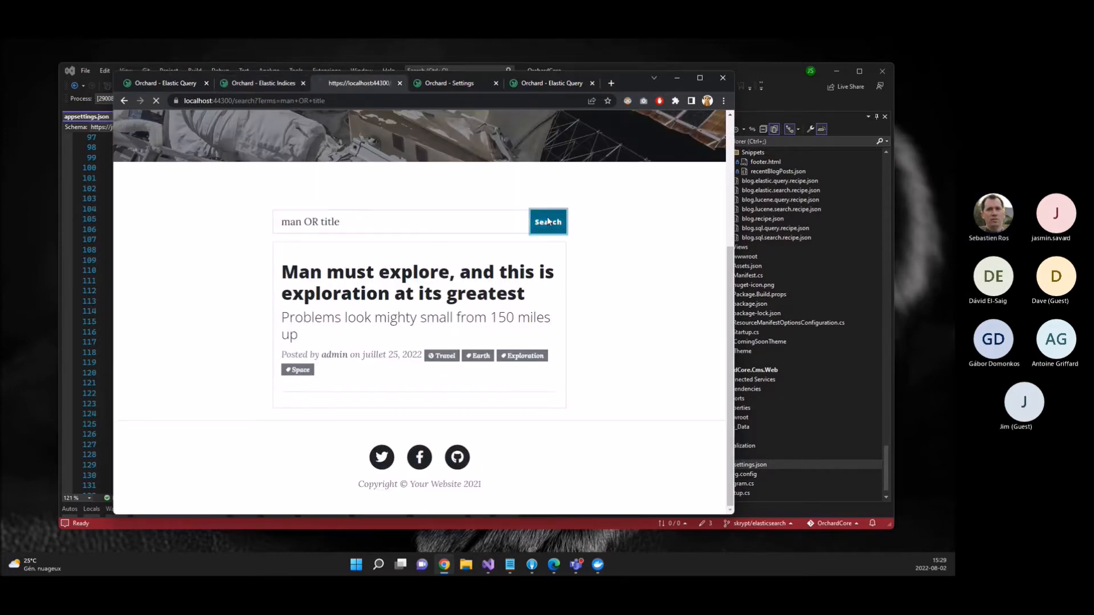
left_click(548, 221)
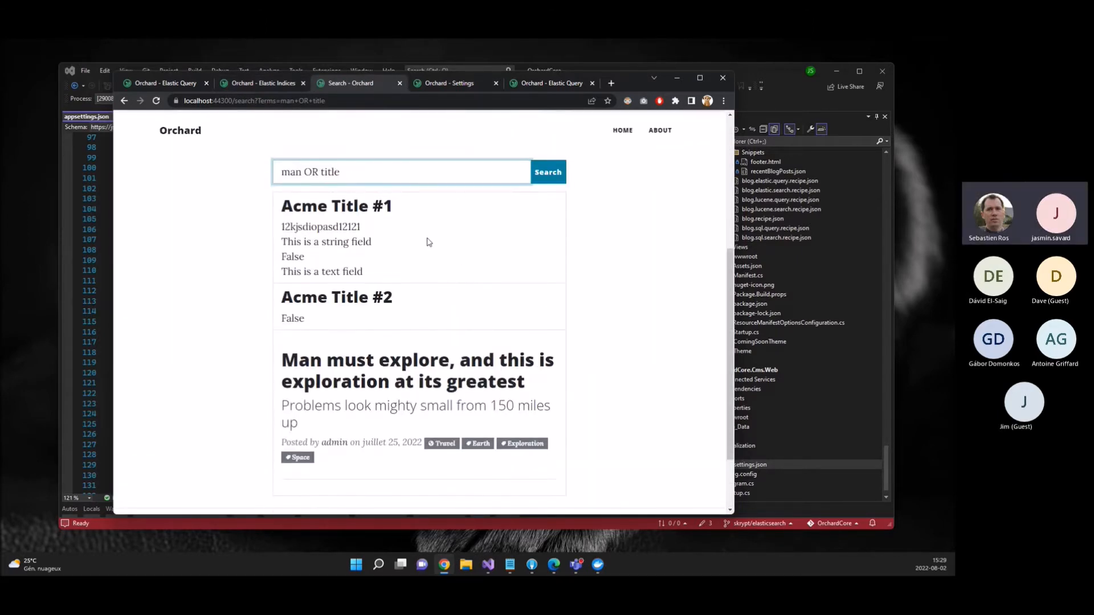
left_click(400, 172)
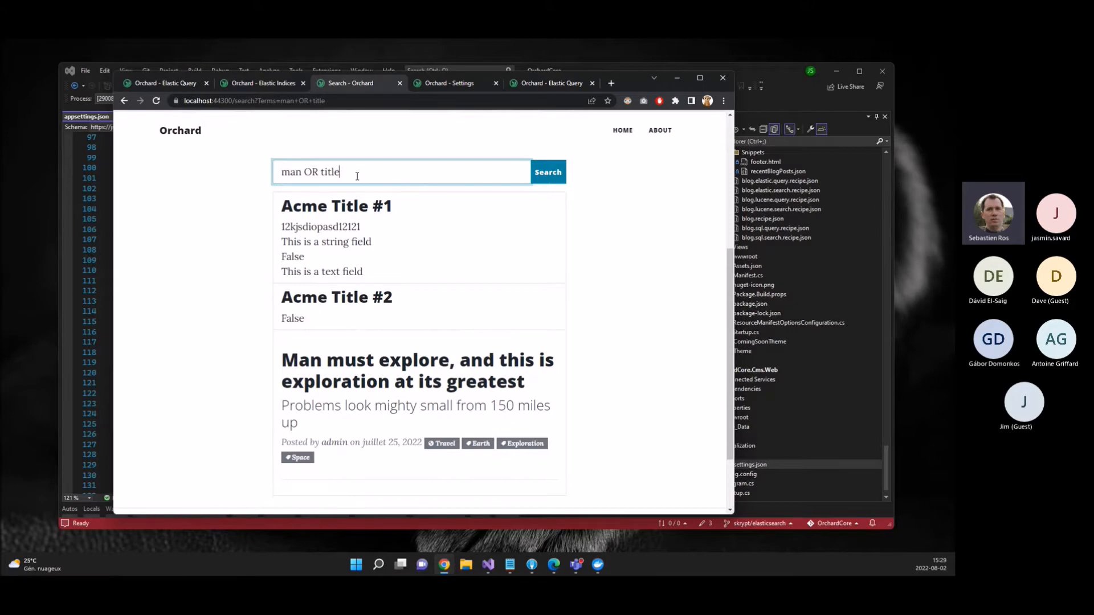
double_click(310, 172)
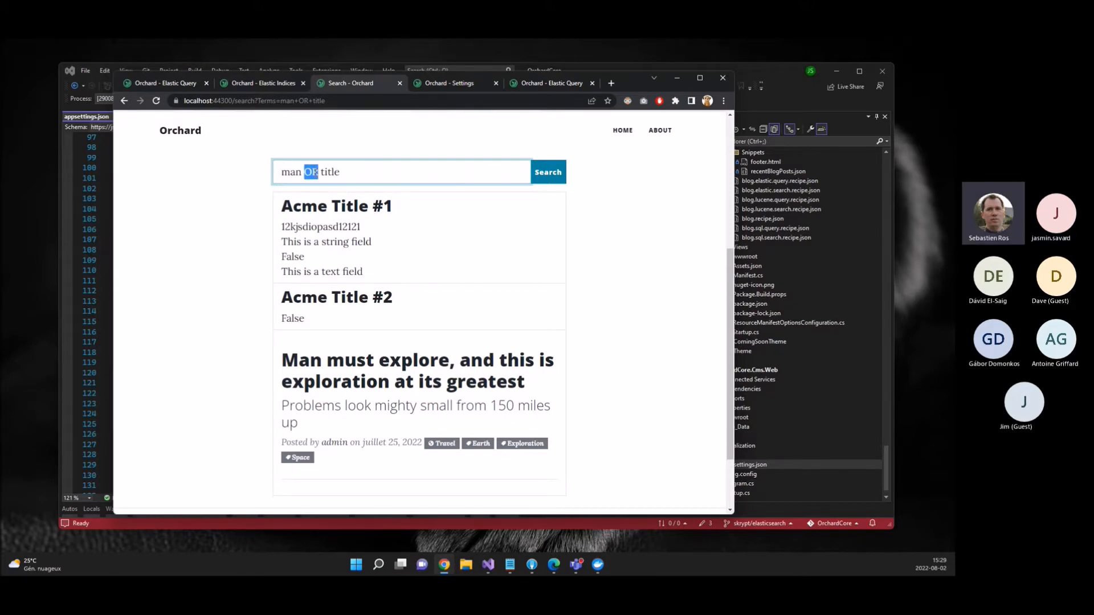
left_click(548, 172)
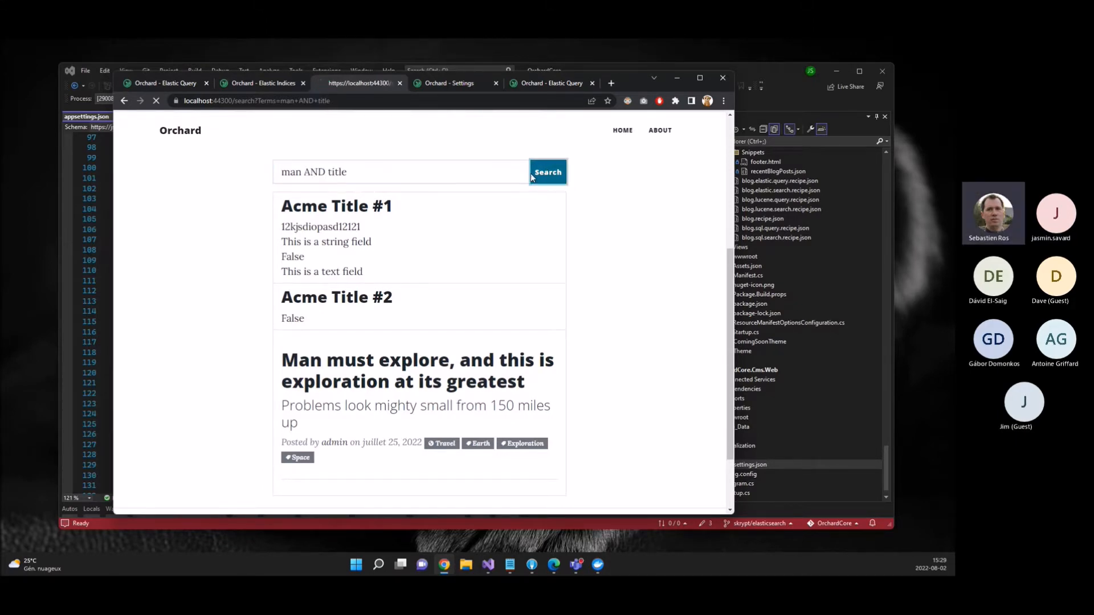
left_click(547, 172)
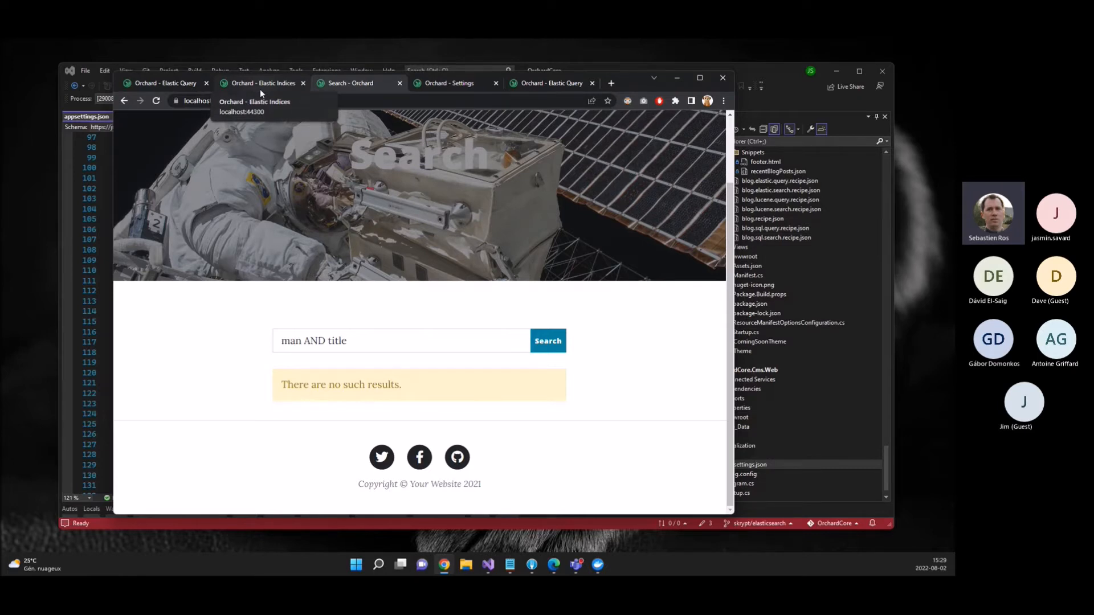
left_click(262, 83)
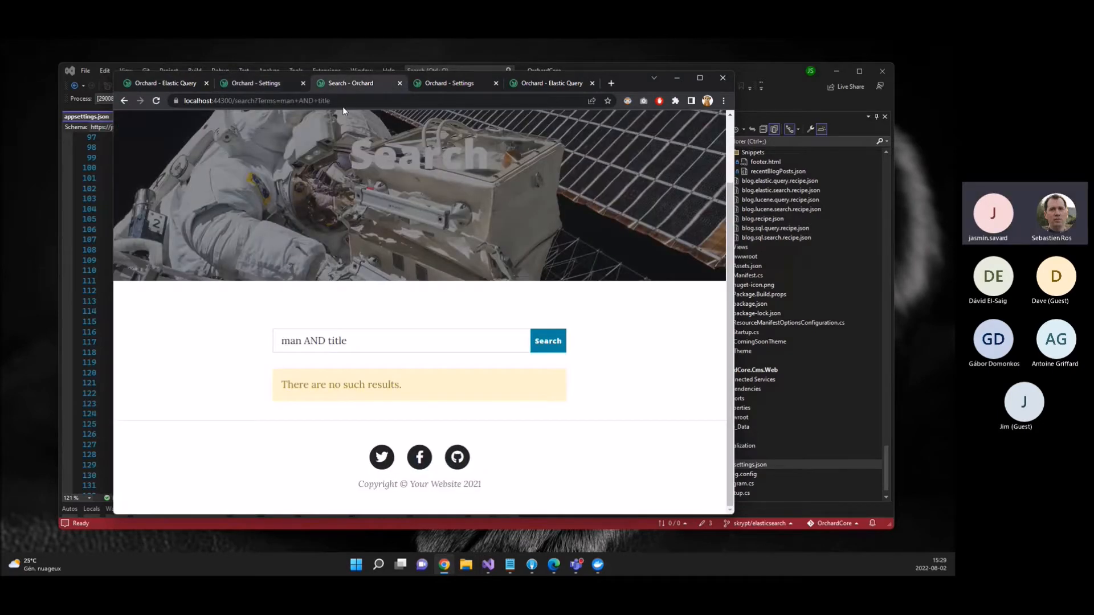
- Make Lucene the search provider with Lucene query syntax allowed and save the settings
left_click(402, 341)
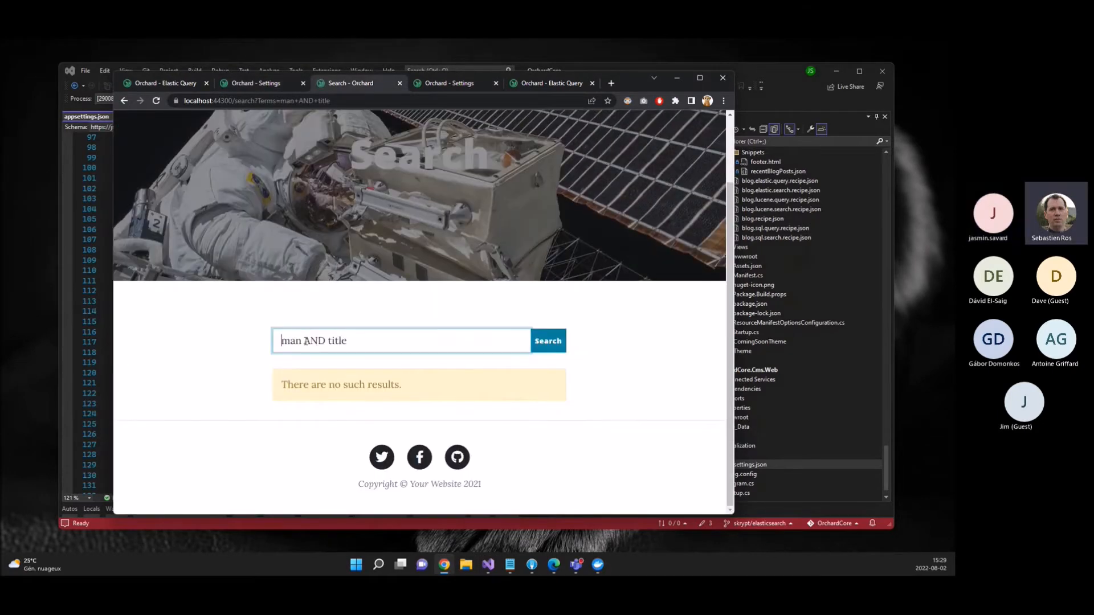
left_click(262, 84)
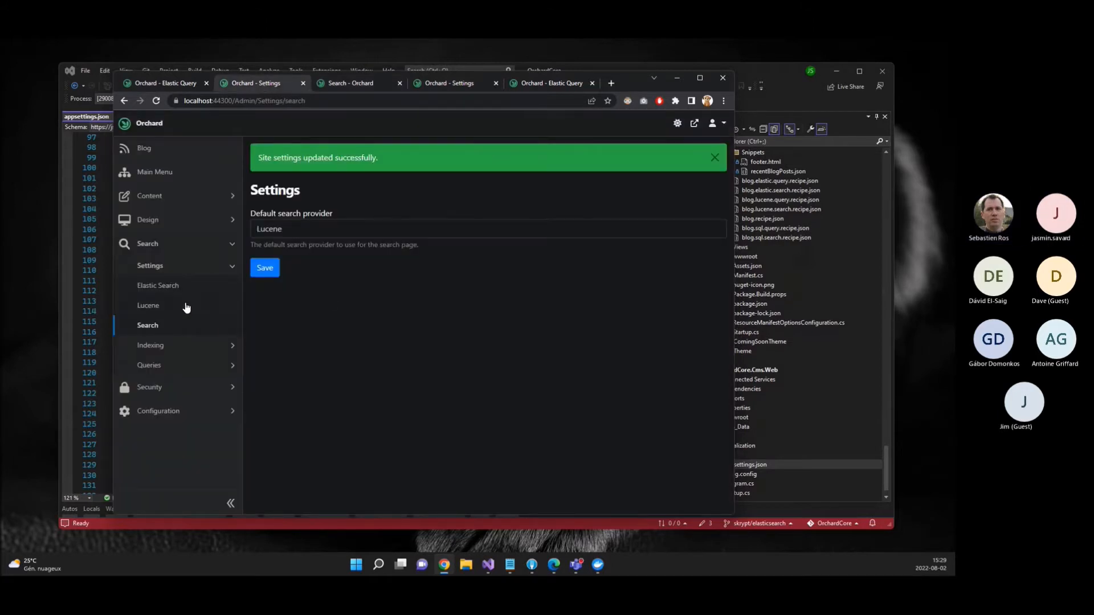
left_click(148, 305)
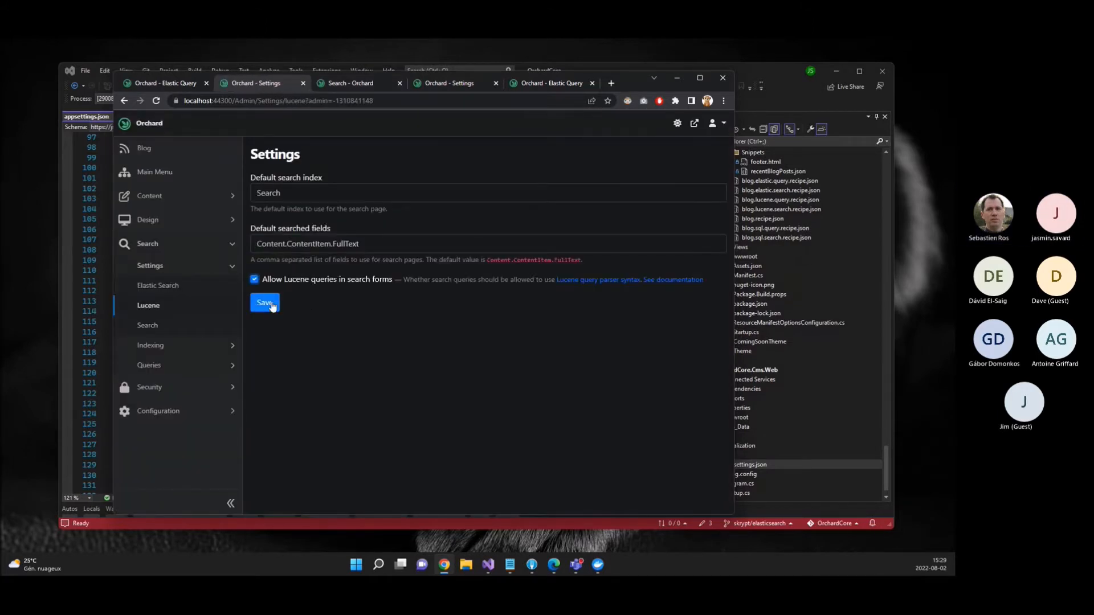
left_click(264, 302)
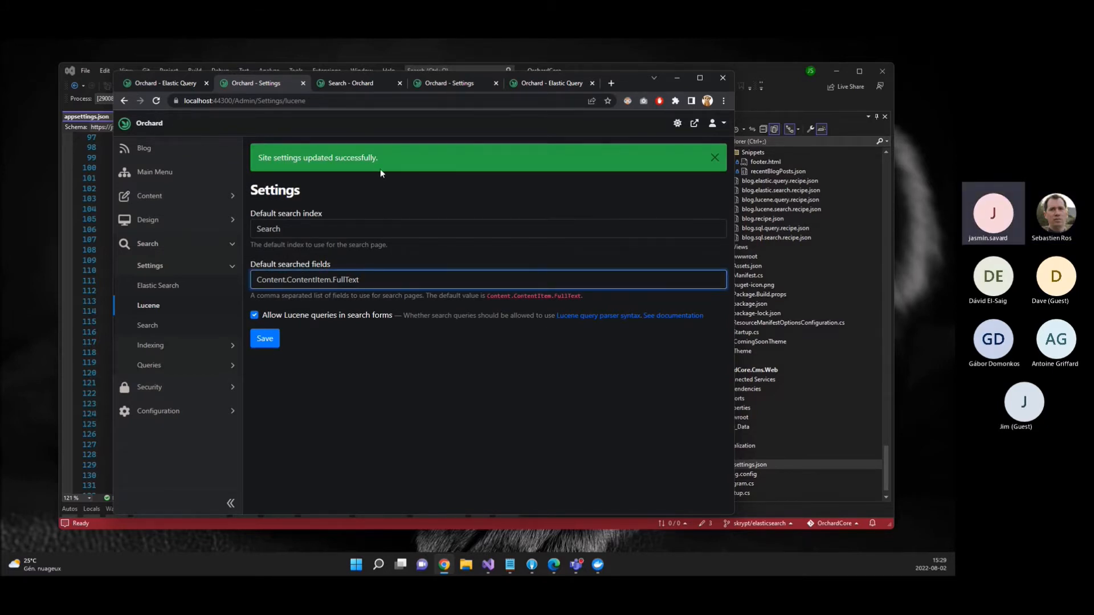
left_click(149, 195)
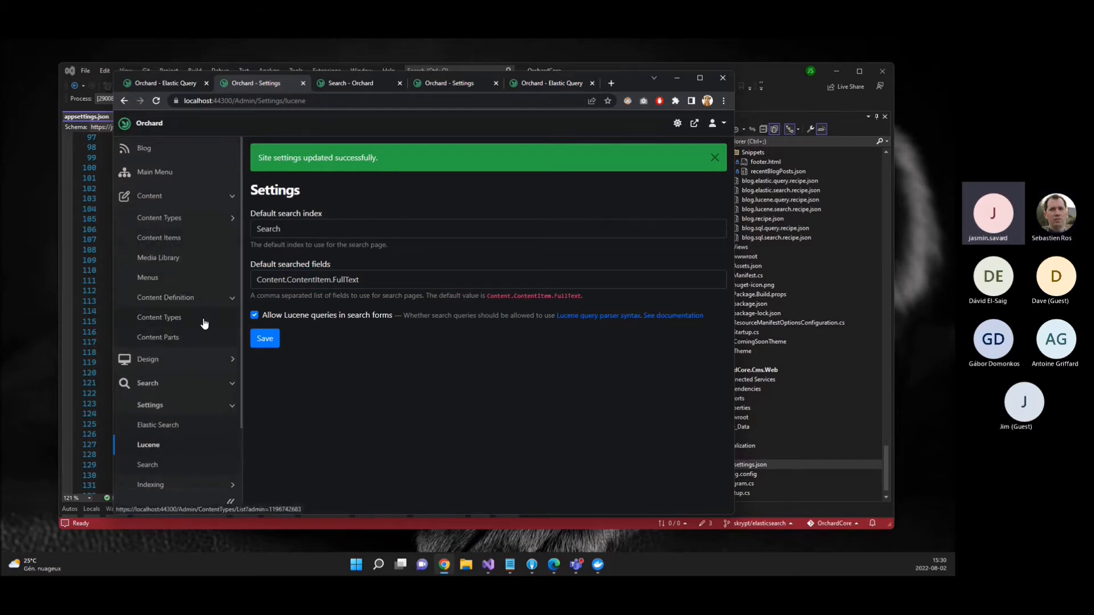
left_click(158, 317)
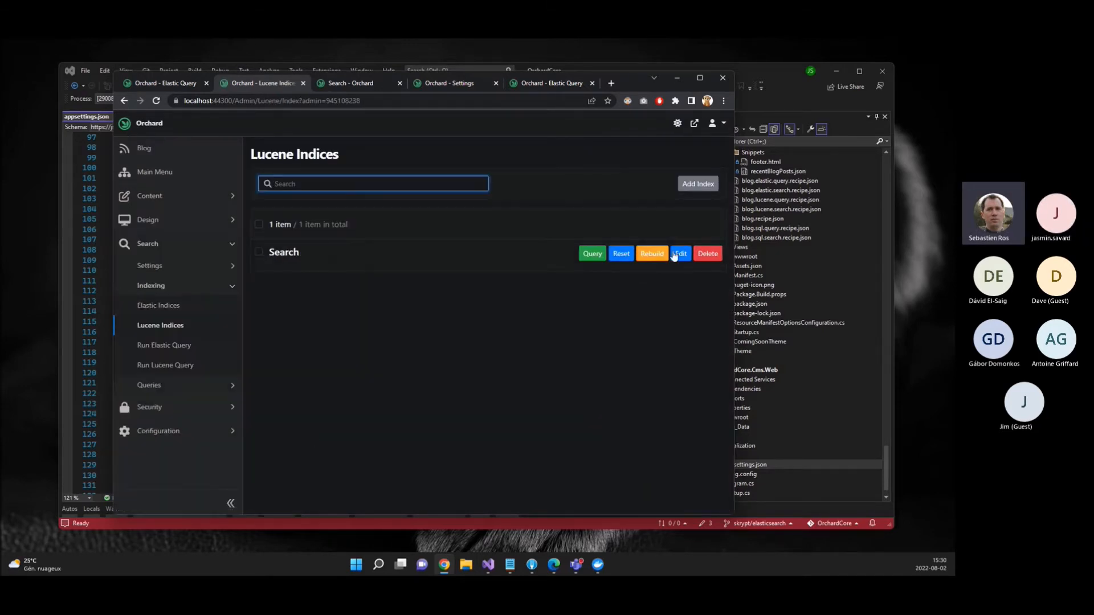
- Review and rebuild the Lucene Search index, then search the site for 'man OR title'
left_click(678, 253)
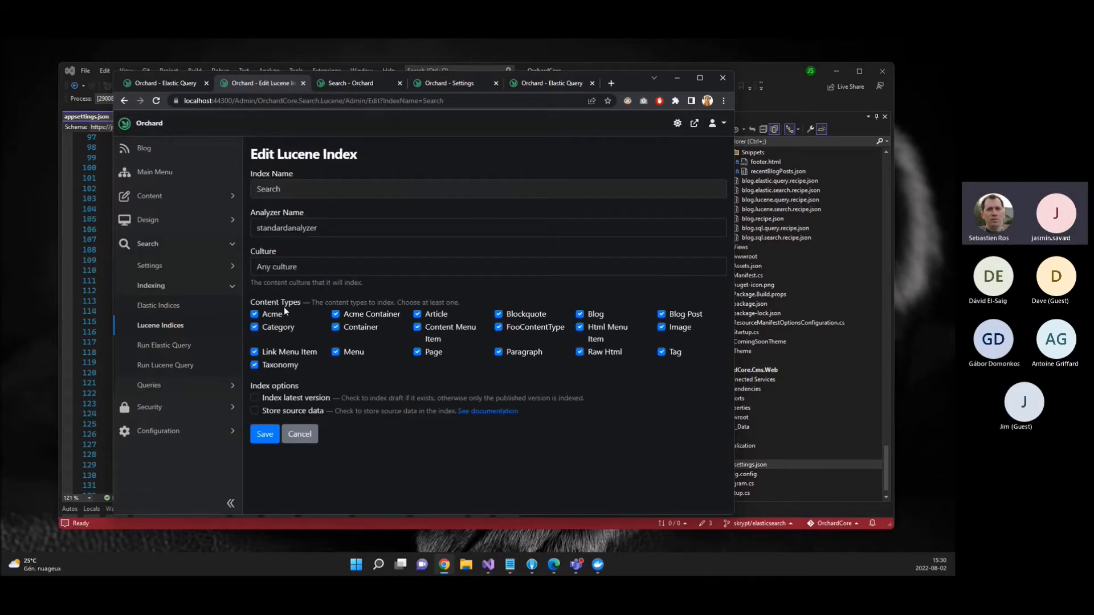
left_click(299, 433)
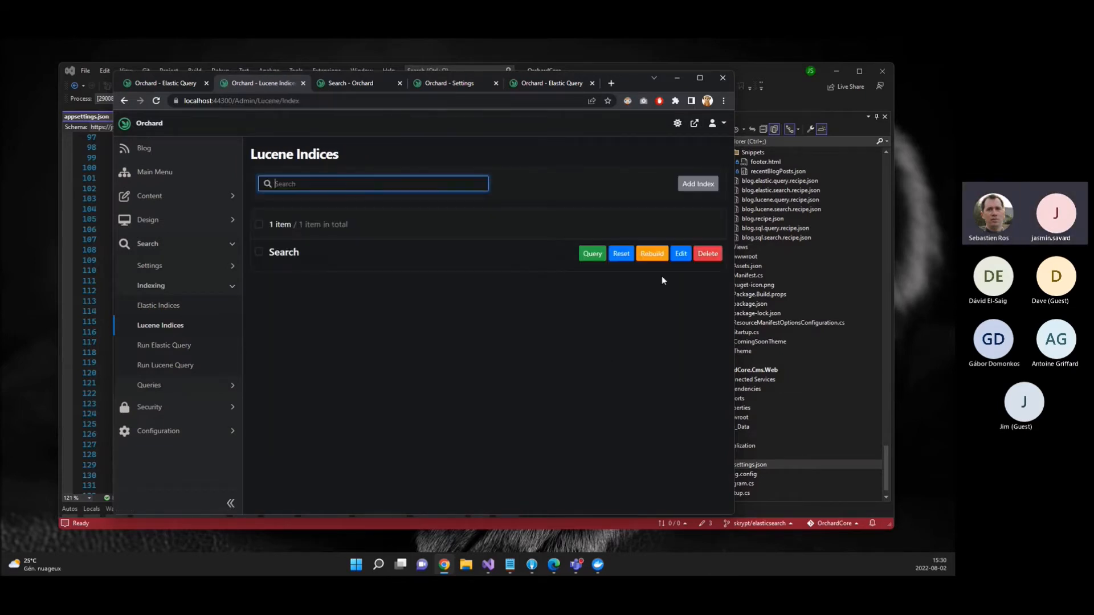
left_click(652, 253)
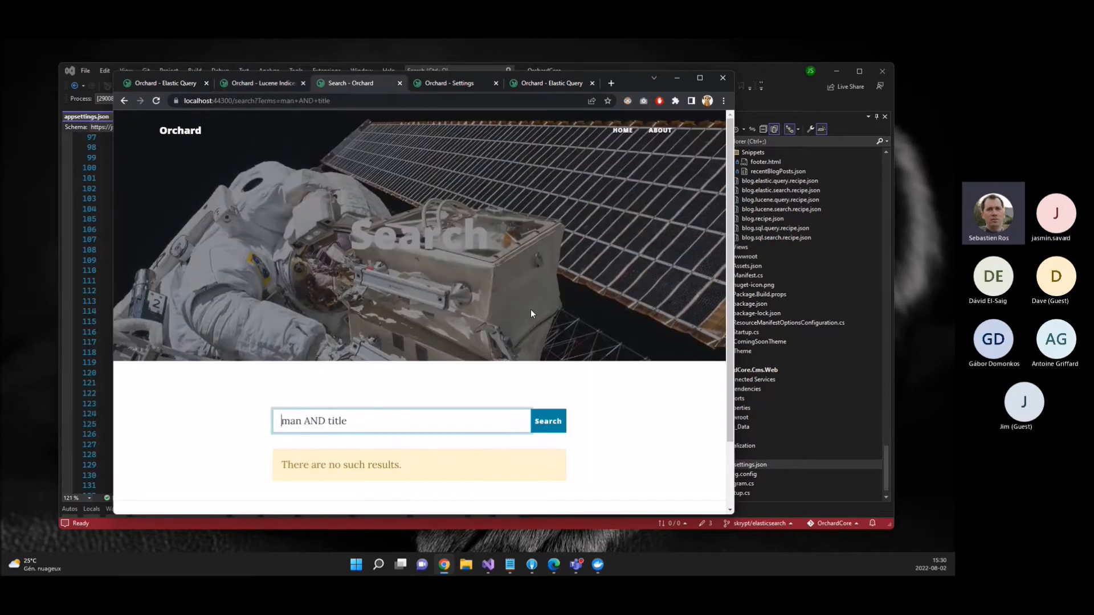
double_click(313, 420)
type("OR")
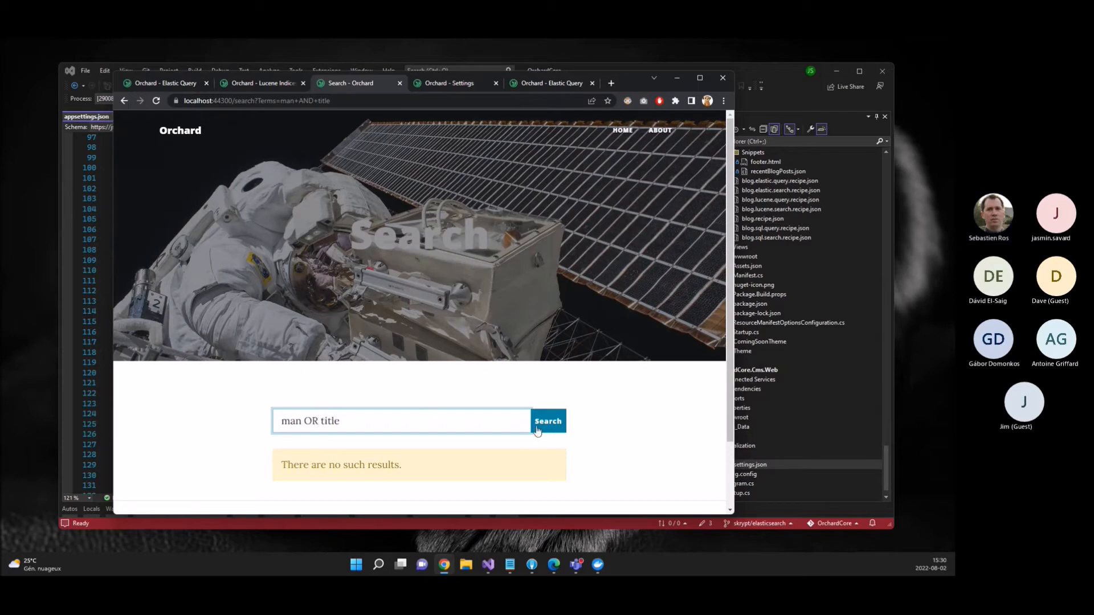
left_click(548, 421)
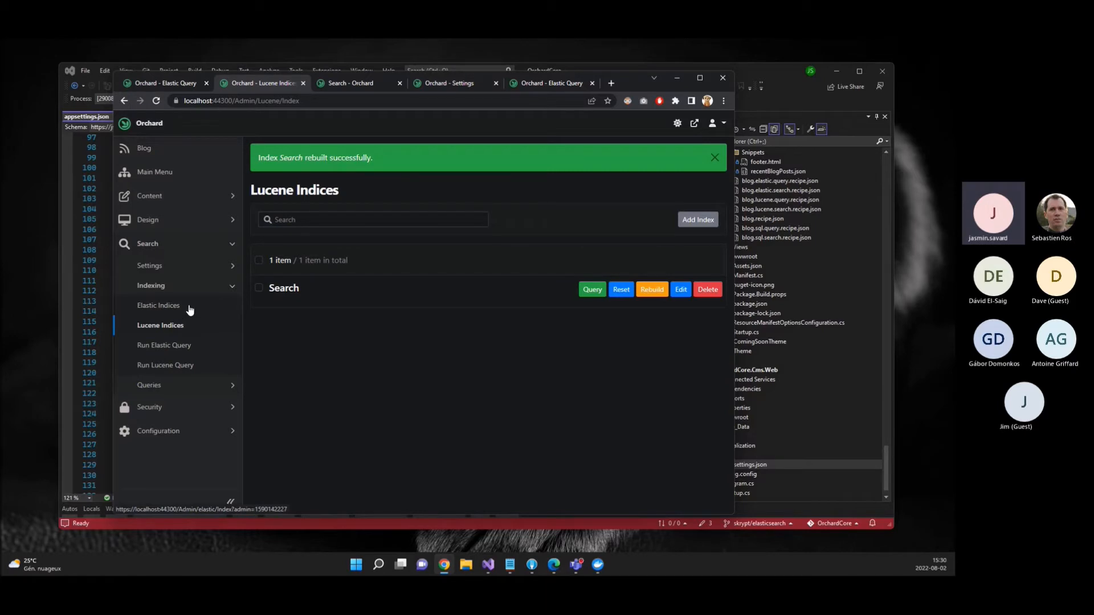
mouse_move(207, 310)
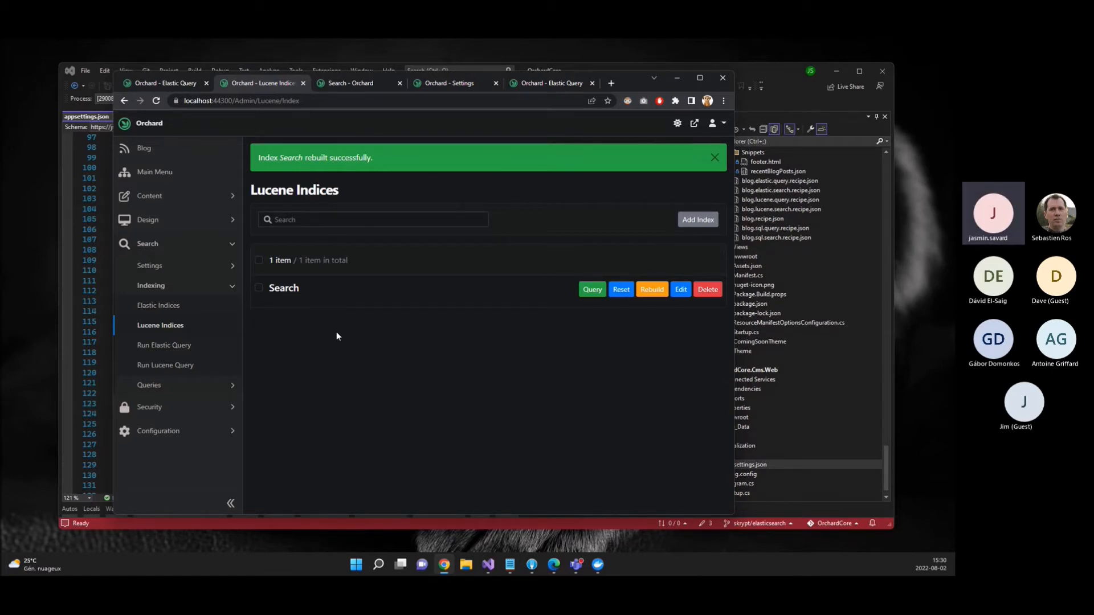
- Edit the RecentBlogPosts Elastic query, confirming its default_search index and BlogPost term query
left_click(148, 386)
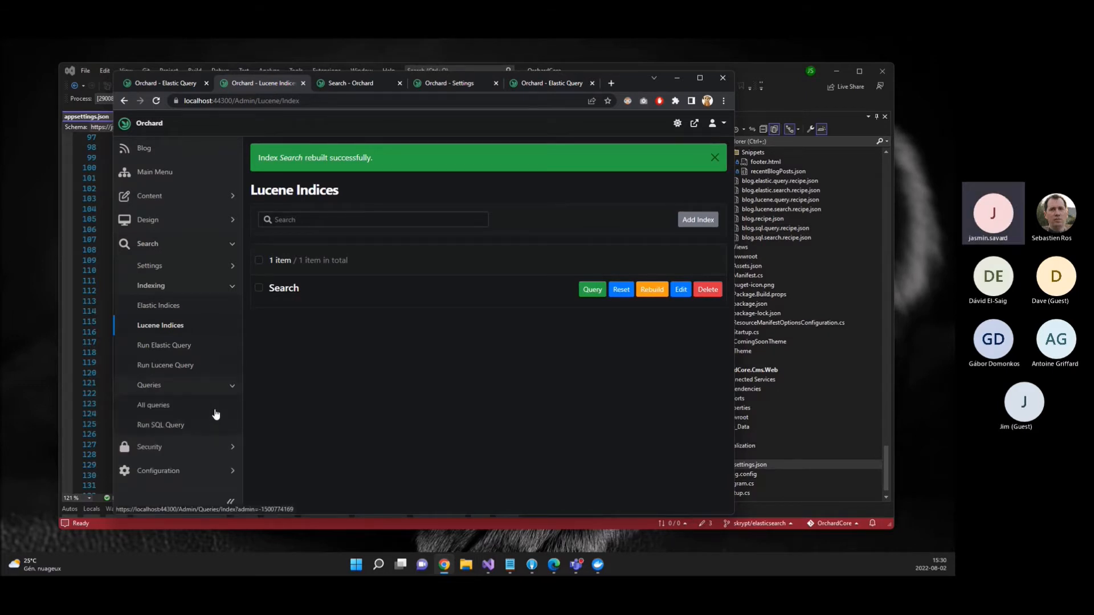
left_click(152, 404)
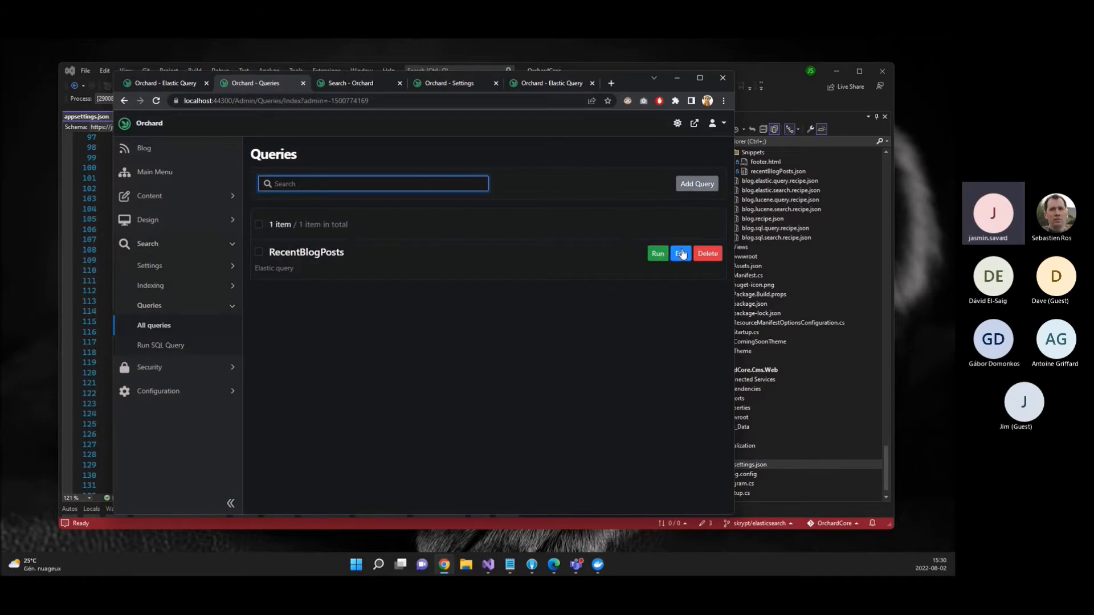
left_click(680, 253)
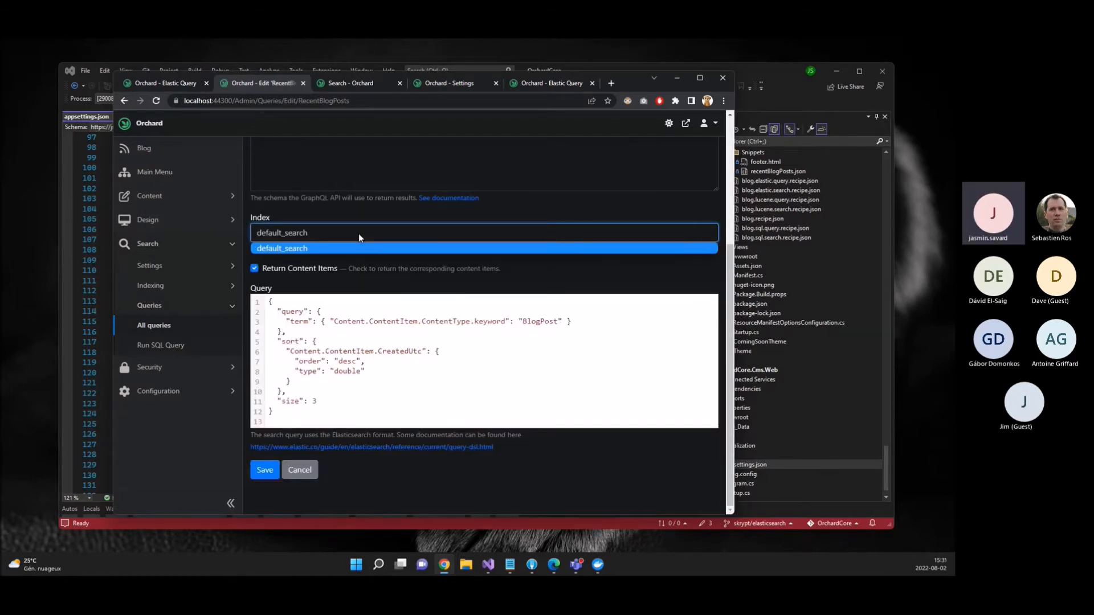
left_click(281, 247)
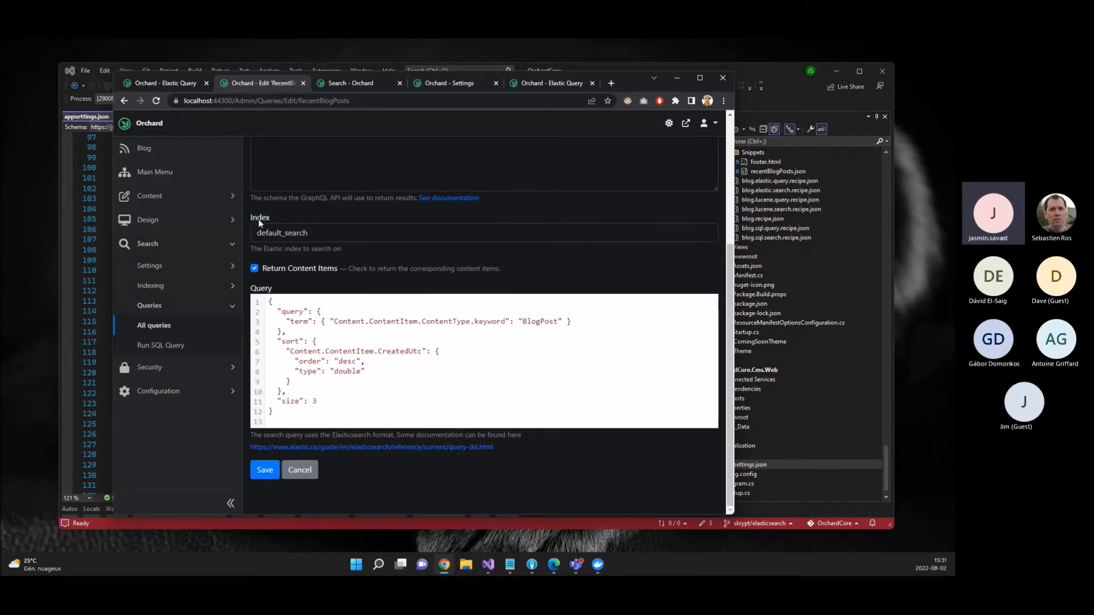
mouse_move(284, 217)
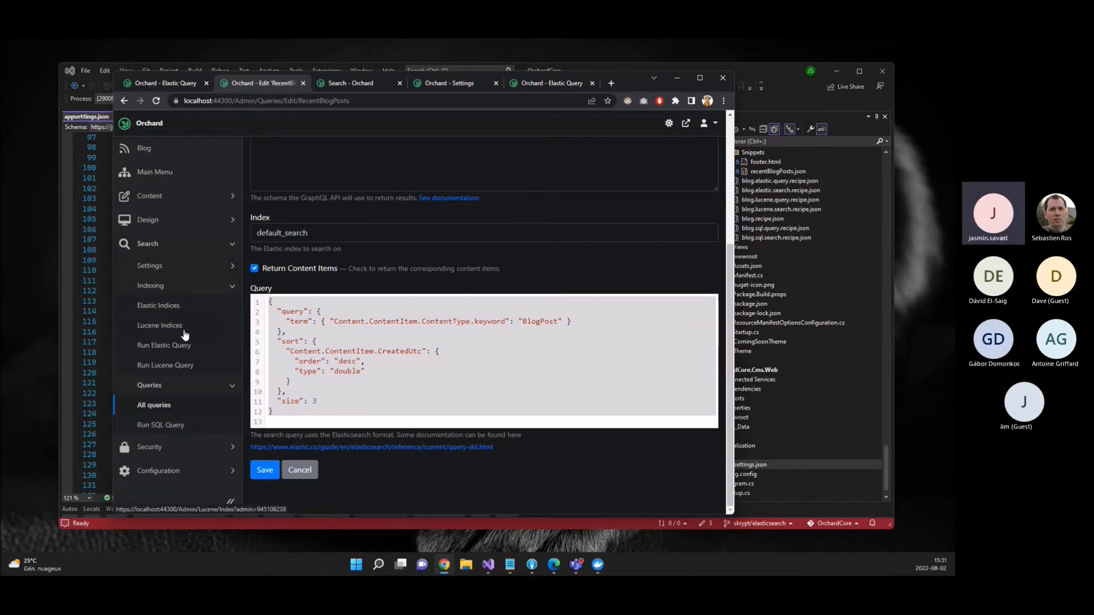
mouse_move(193, 328)
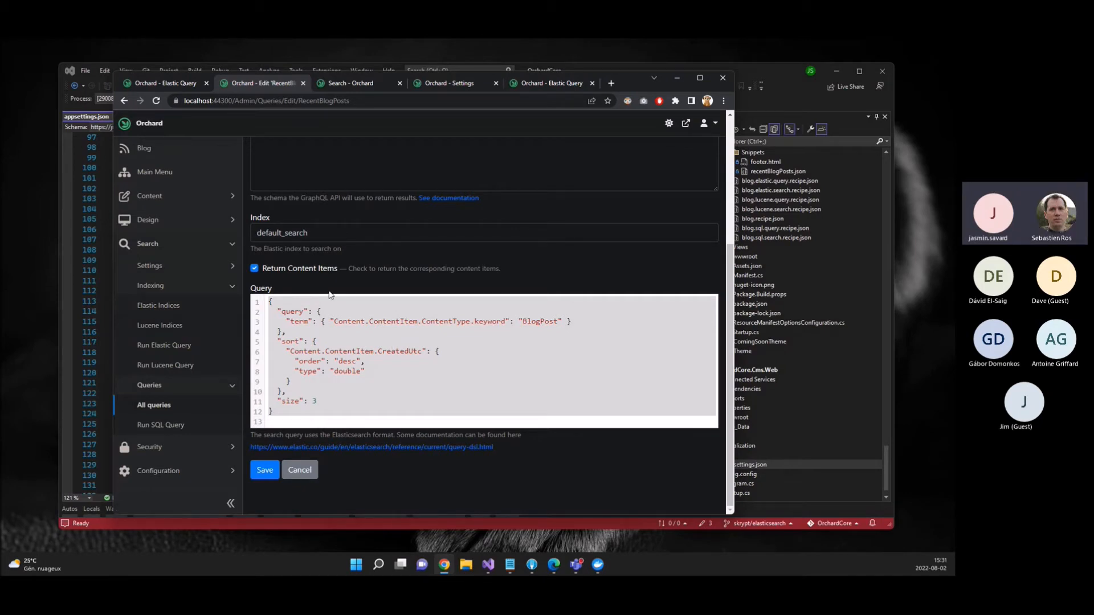
mouse_move(159, 325)
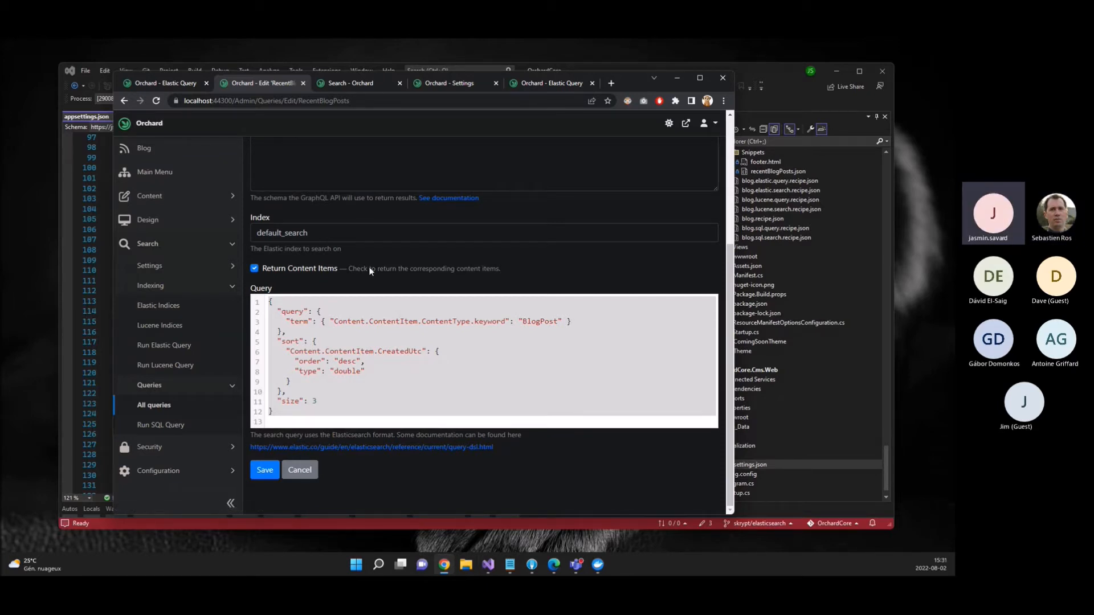
mouse_move(186, 312)
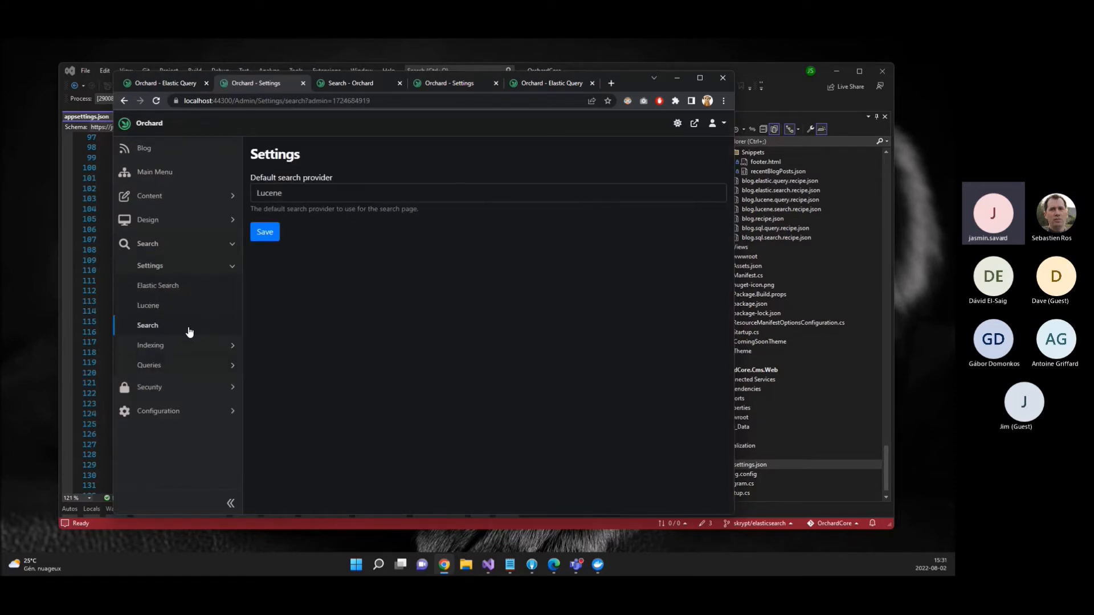
left_click(487, 194)
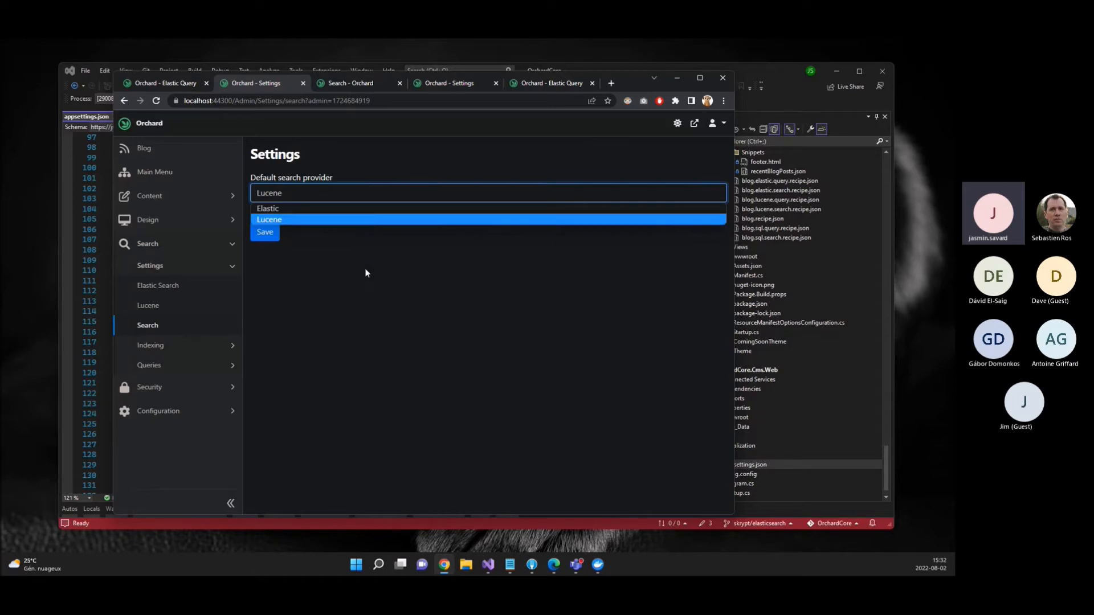
left_click(269, 219)
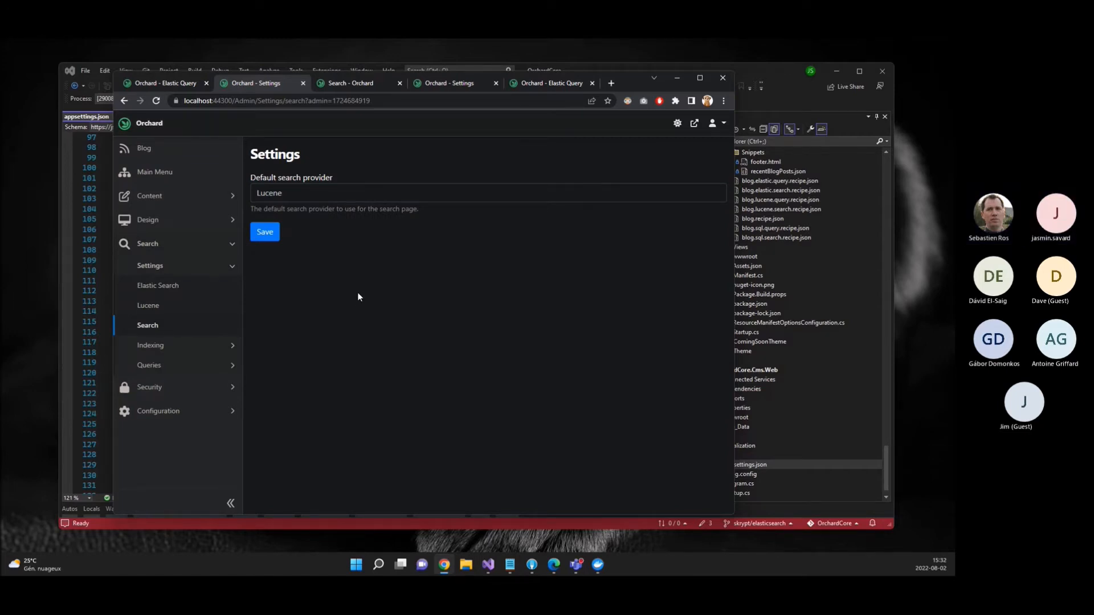
- Go to the All queries list and start adding a query, backing out of the type choice once
left_click(148, 364)
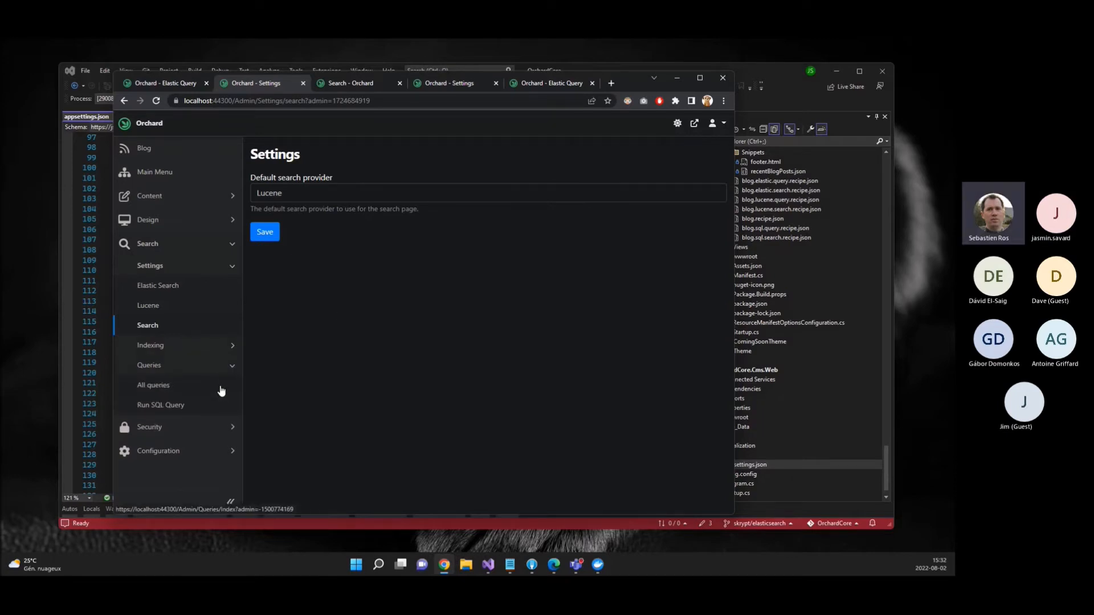
left_click(151, 384)
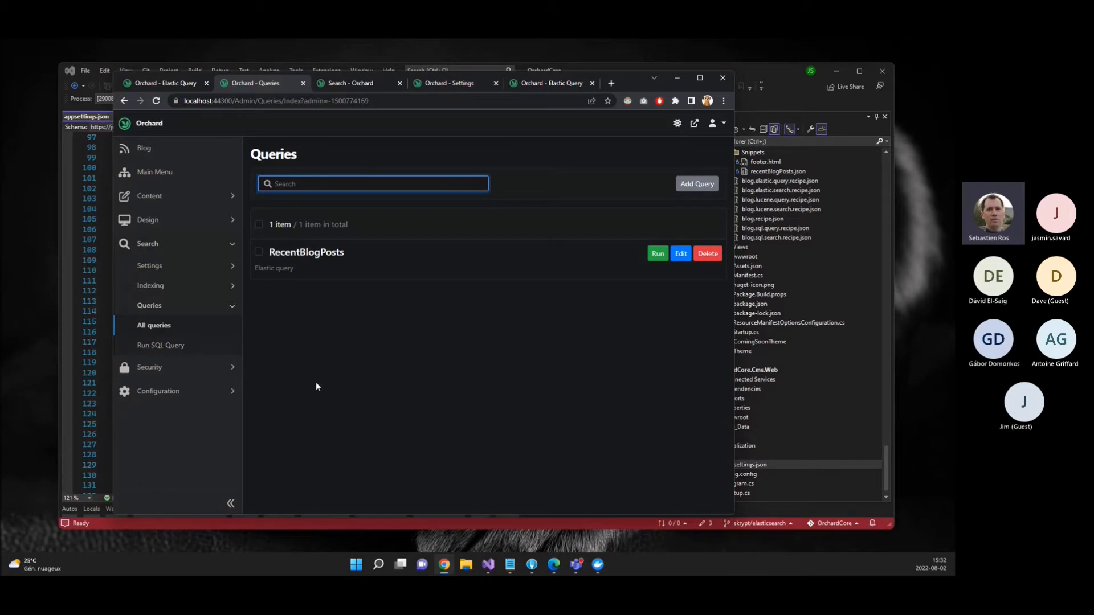
left_click(372, 183)
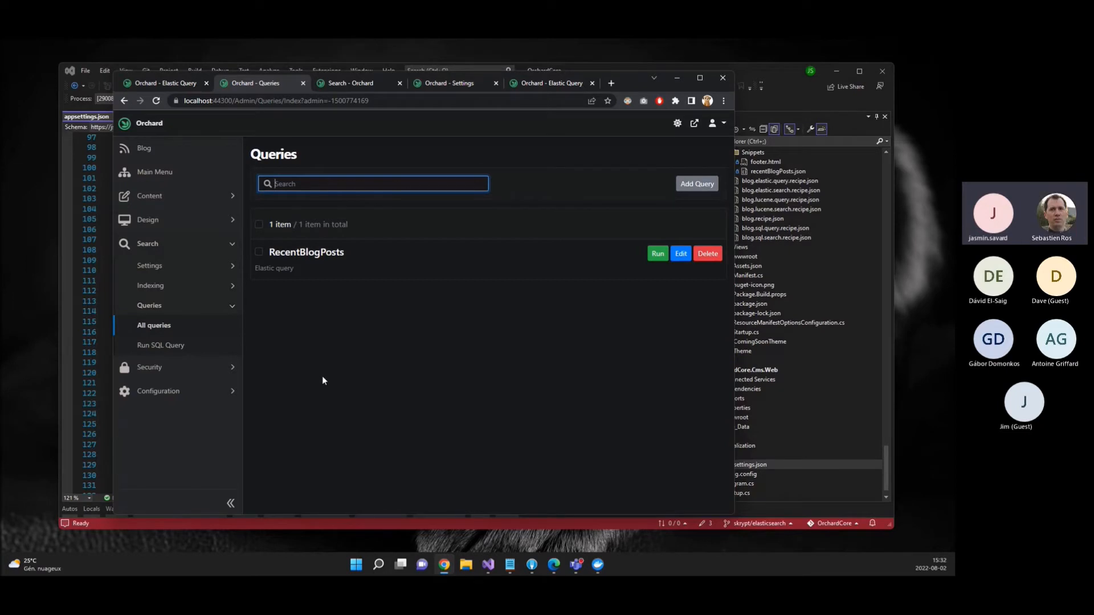
left_click(695, 183)
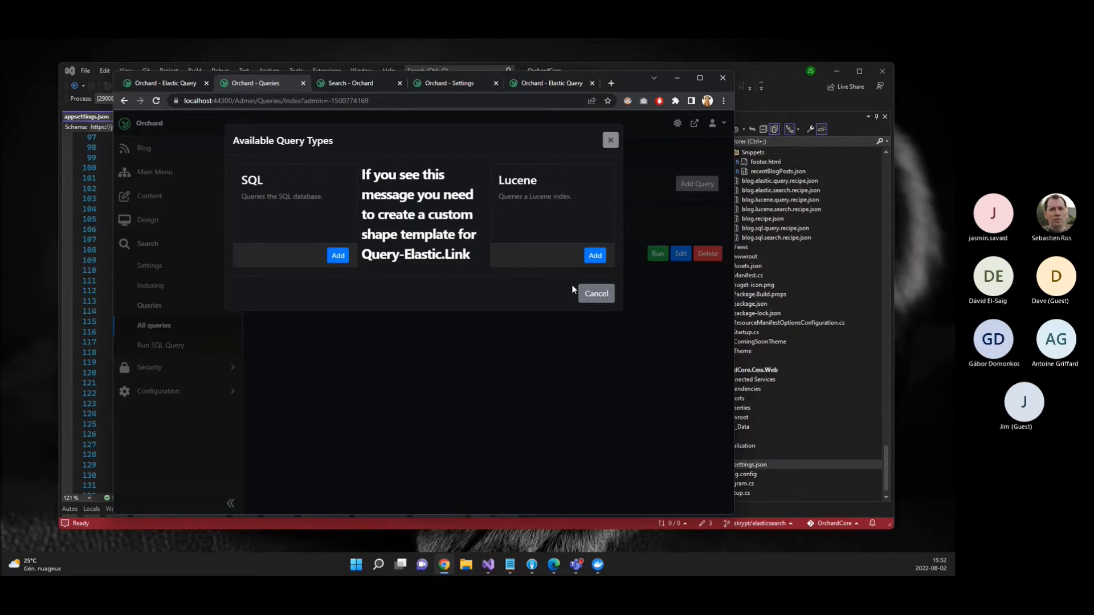
left_click(595, 293)
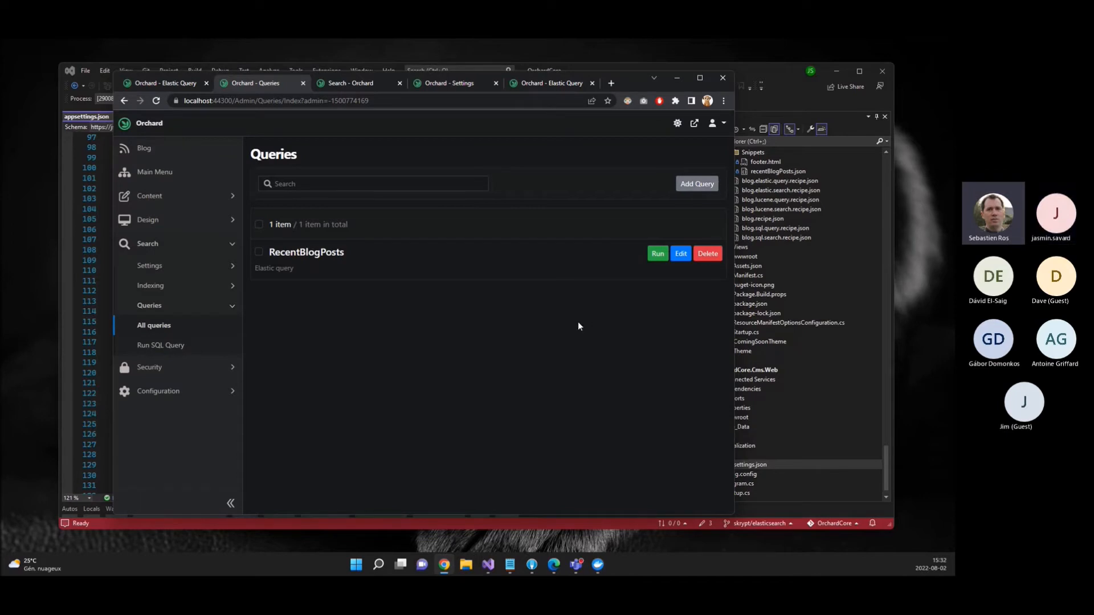
mouse_move(310, 294)
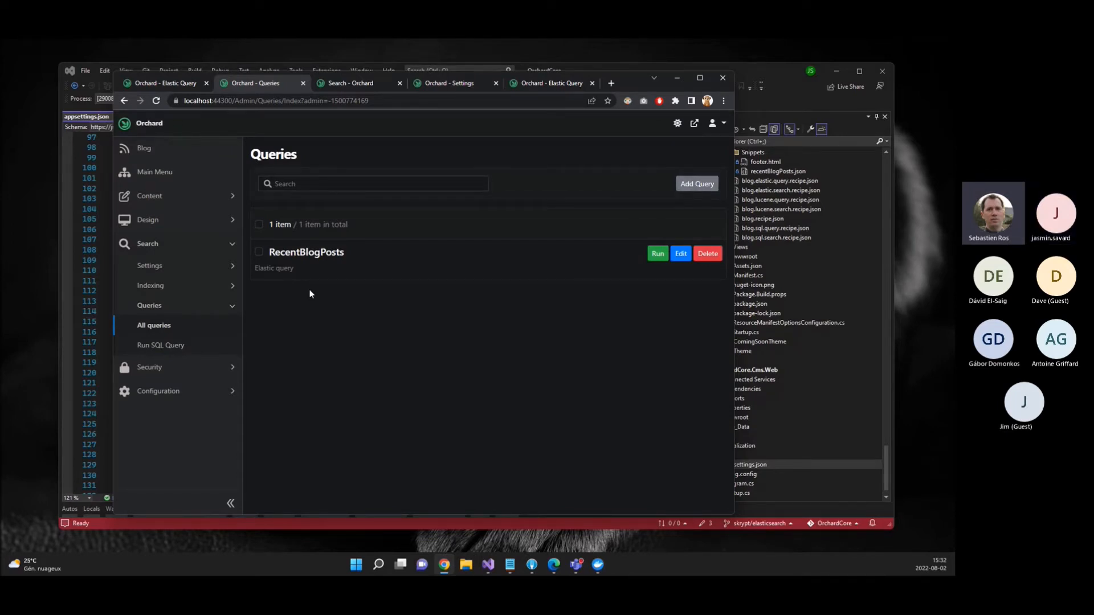
mouse_move(617, 286)
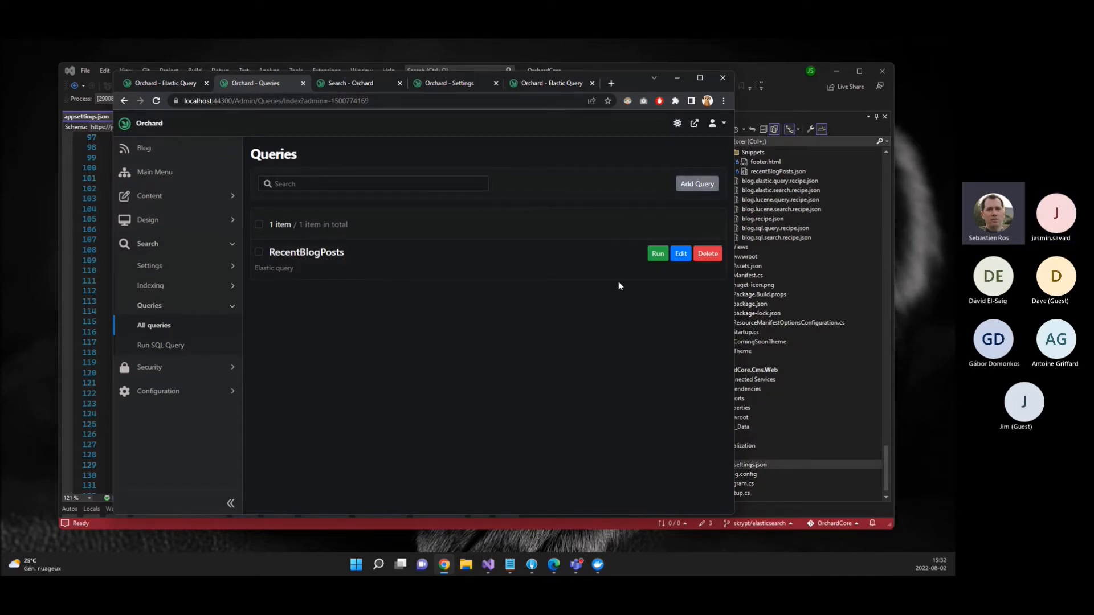
- Create a Lucene query named asdasd and save it alongside RecentBlogPosts
left_click(695, 184)
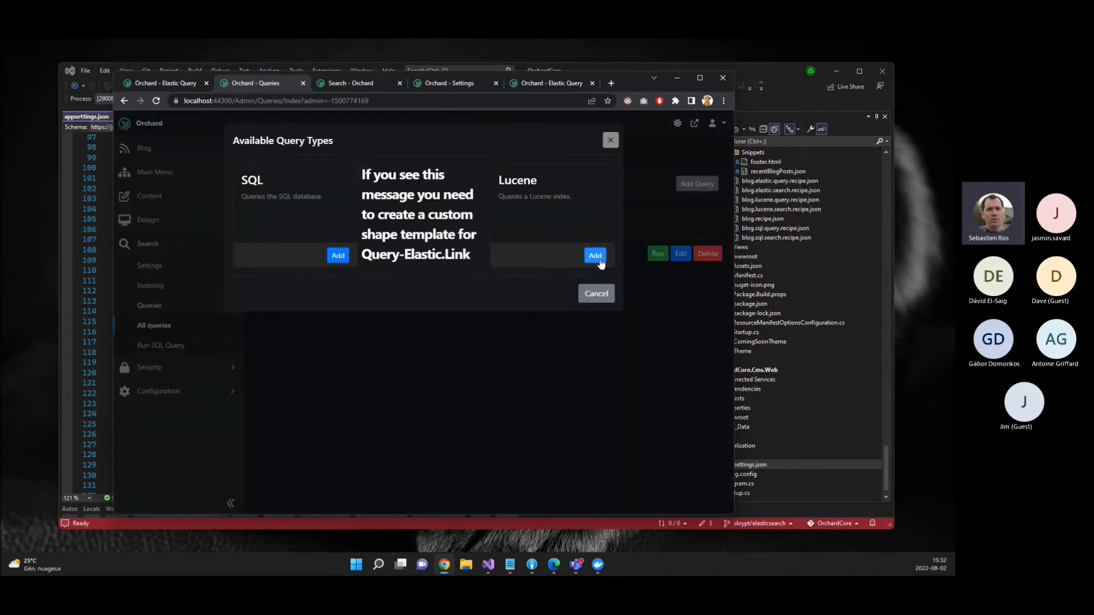
left_click(595, 255)
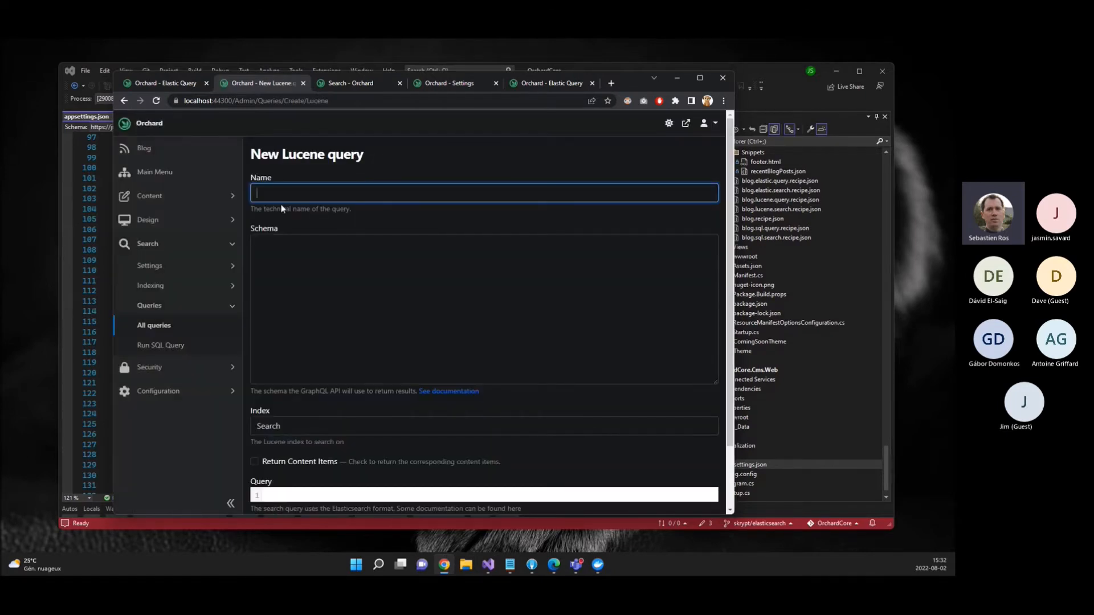
scroll("down", 3)
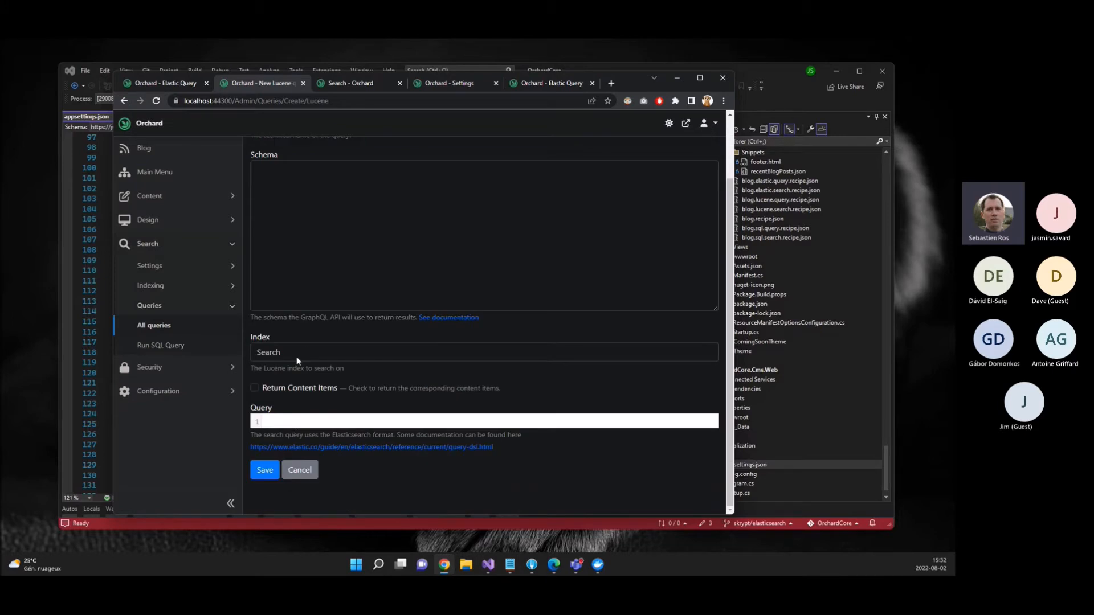
left_click(263, 470)
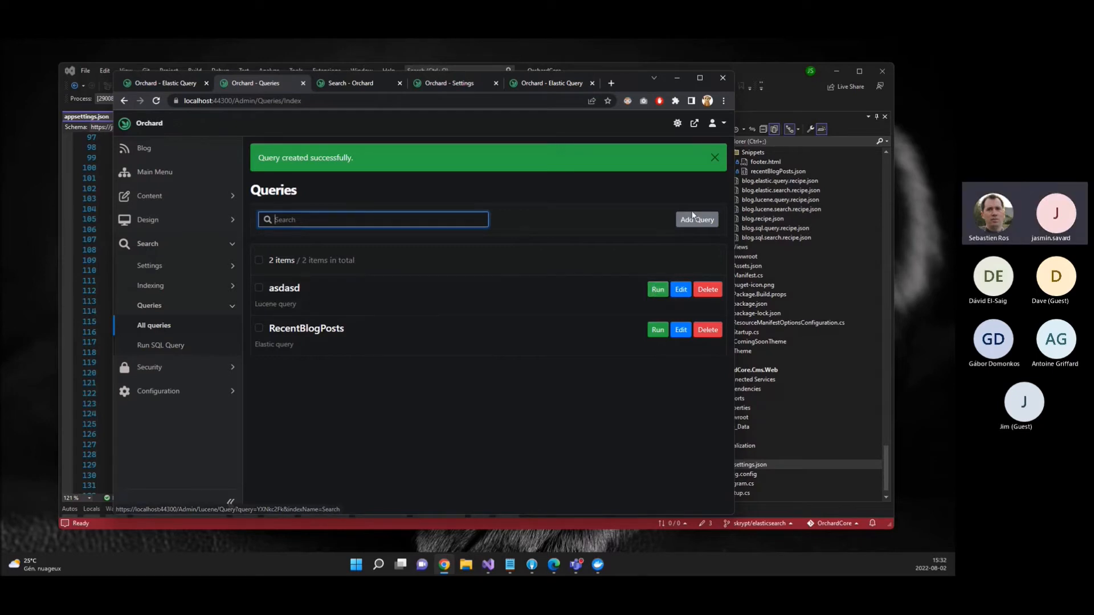
- Open the default_search Elastic index for editing from the Elastic Indices list
left_click(695, 219)
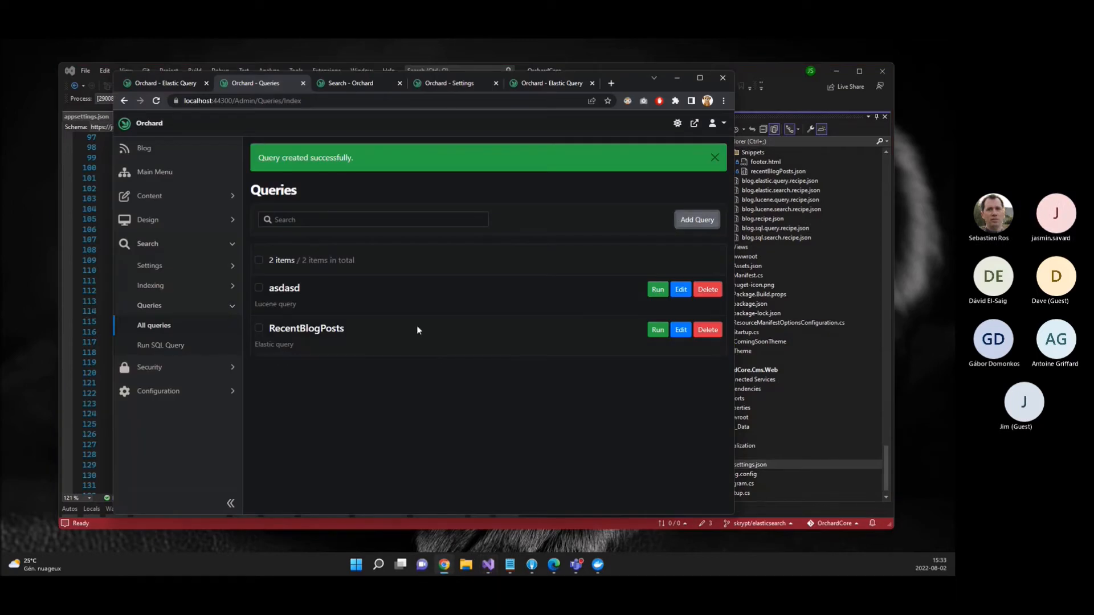
mouse_move(656, 329)
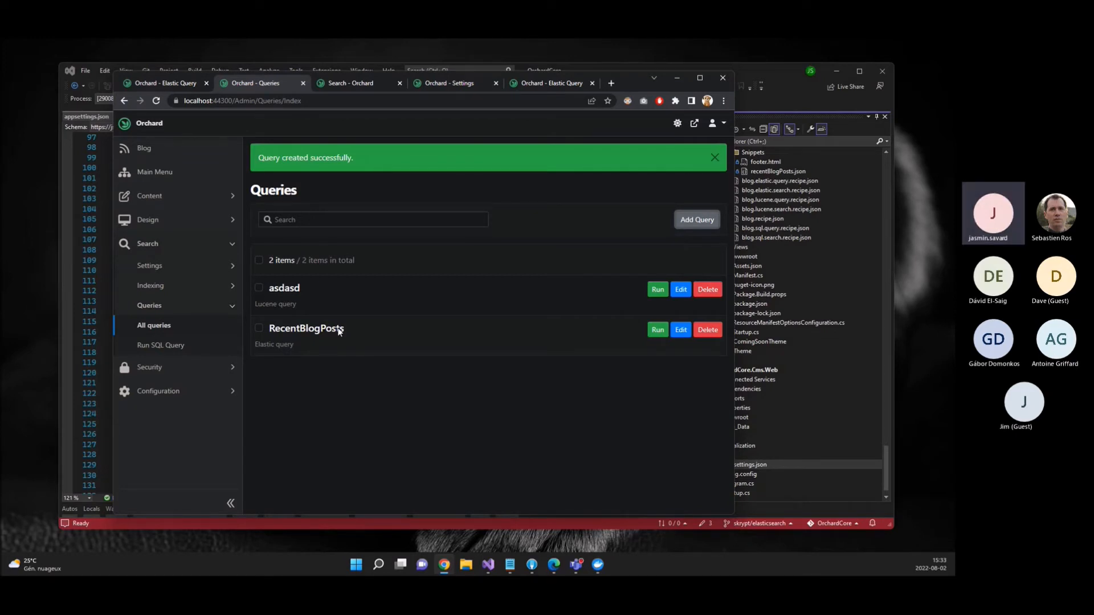
mouse_move(300, 315)
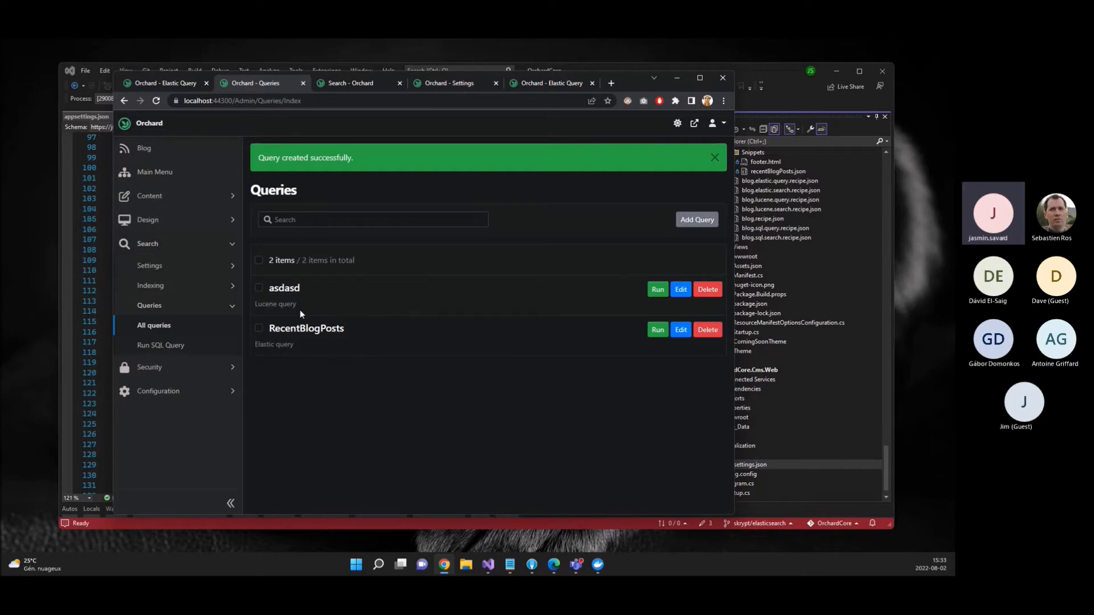
mouse_move(449, 403)
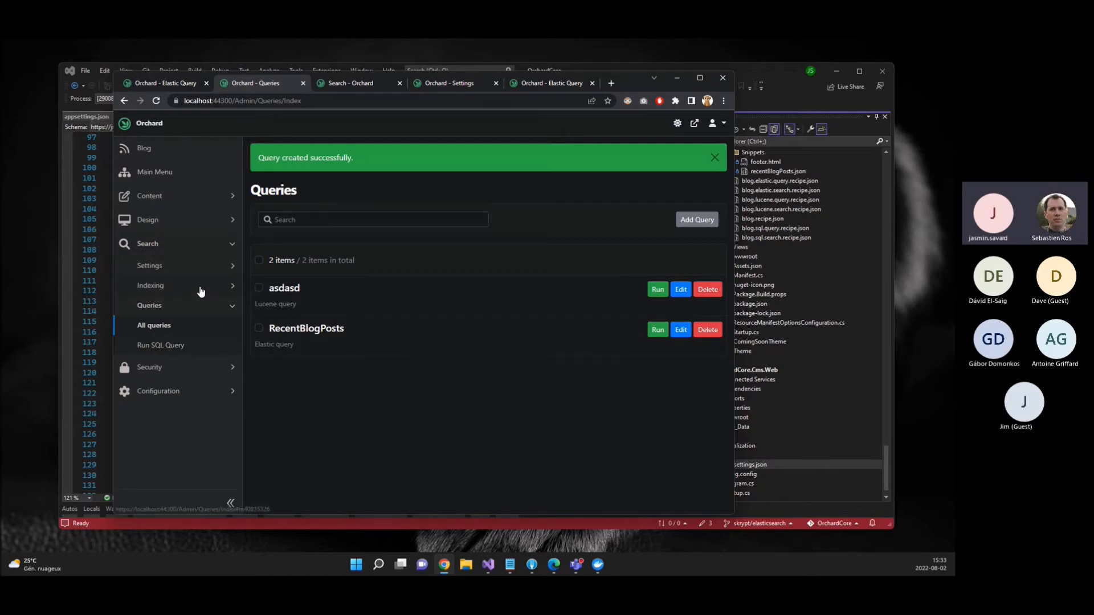
left_click(159, 305)
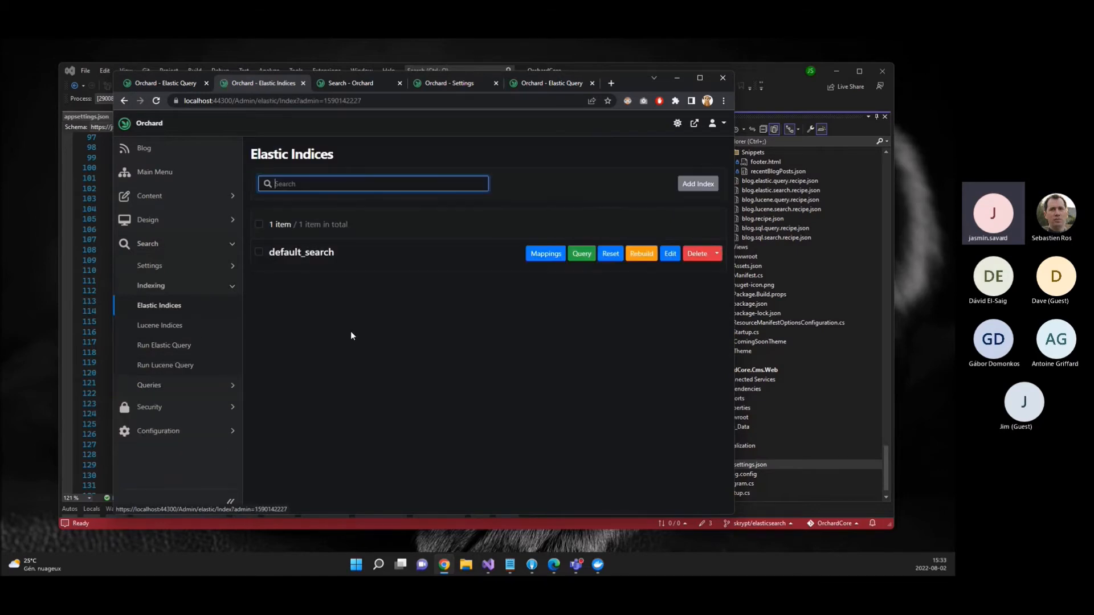
left_click(668, 253)
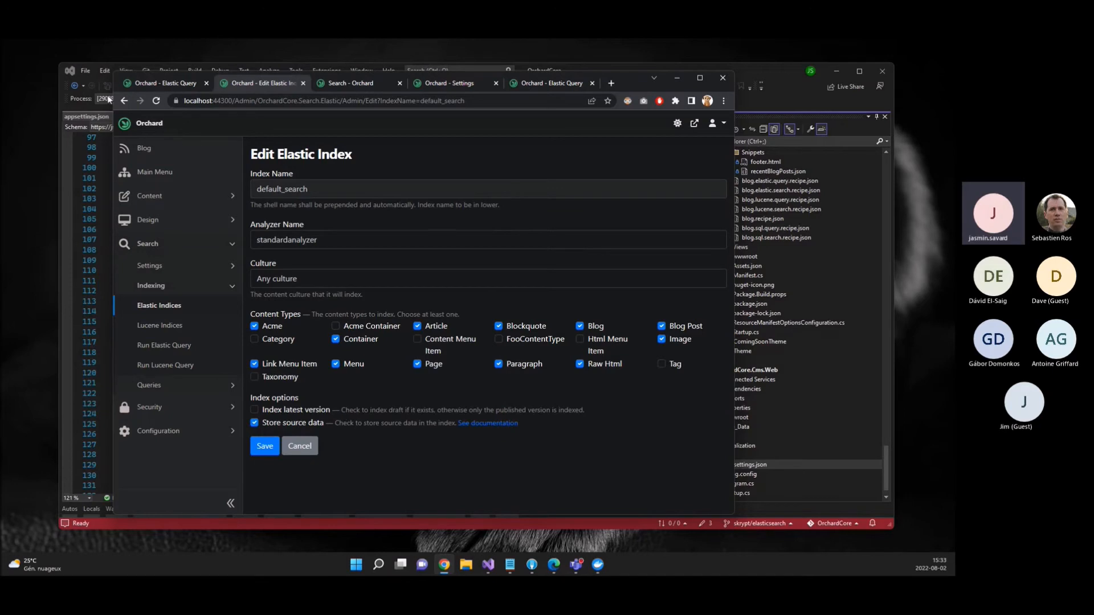
mouse_move(569, 571)
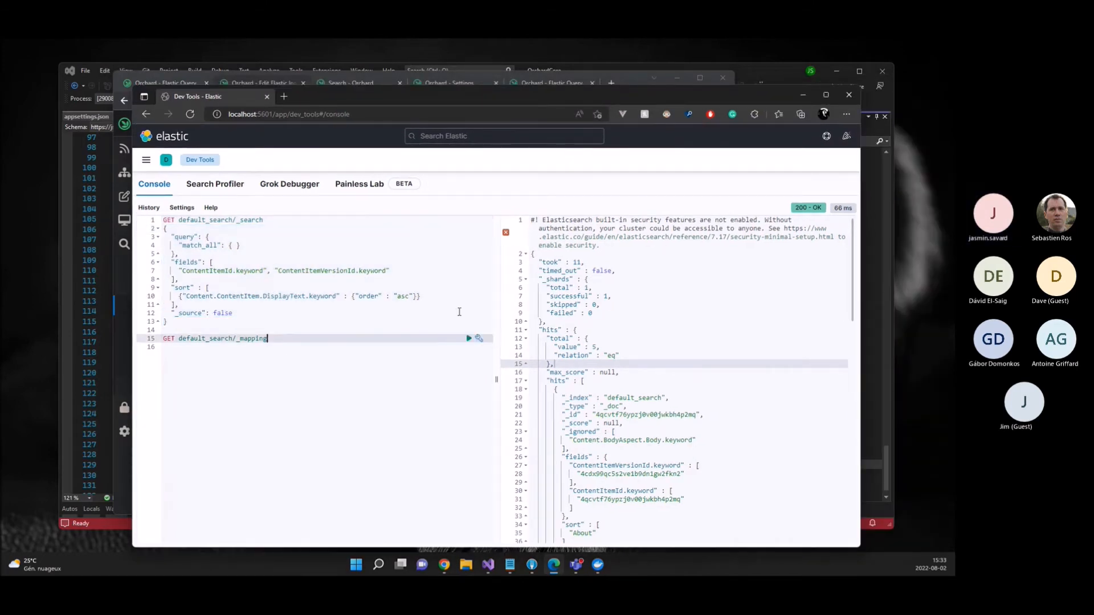
- Run GET default_search/_mapping and highlight the text type of IdentifierTextField
left_click(469, 339)
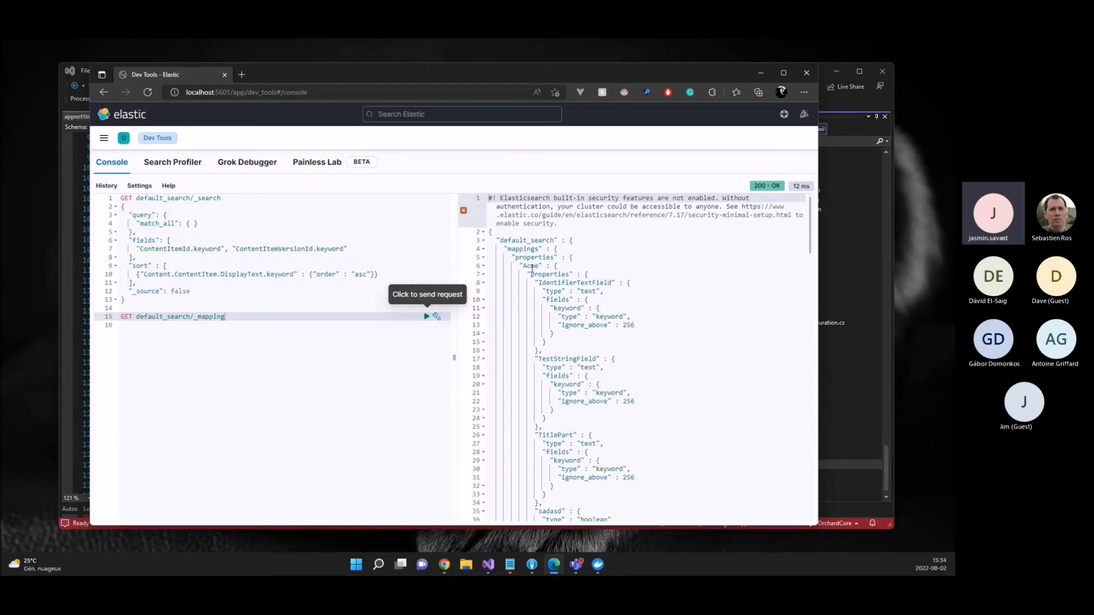
double_click(530, 266)
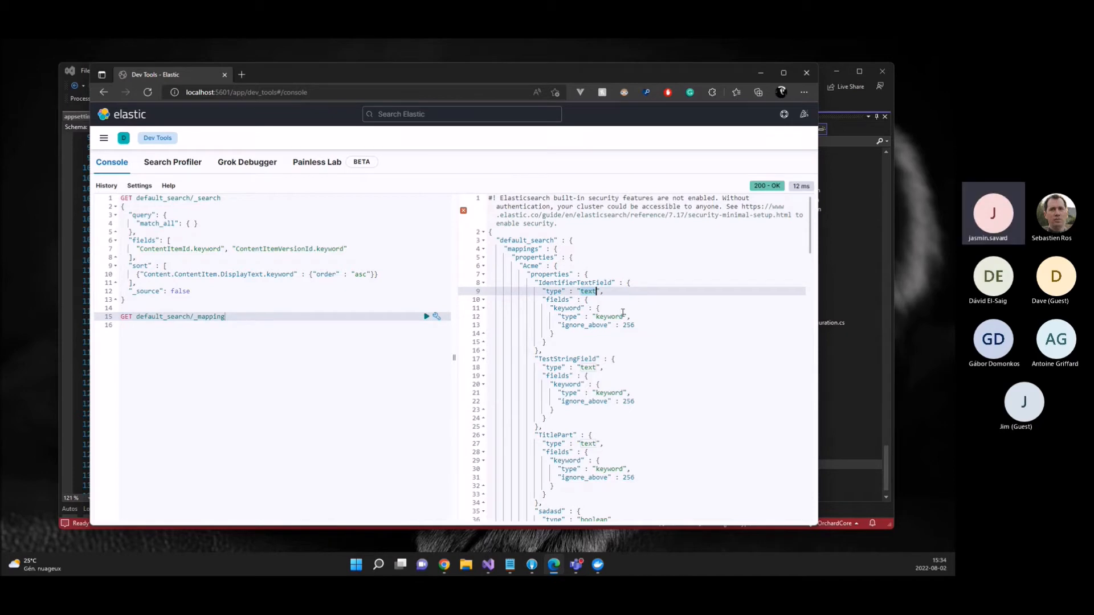
scroll("down", 3)
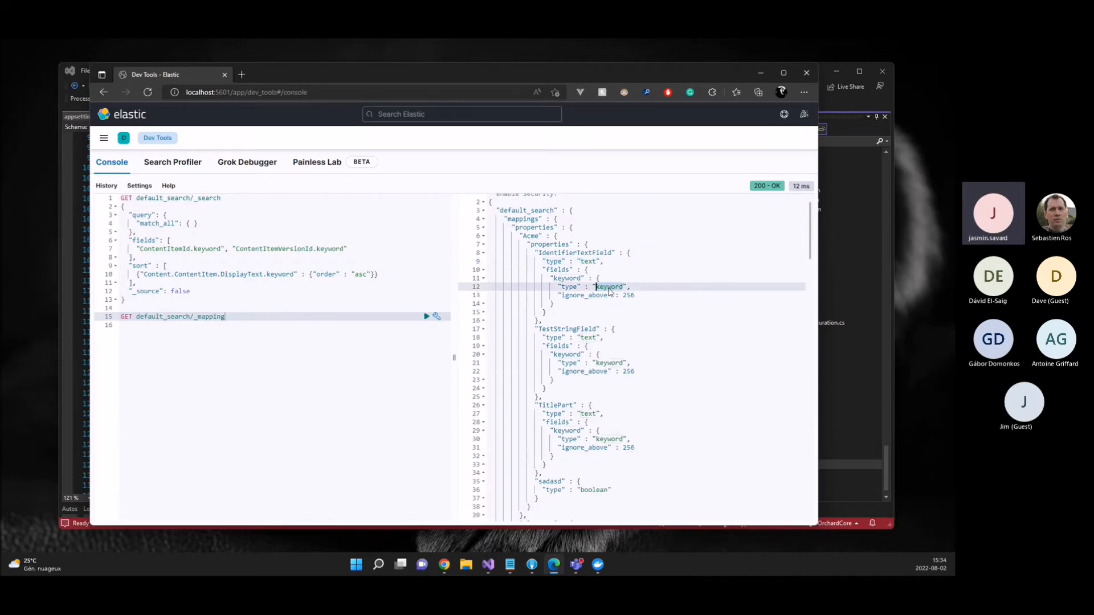
scroll("down", 3)
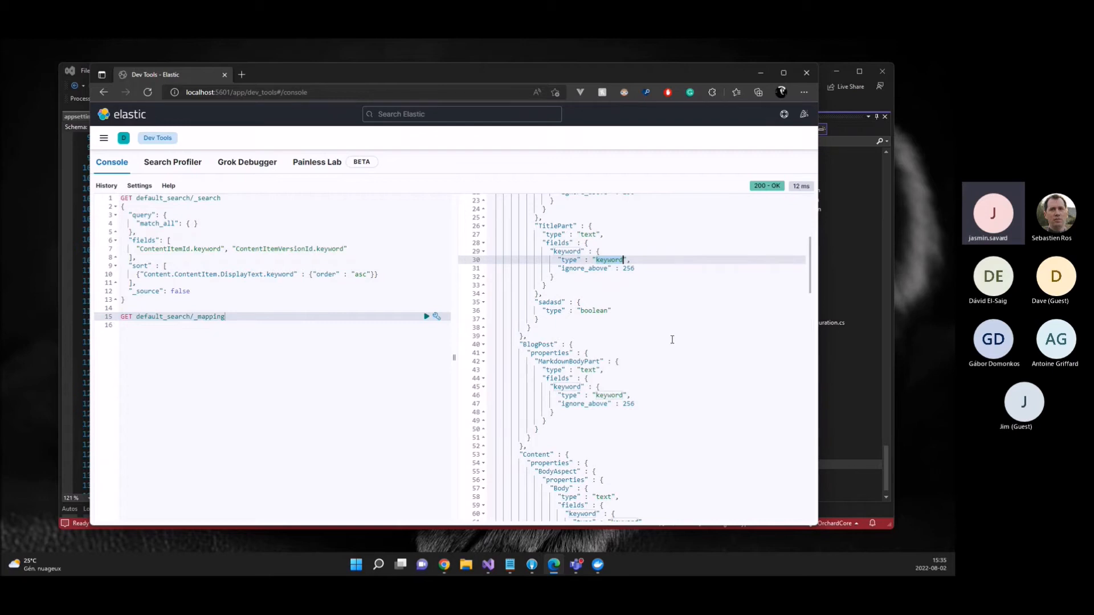
- Scroll through the mapping response and highlight the long type of the Order field
scroll("down", 3)
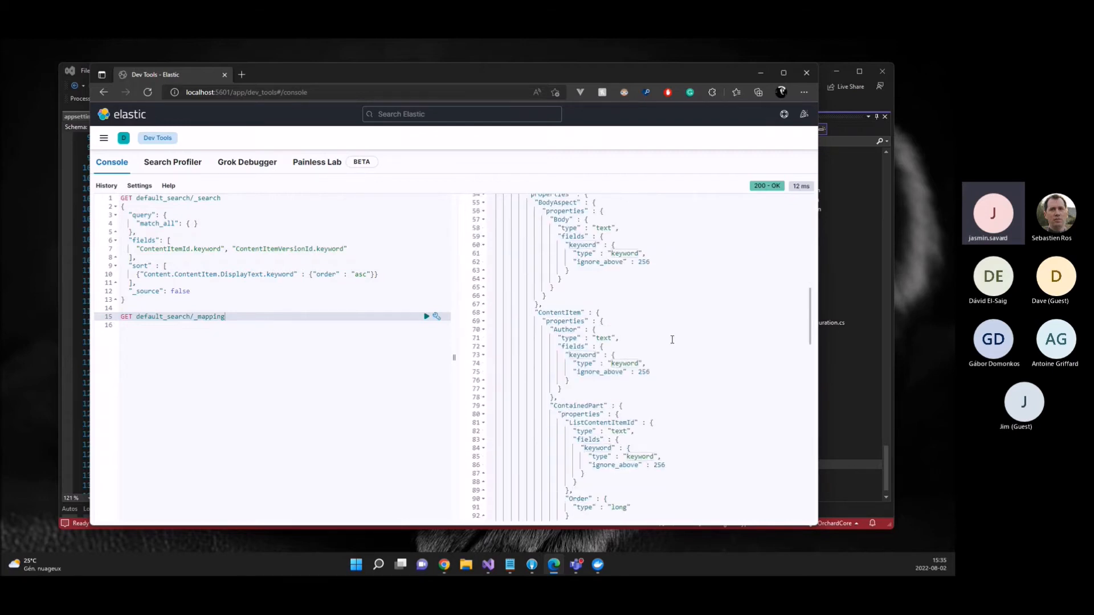
scroll("down", 3)
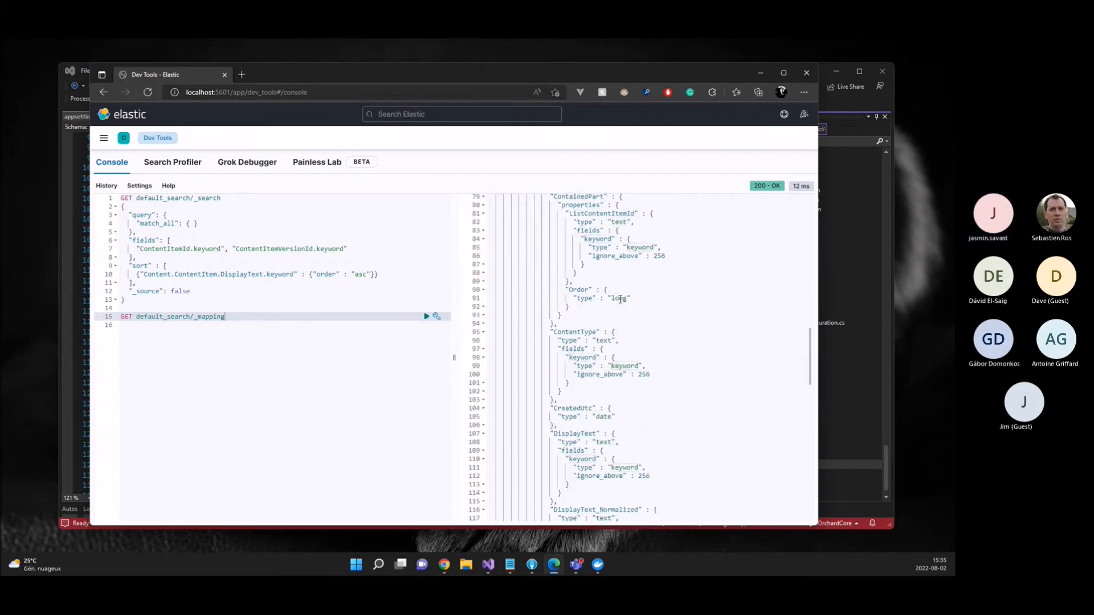
double_click(617, 298)
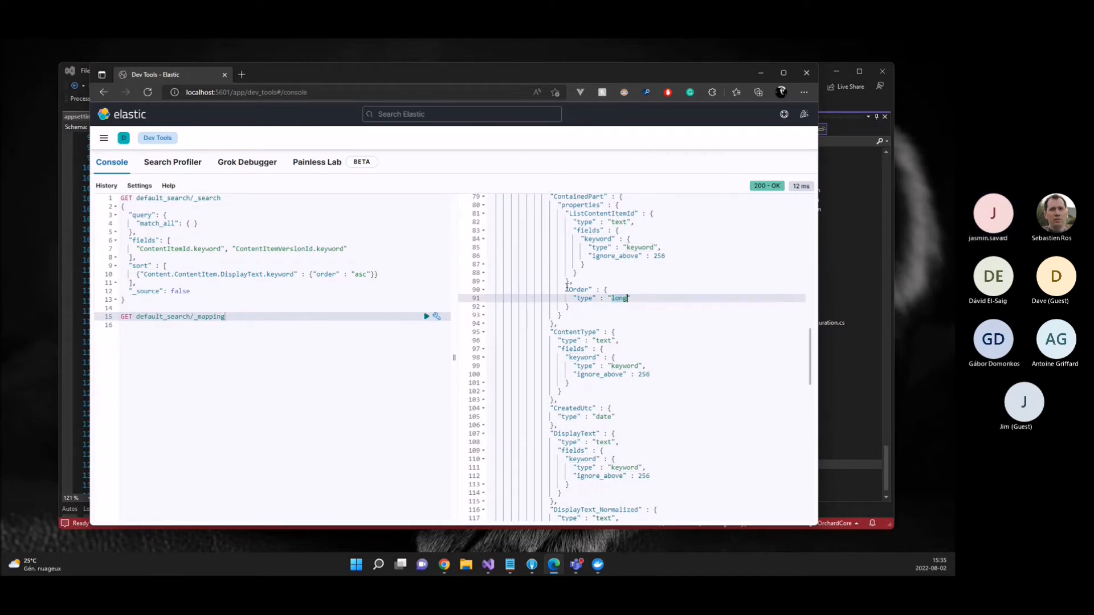
scroll("down", 3)
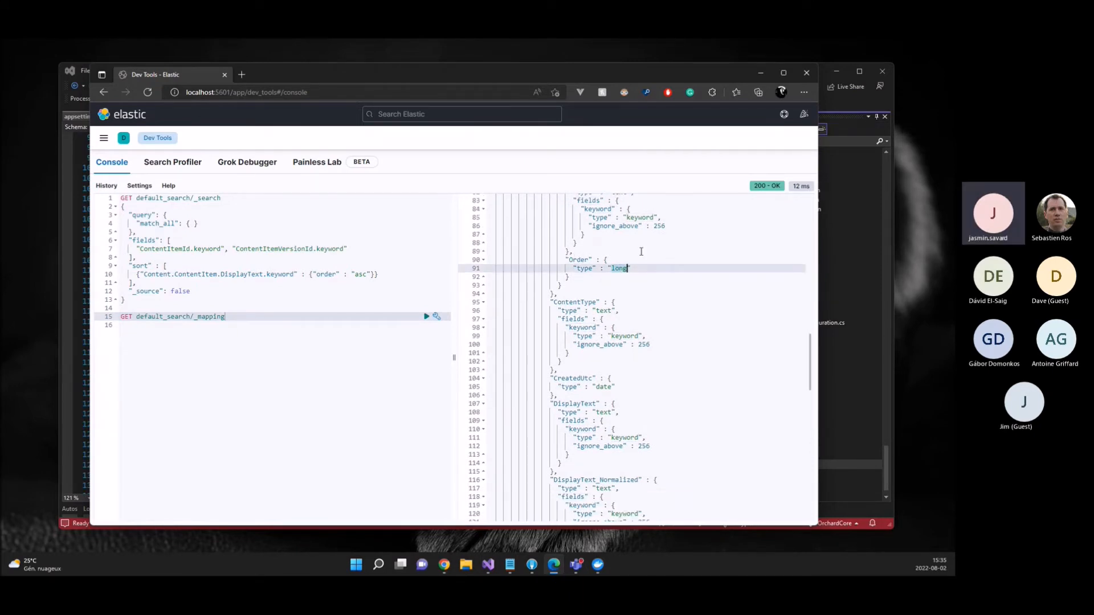
scroll("down", 3)
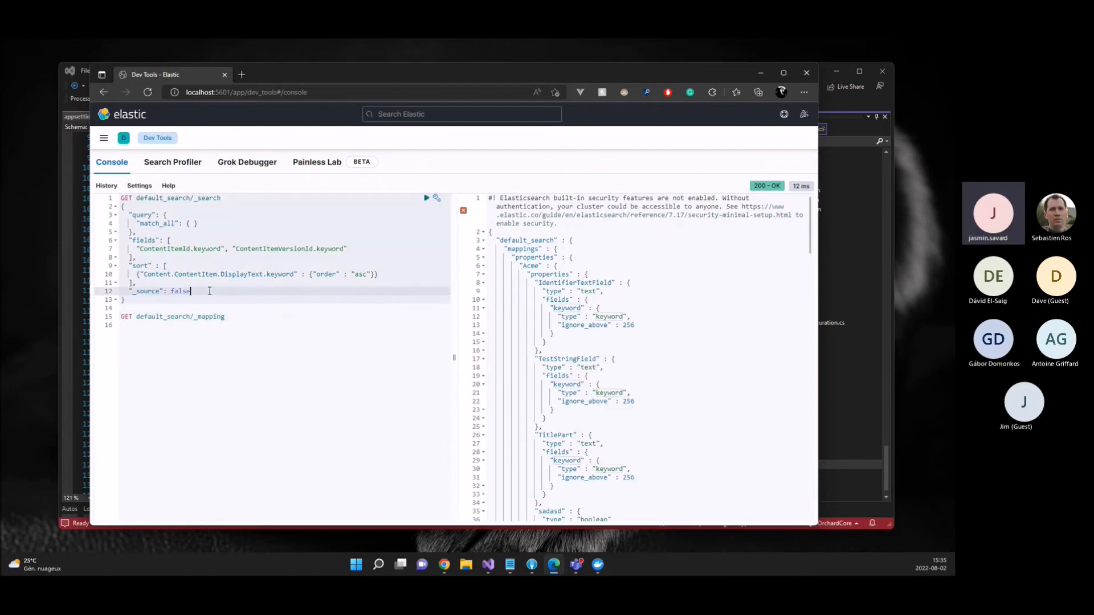
- Remove the _source false line and rerun the match_all search to get seven hits with full _source
double_click(157, 291)
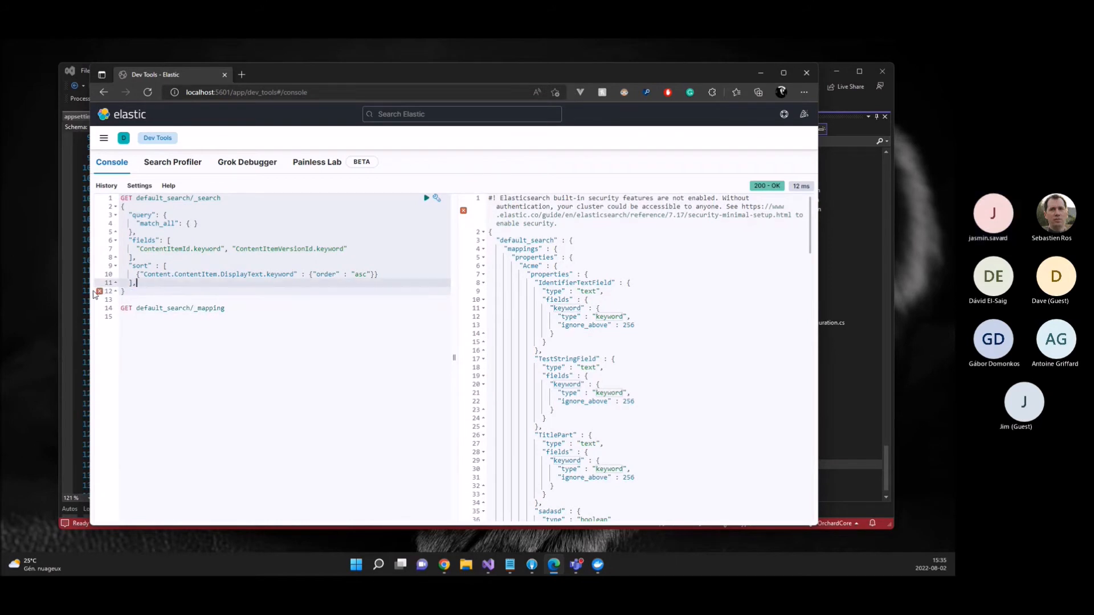
left_click(426, 199)
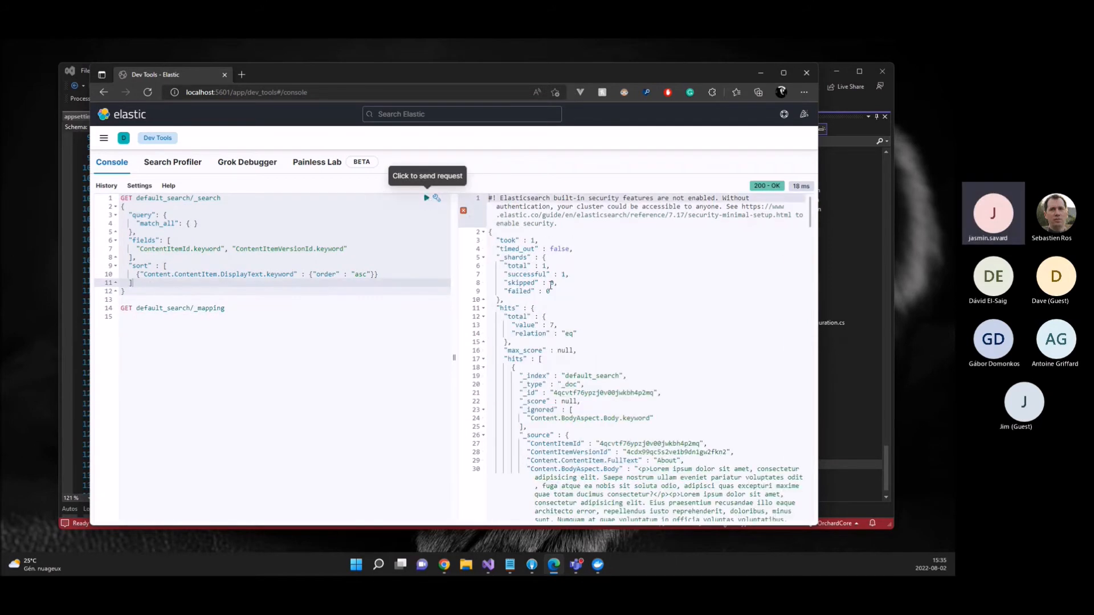
scroll("down", 3)
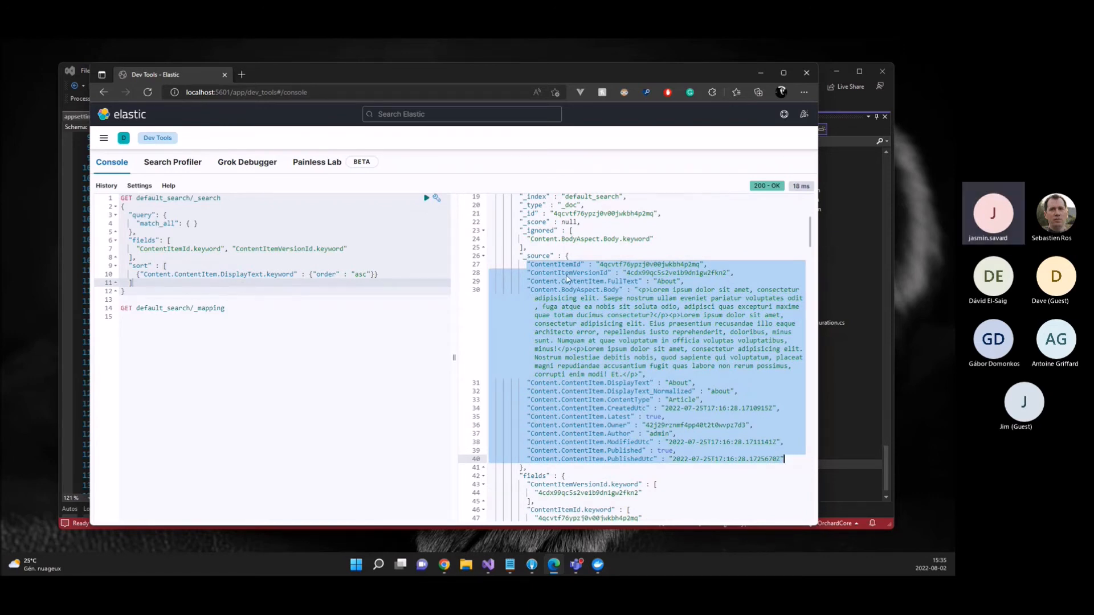
mouse_move(602, 301)
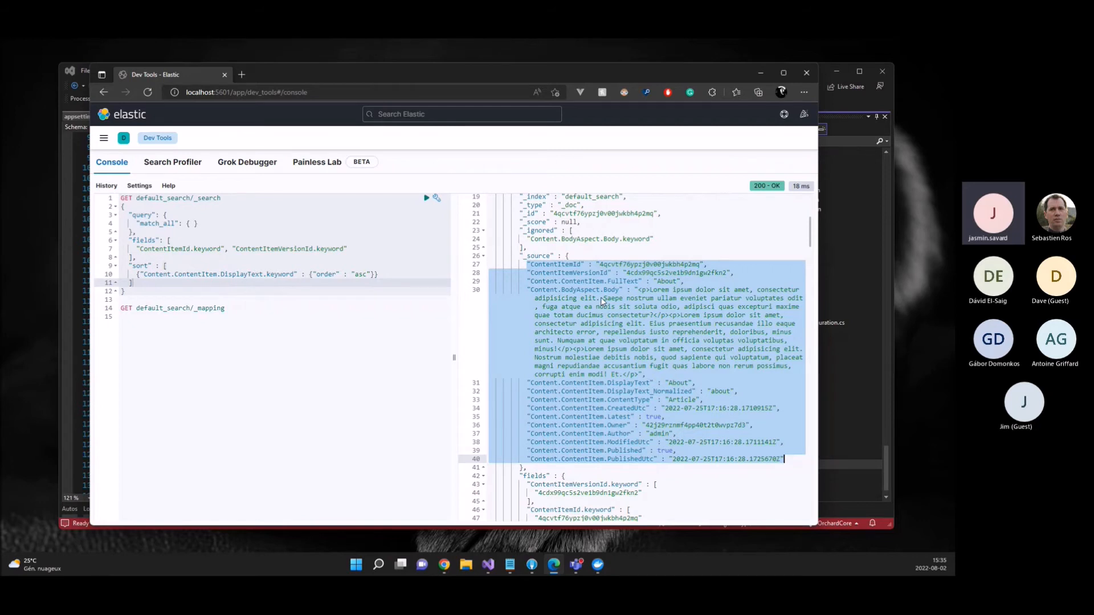
mouse_move(603, 300)
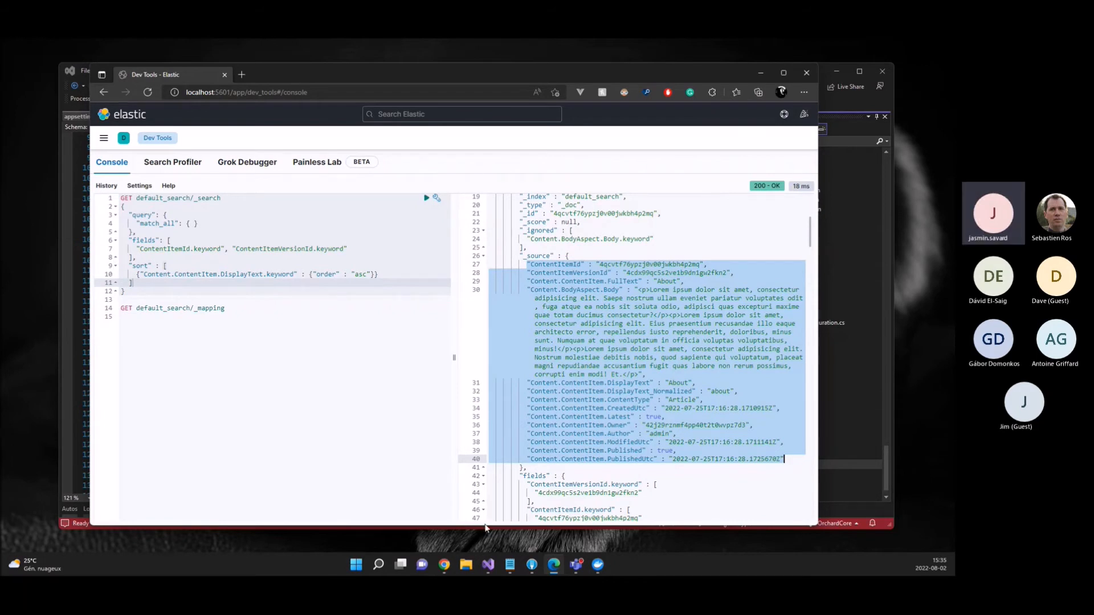
mouse_move(444, 564)
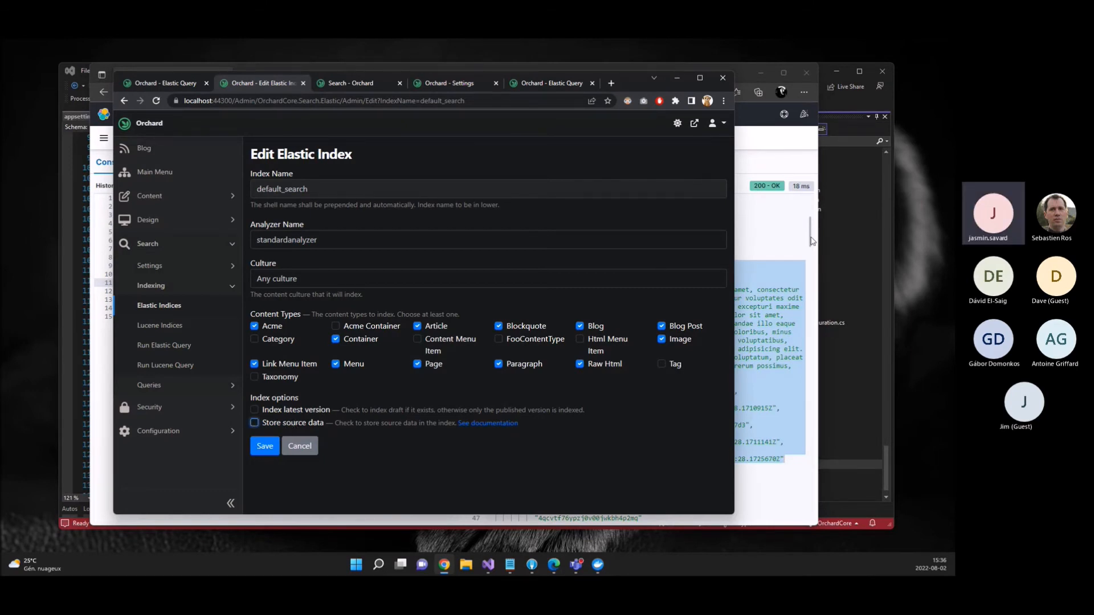
- Switch to the Elastic developer console tab and bring up the Lucene Indices page
left_click(168, 83)
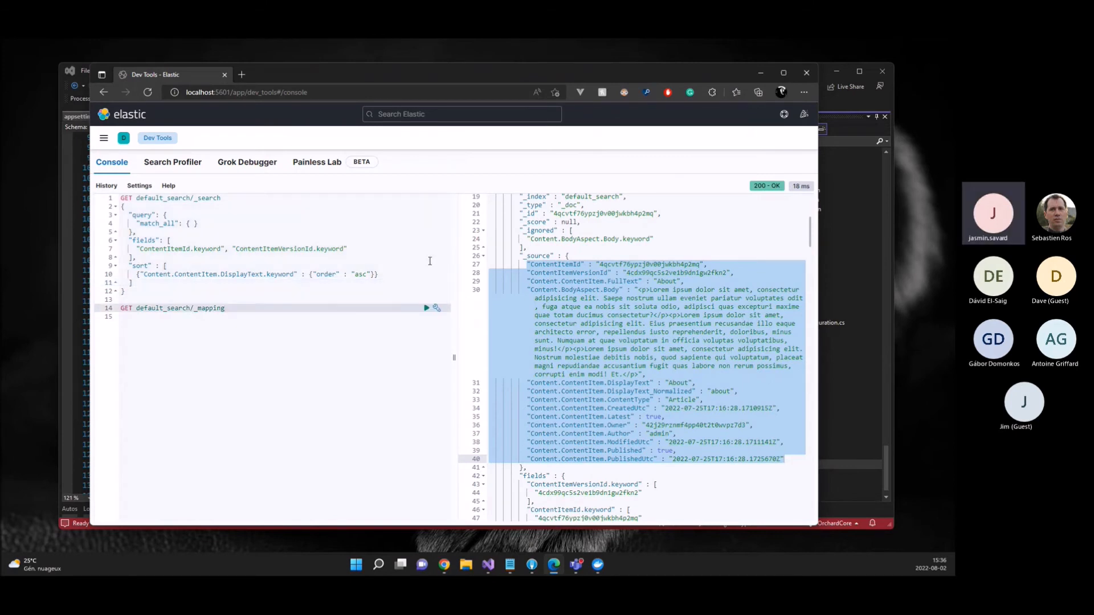
left_click(426, 308)
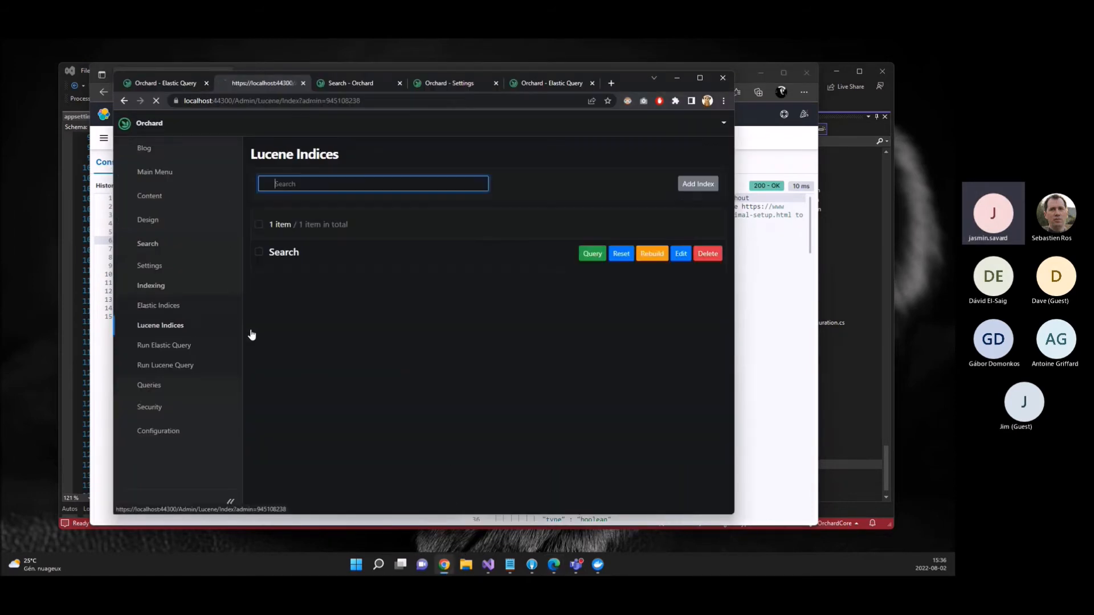
- Open the Search Lucene index for editing to review its content types and options
left_click(679, 253)
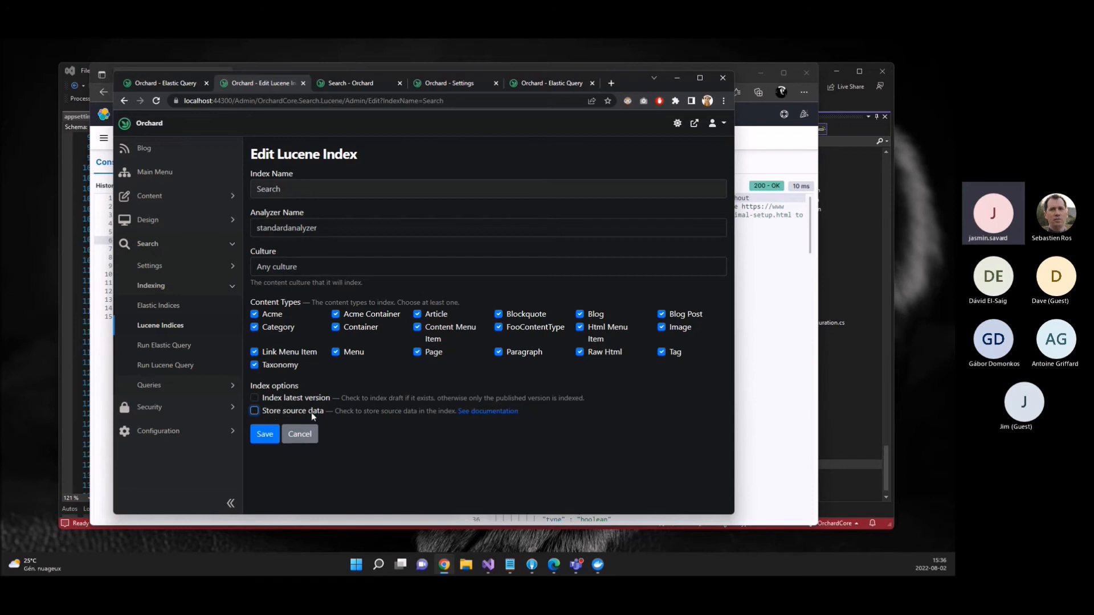
mouse_move(319, 417)
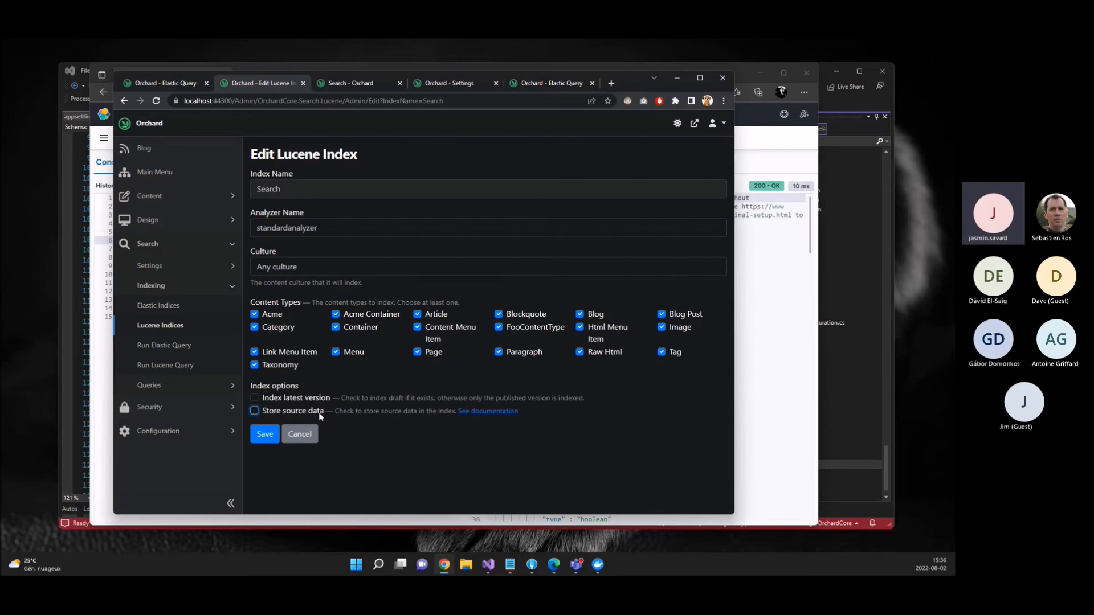
mouse_move(310, 415)
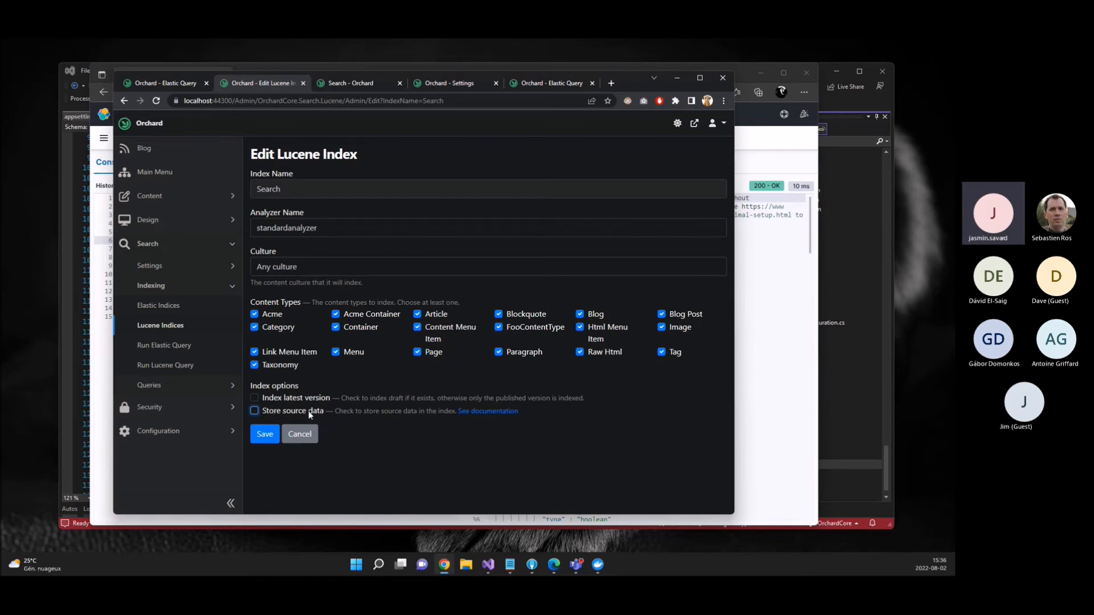
mouse_move(316, 414)
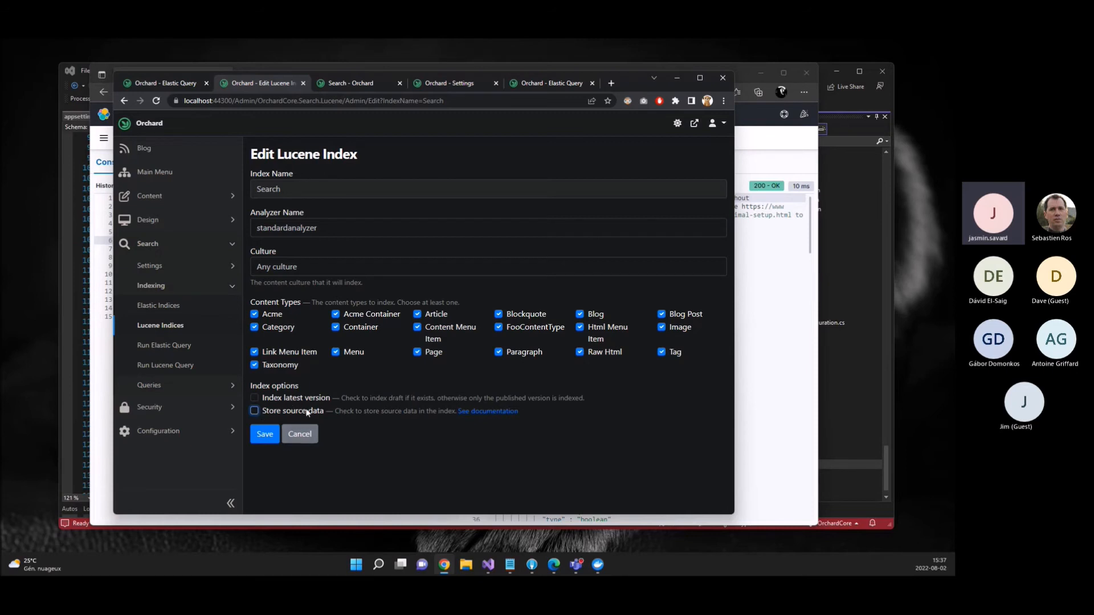
mouse_move(319, 183)
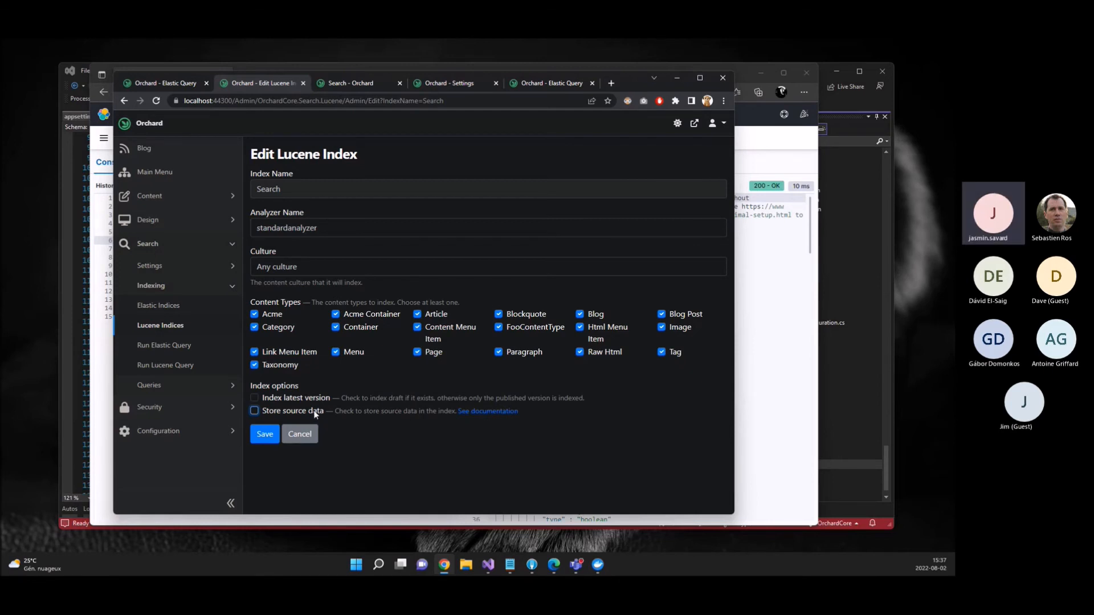
mouse_move(406, 372)
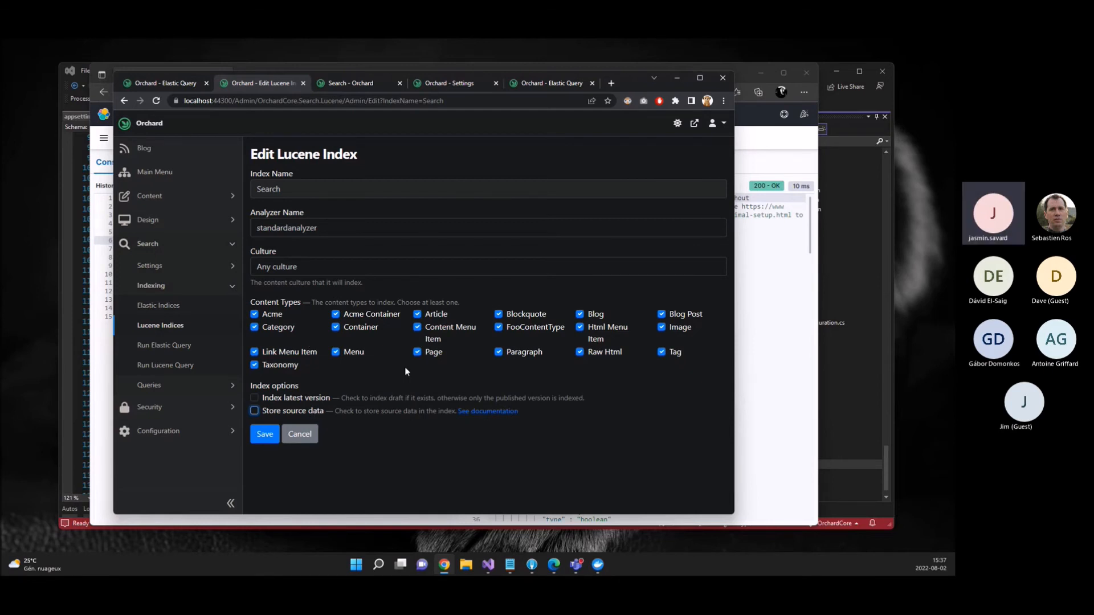
mouse_move(379, 390)
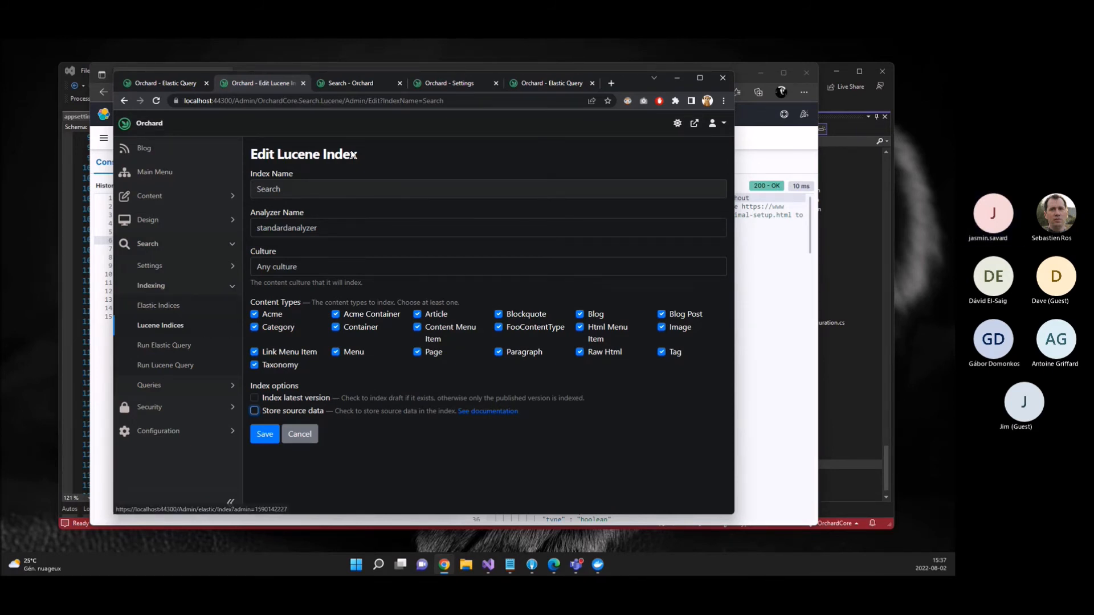
- Return to the Elastic Query page and close the Lucene index and site search tabs
left_click(165, 83)
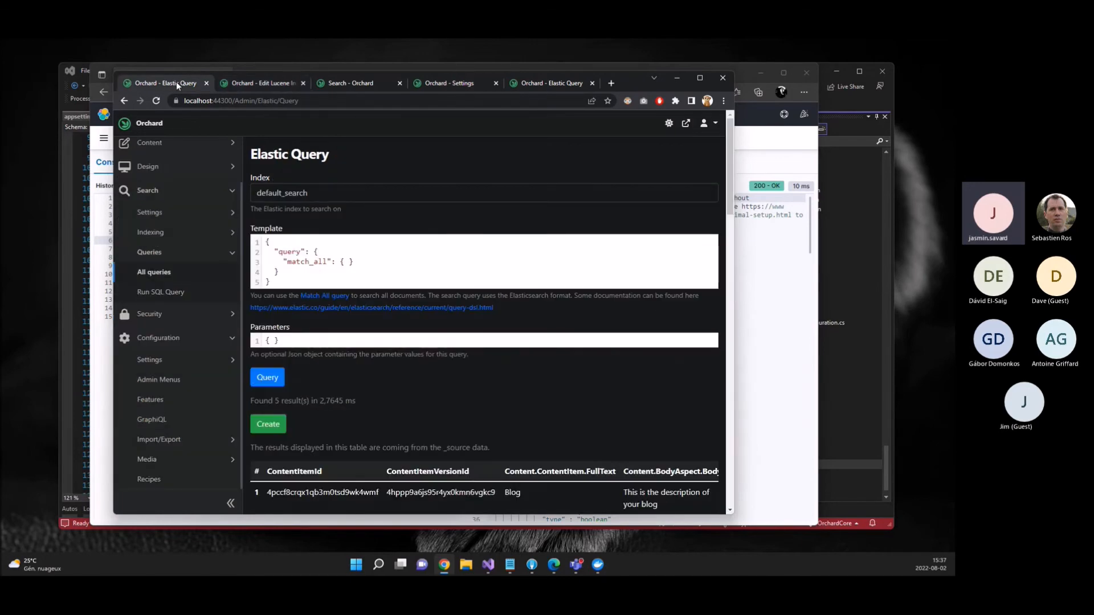
left_click(262, 83)
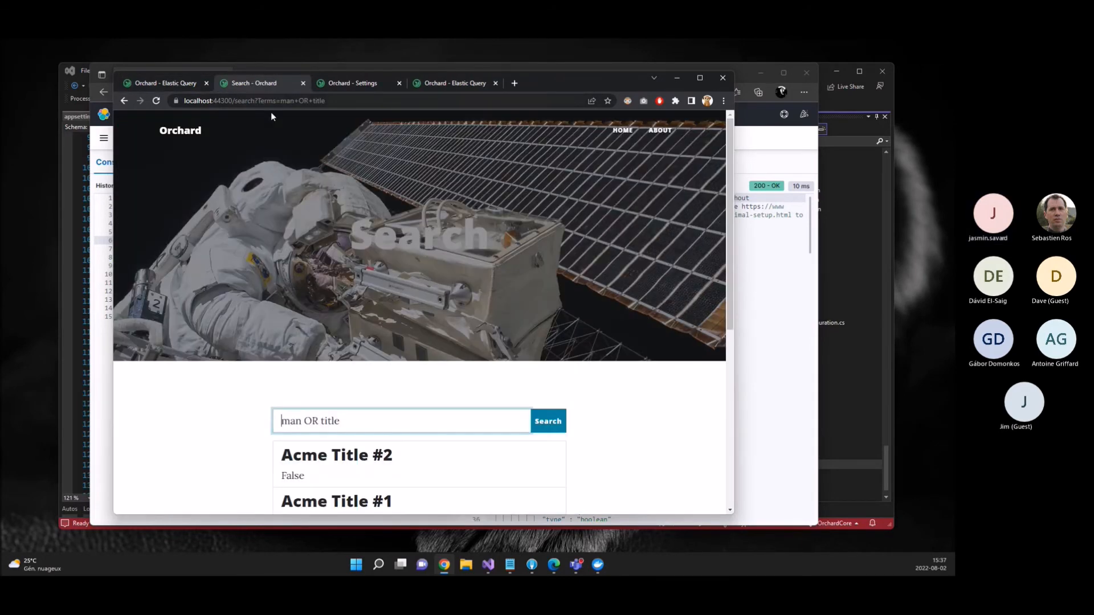
left_click(401, 83)
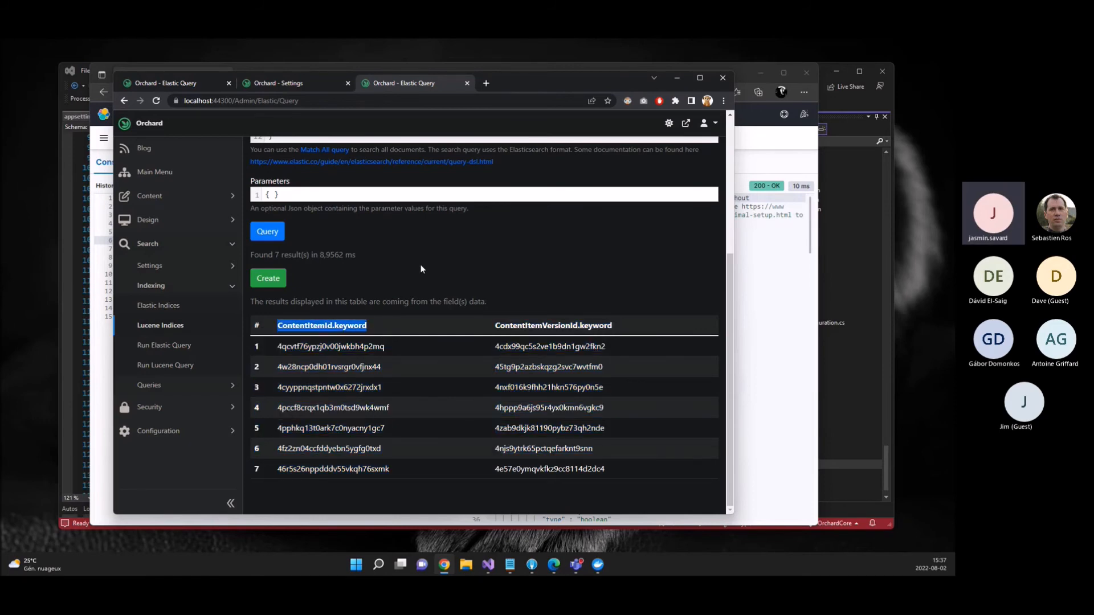
mouse_move(380, 326)
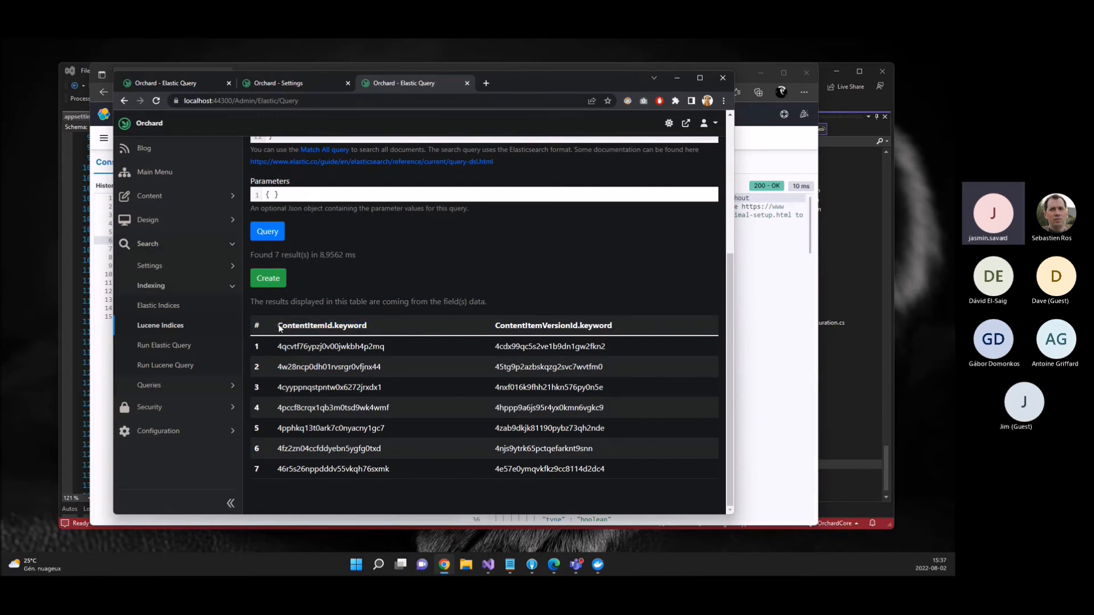
- Highlight the ContentItemId.keyword column among the seven returned rows
left_click_drag(278, 346, 391, 388)
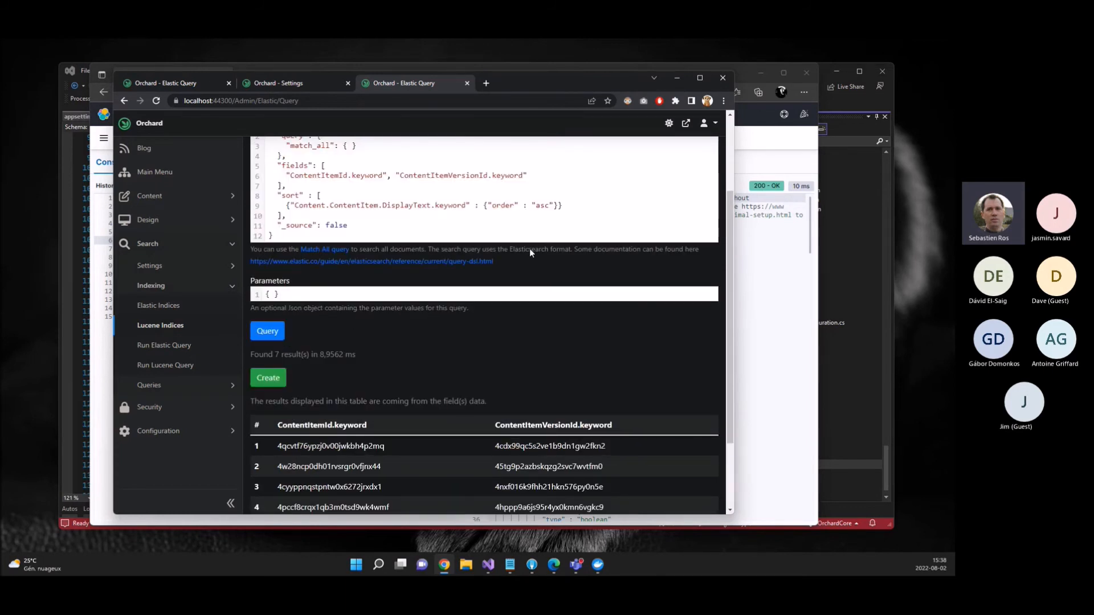
double_click(537, 249)
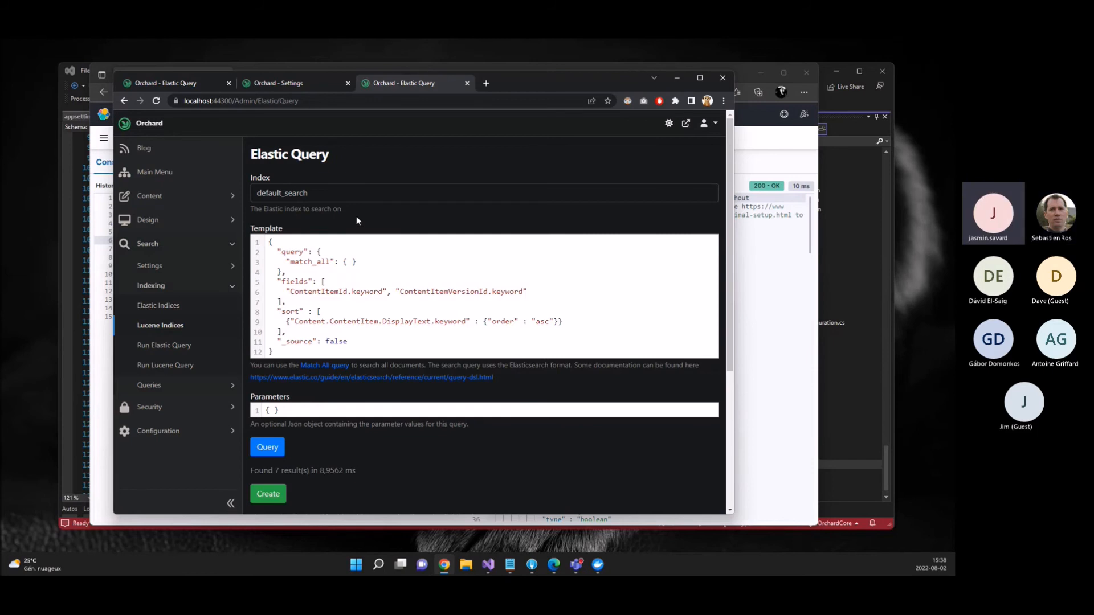
double_click(272, 208)
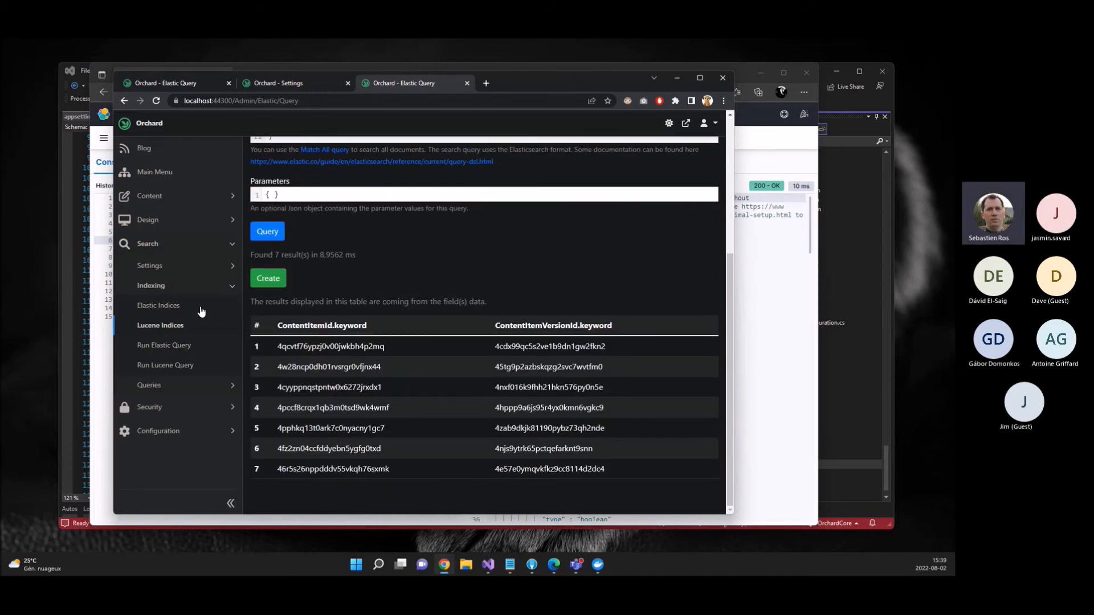
mouse_move(160, 324)
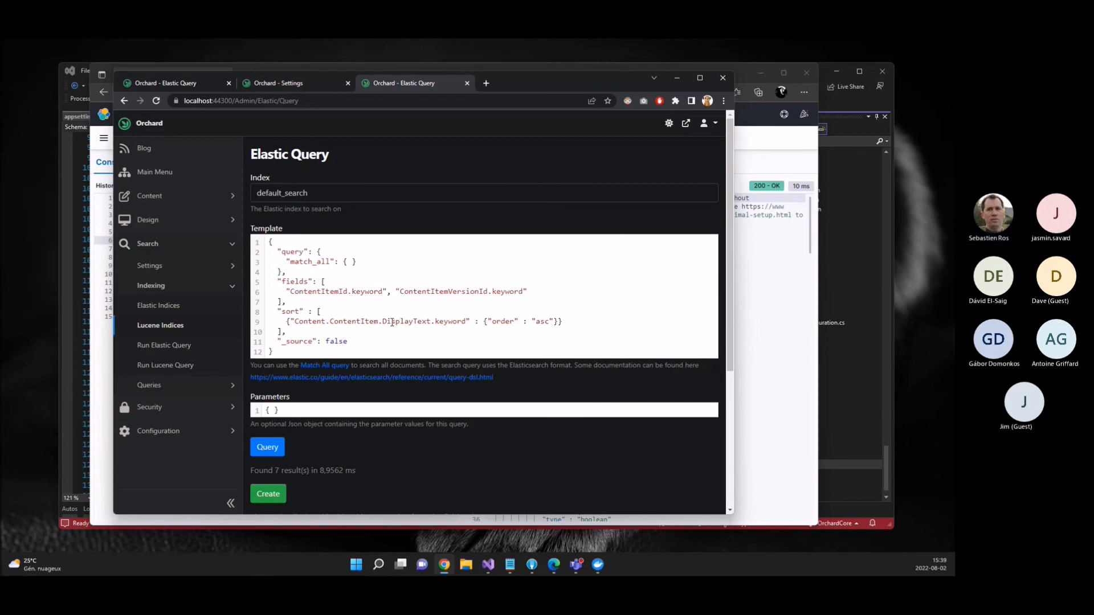
scroll("down", 3)
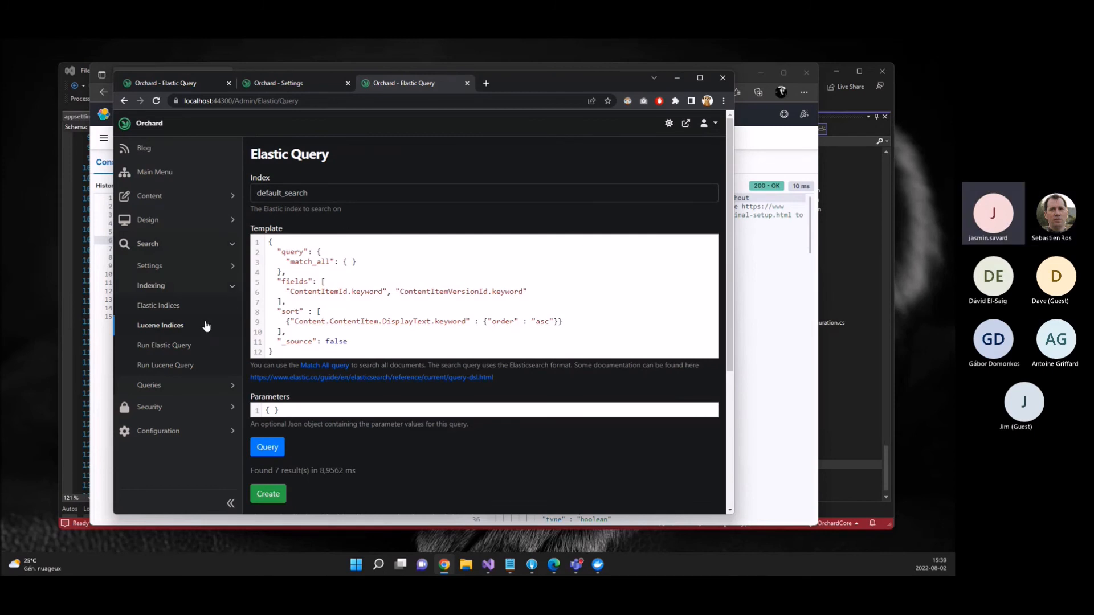
mouse_move(160, 325)
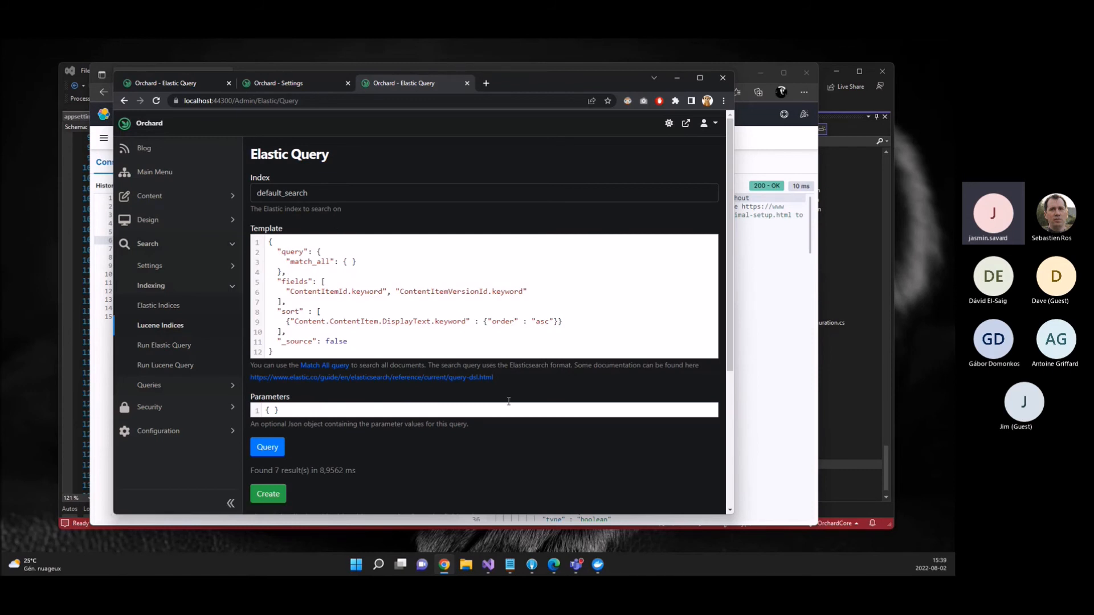
double_click(288, 154)
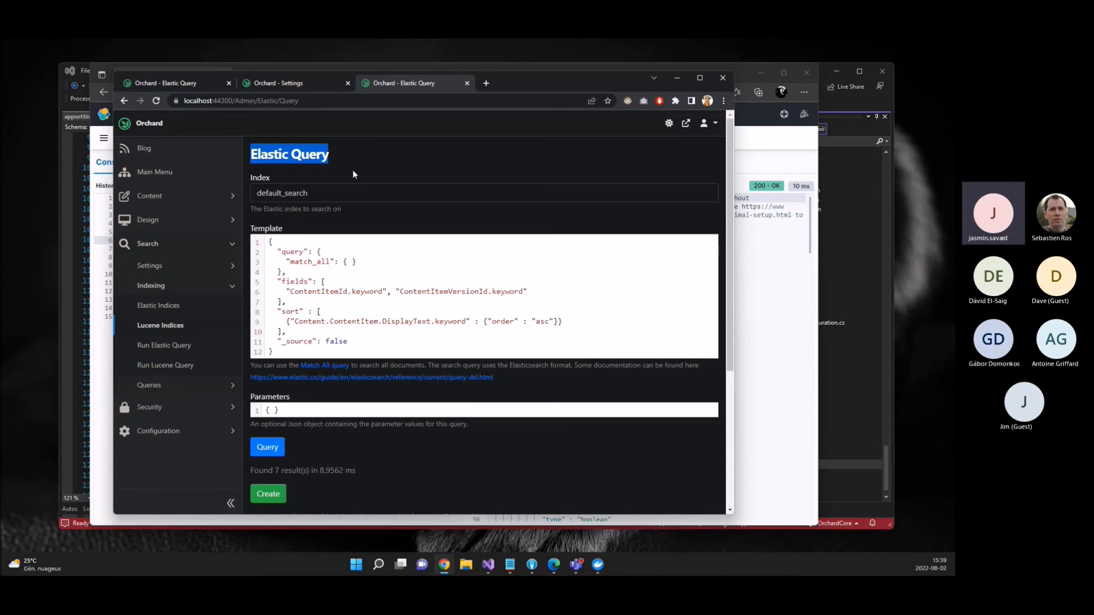
left_click(149, 195)
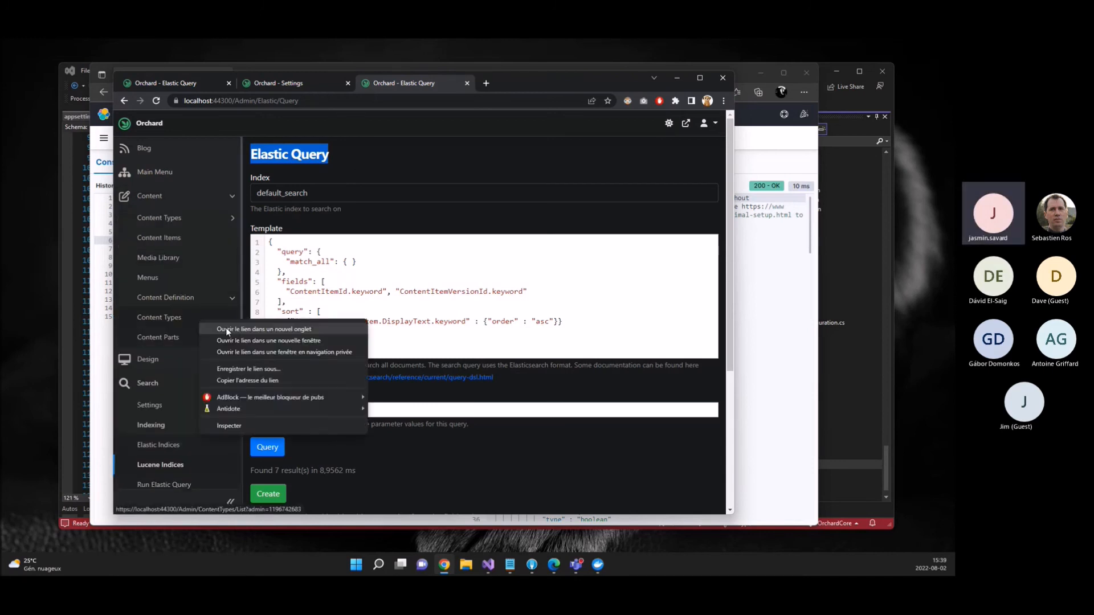
left_click(264, 329)
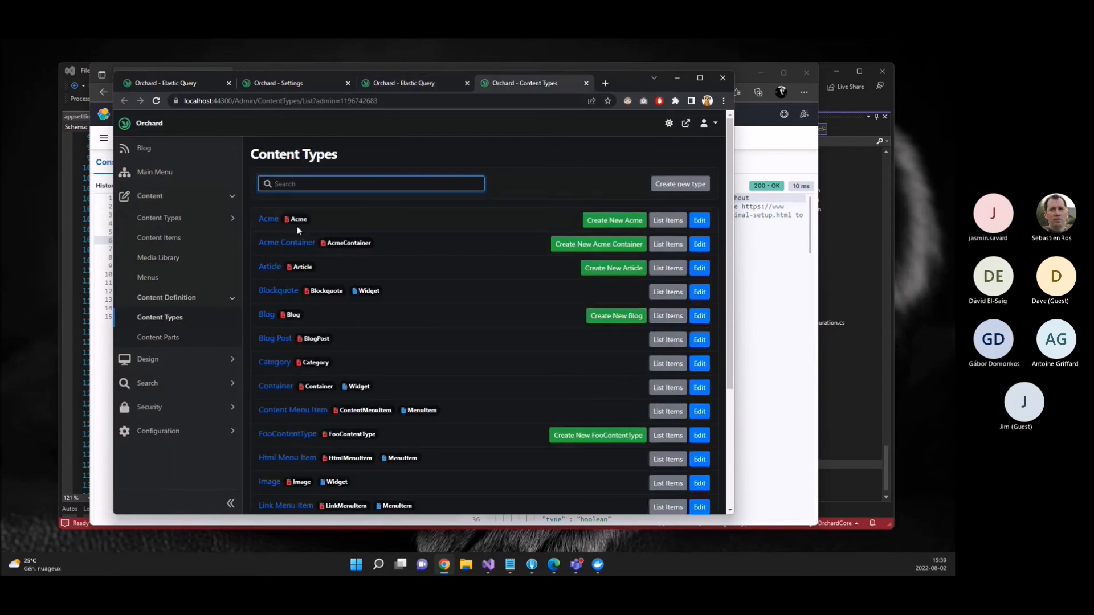
left_click(699, 220)
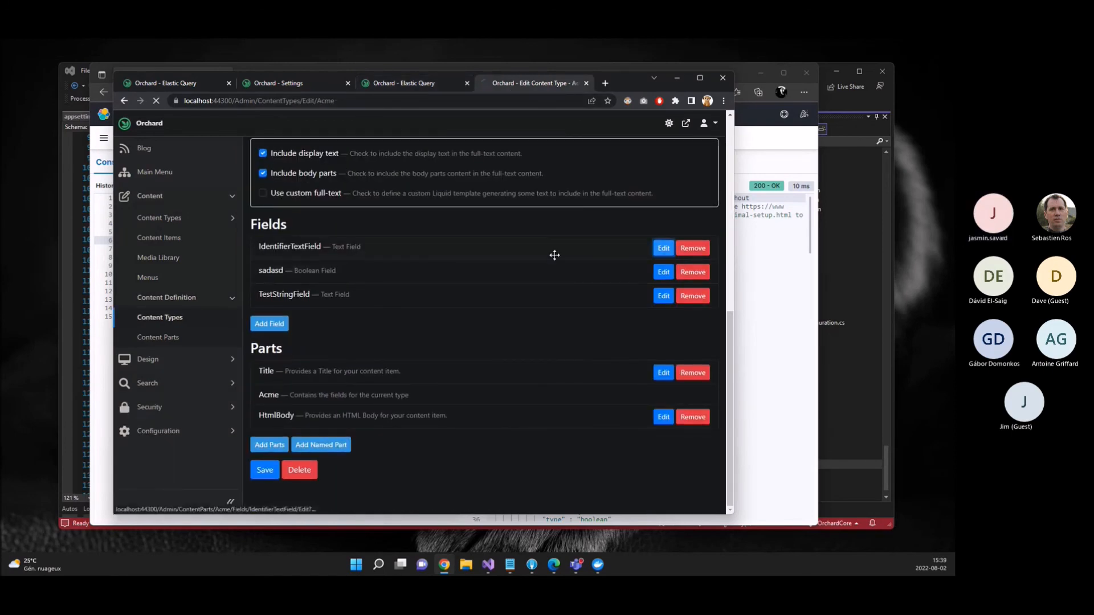
left_click(662, 248)
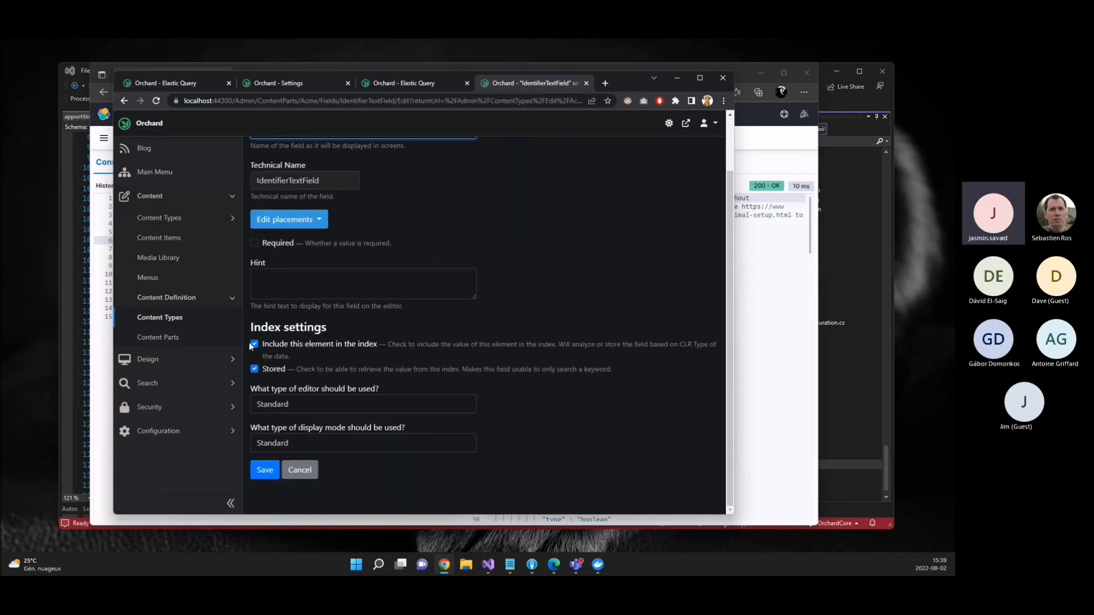
left_click(254, 368)
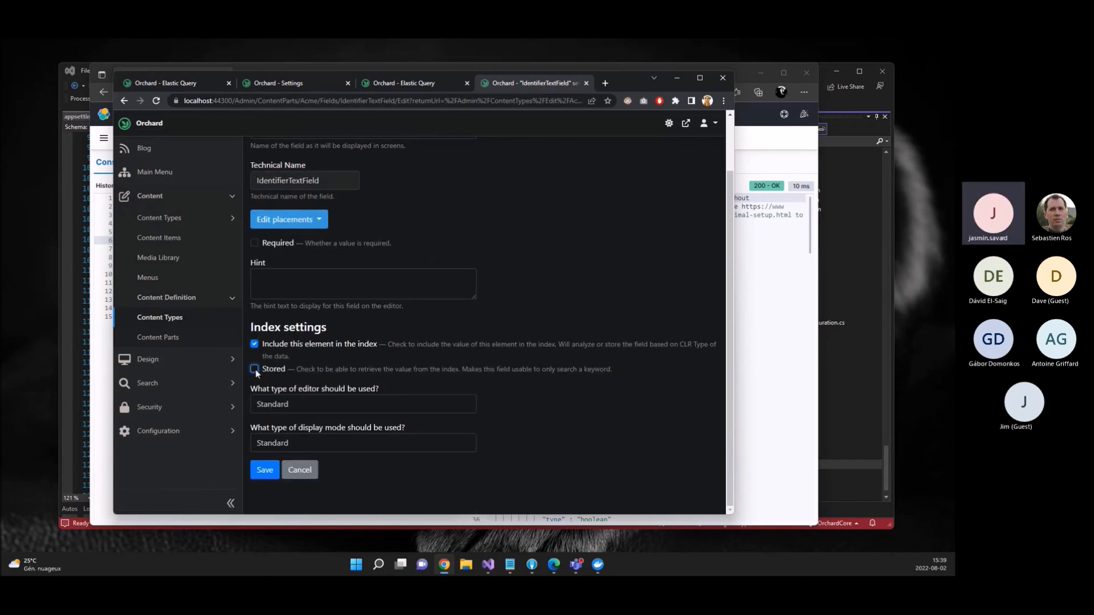
left_click(254, 368)
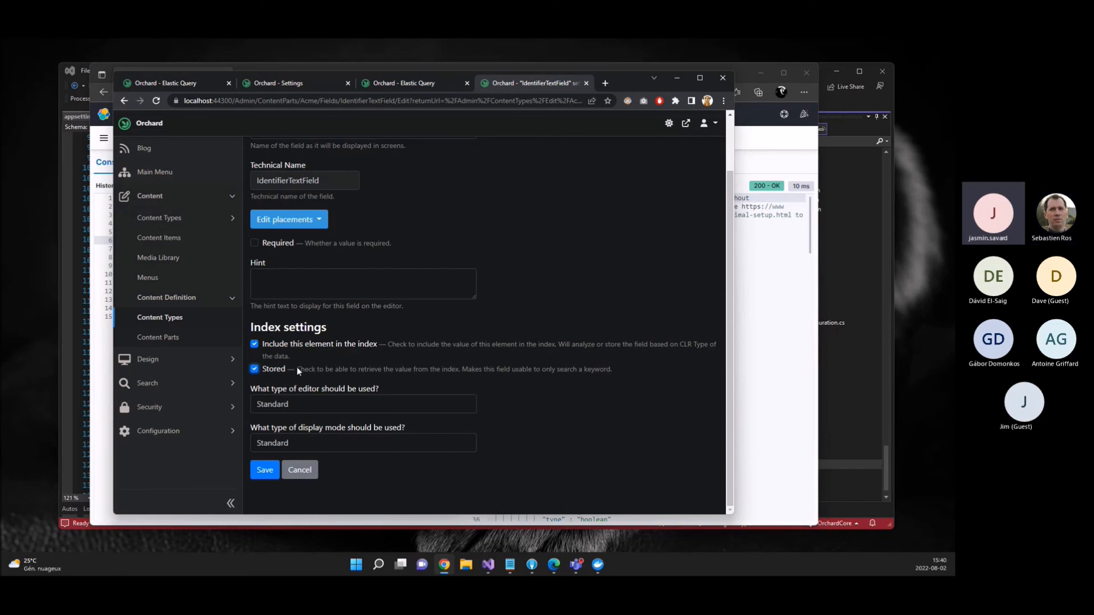
left_click(254, 343)
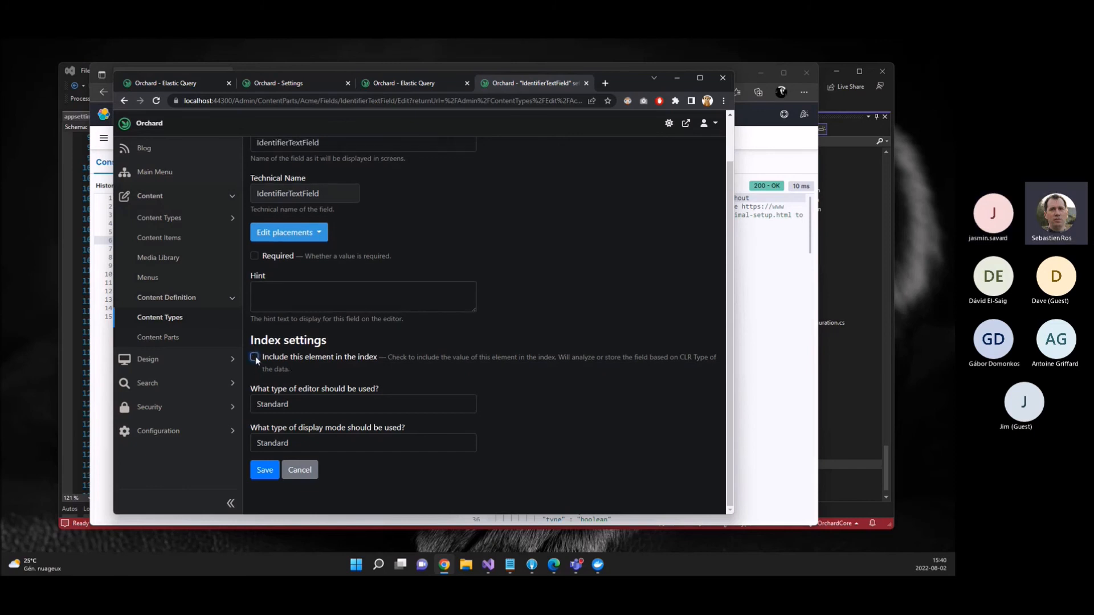
left_click(254, 357)
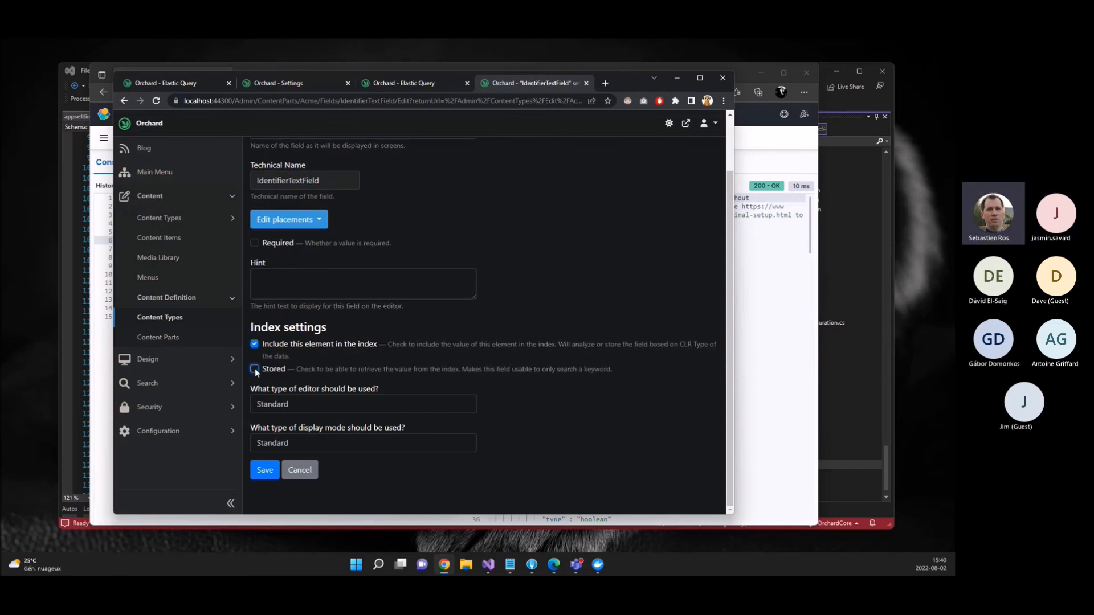
left_click(254, 369)
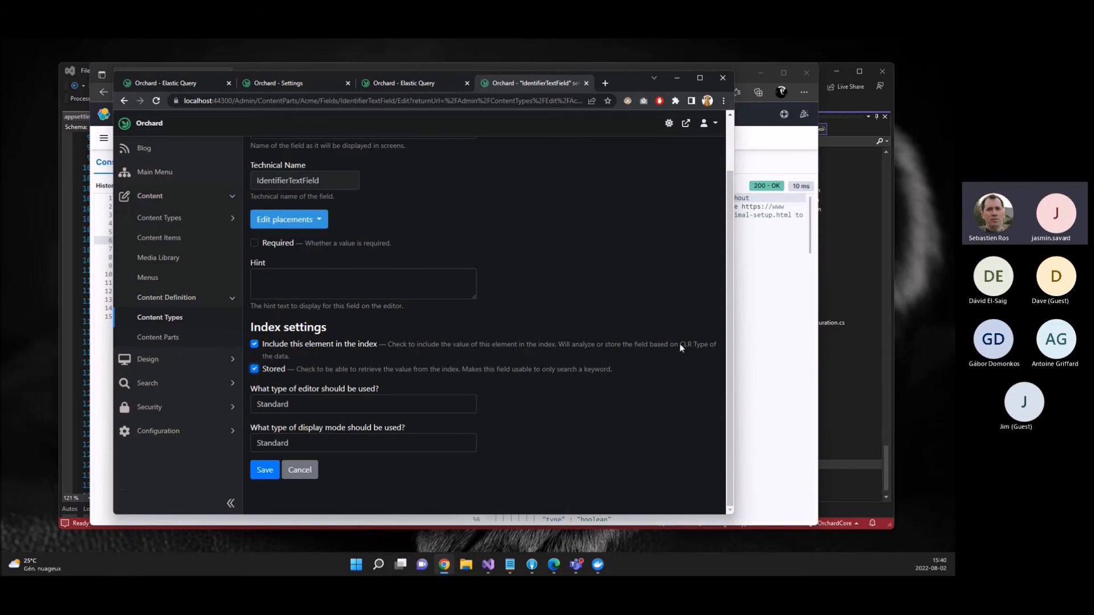
mouse_move(402, 322)
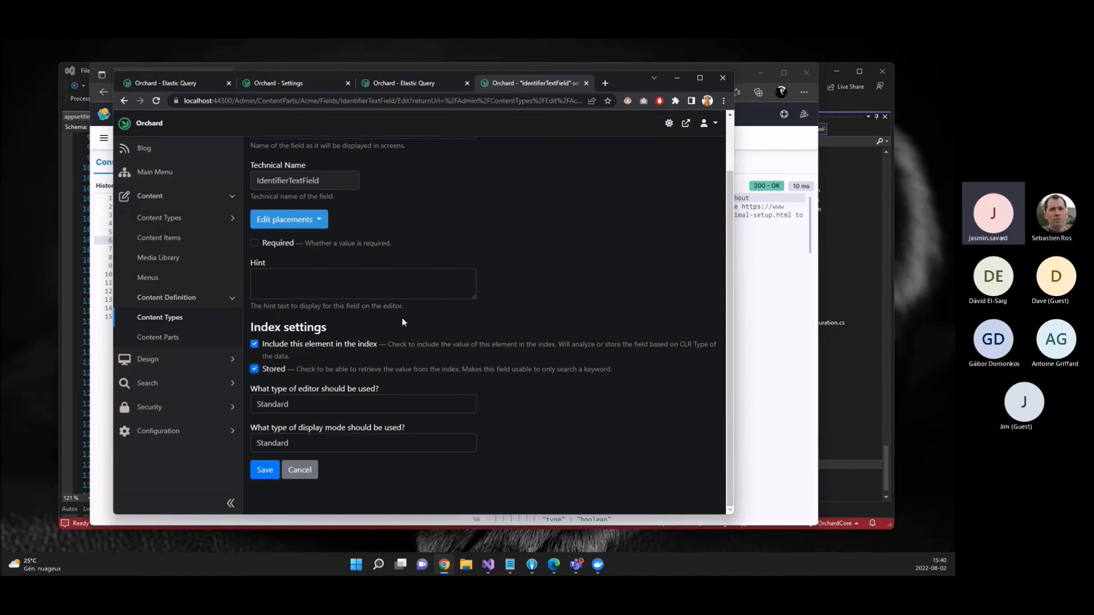
scroll("up", 3)
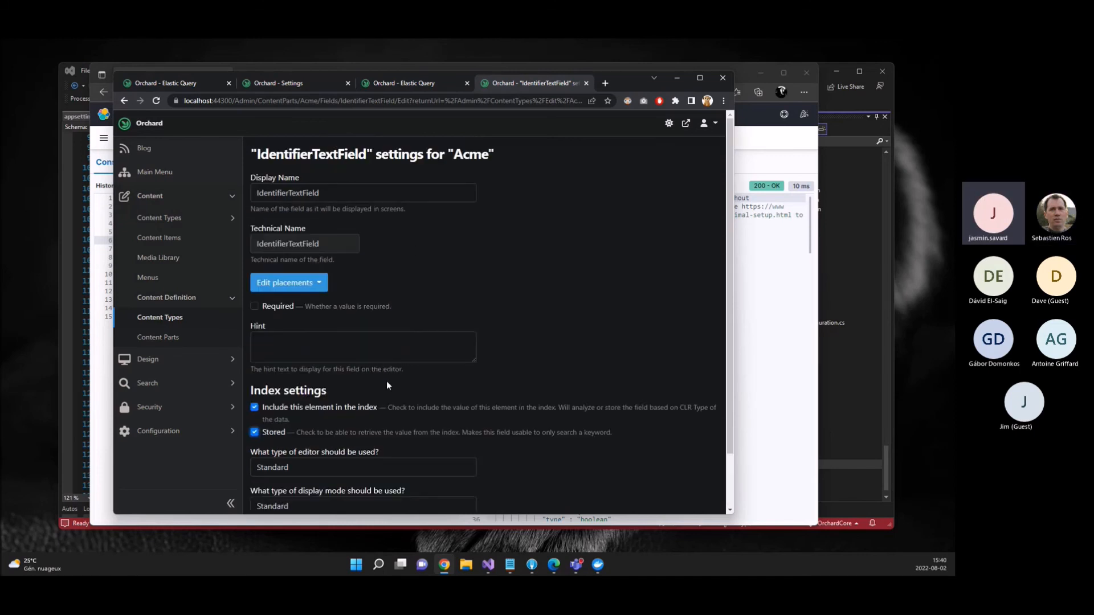
scroll("down", 3)
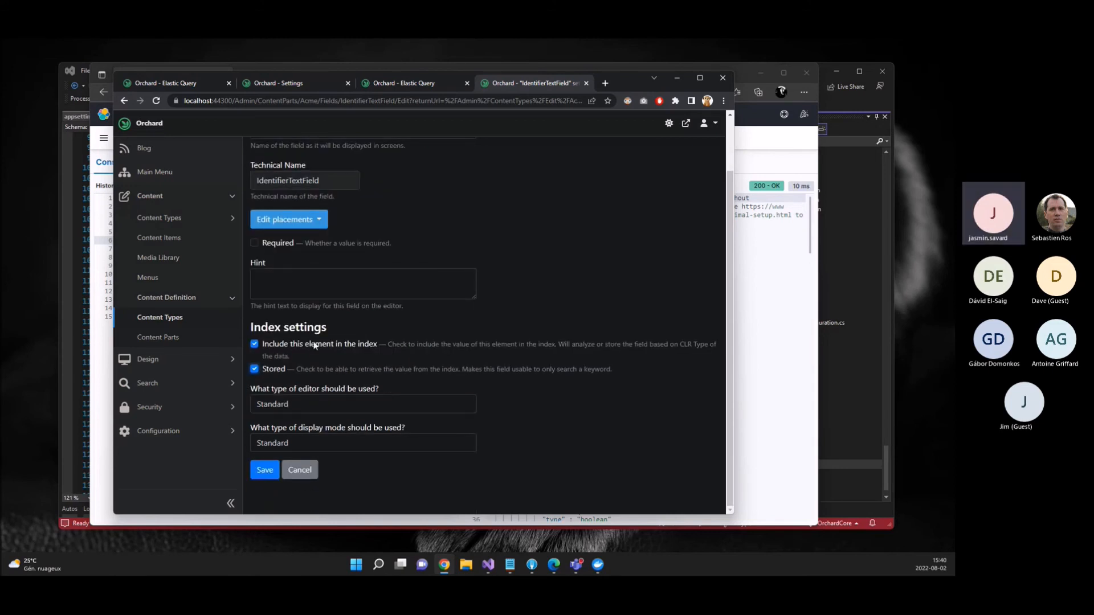
left_click(254, 344)
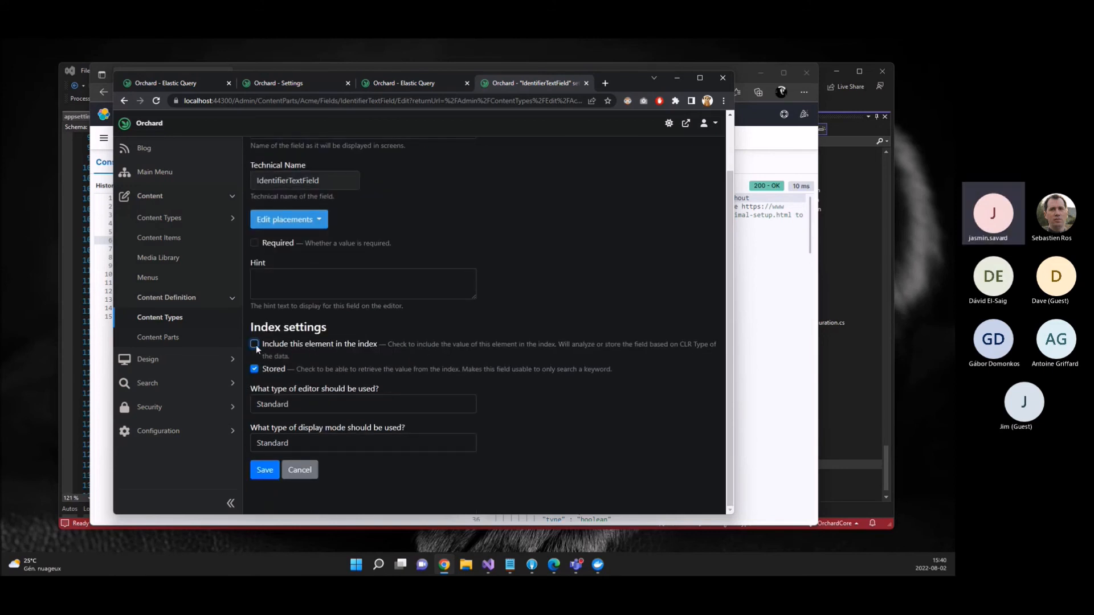
left_click(254, 344)
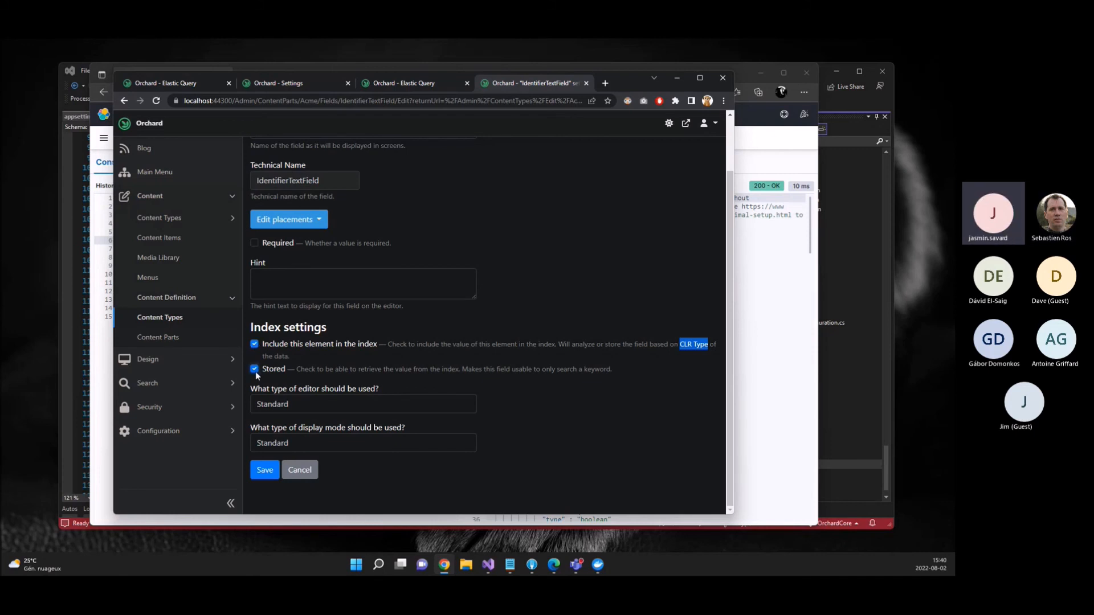
left_click(254, 368)
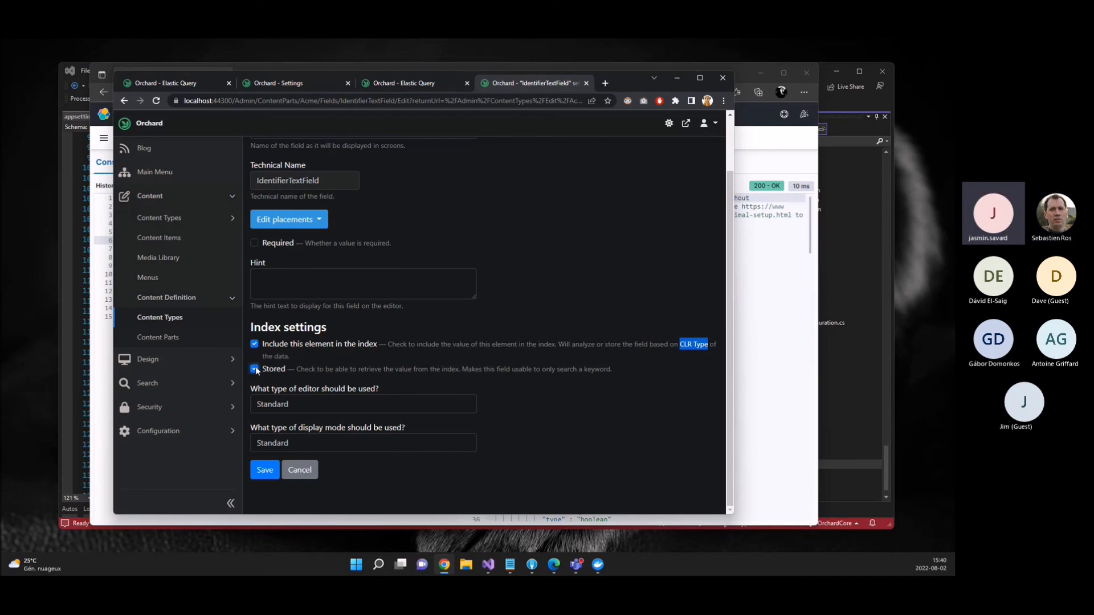
left_click(254, 368)
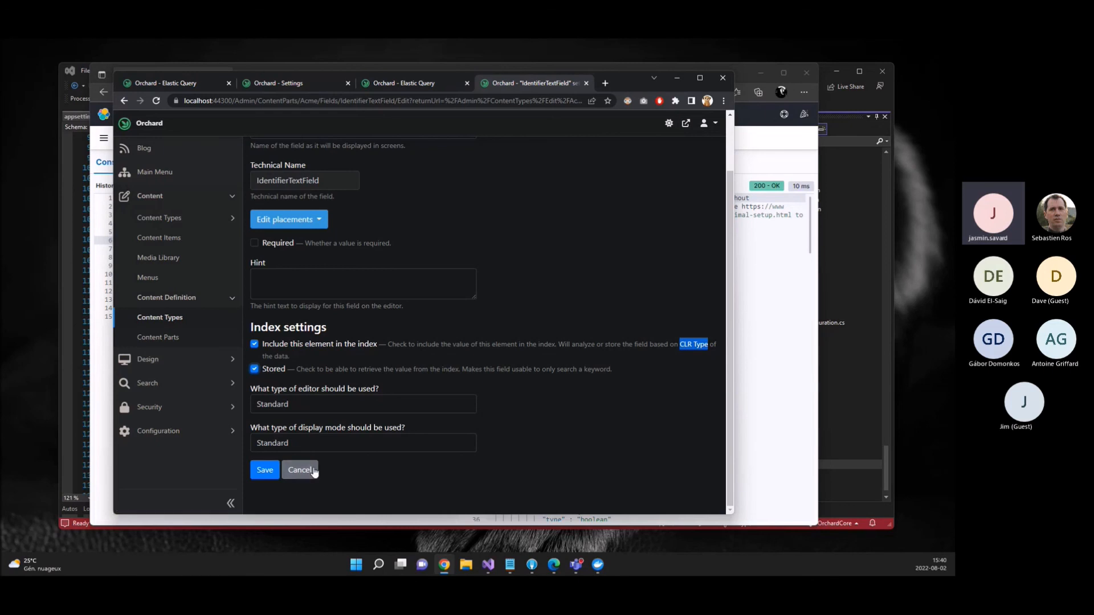
- Cancel the field settings and create a new Numeric Field named asd on the Acme type
left_click(300, 469)
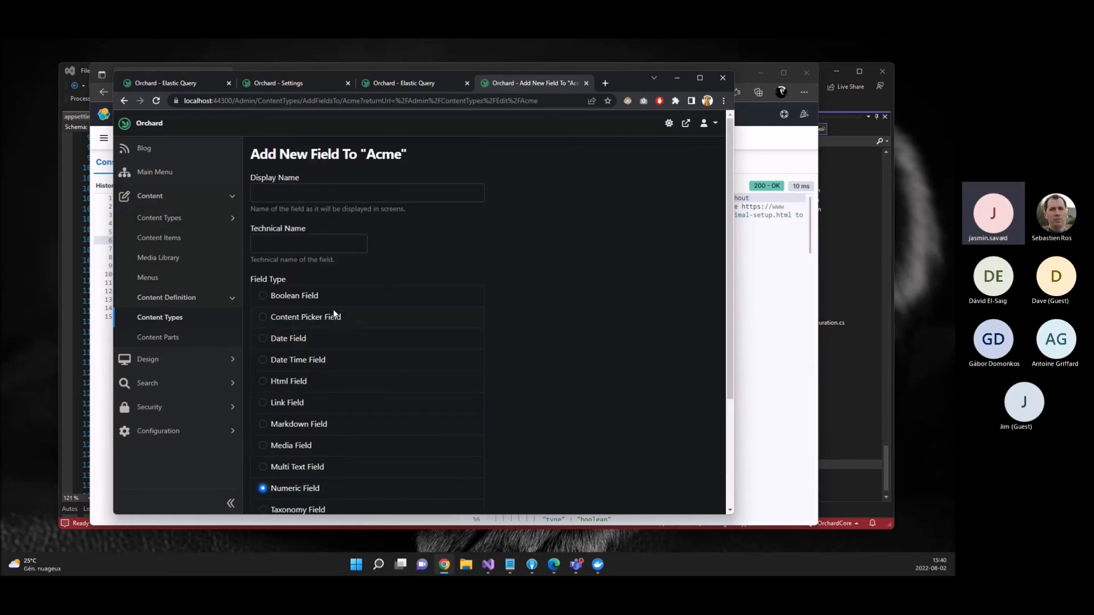
left_click(366, 194)
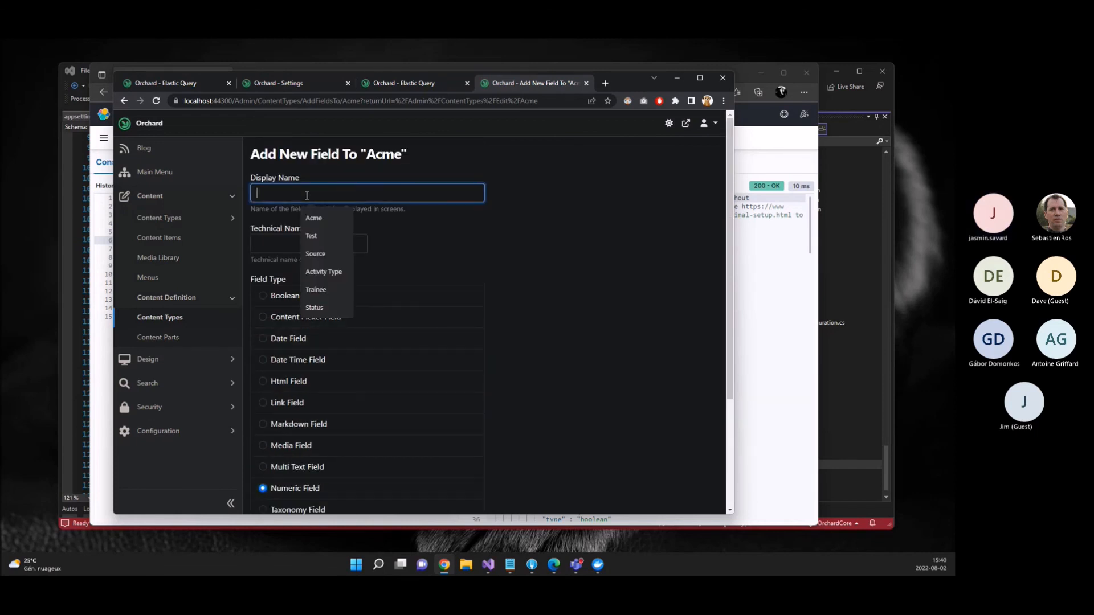
scroll("down", 3)
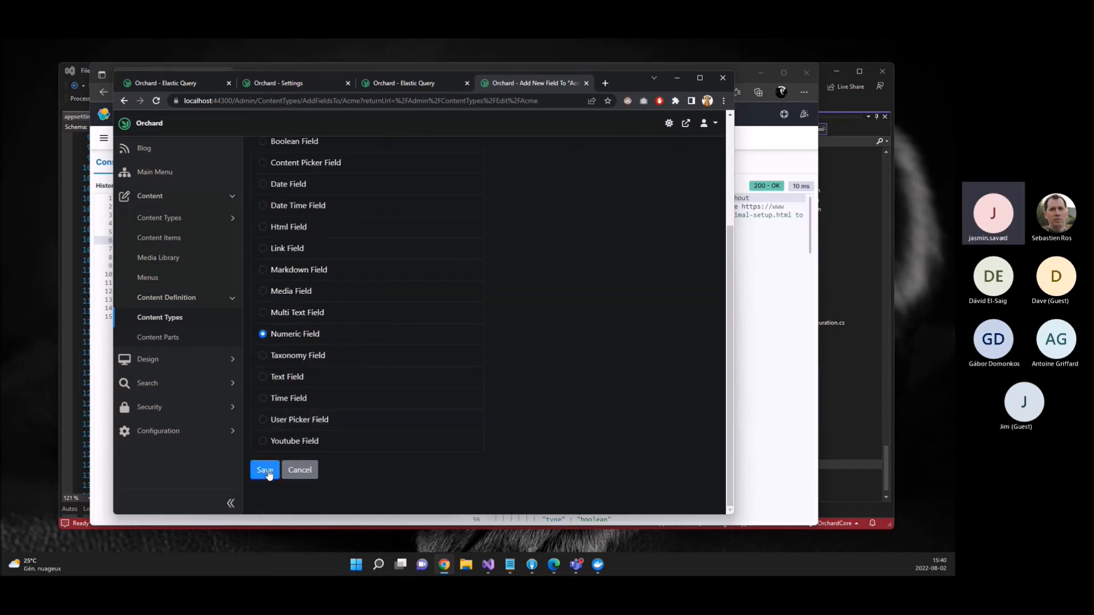
left_click(264, 469)
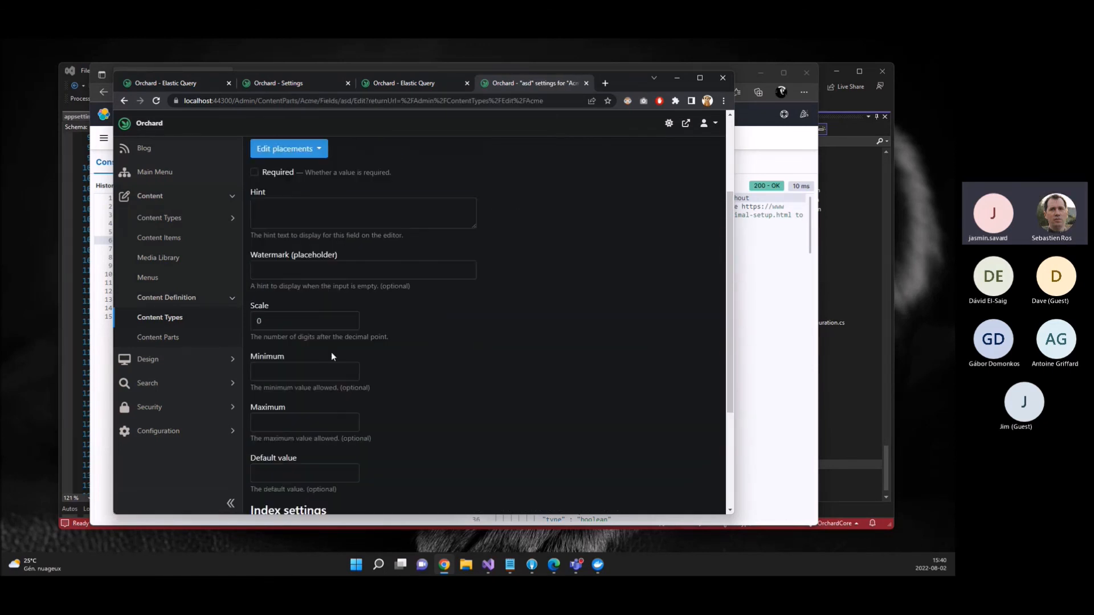
- Mark the asd field's value as Stored in the index
scroll("down", 3)
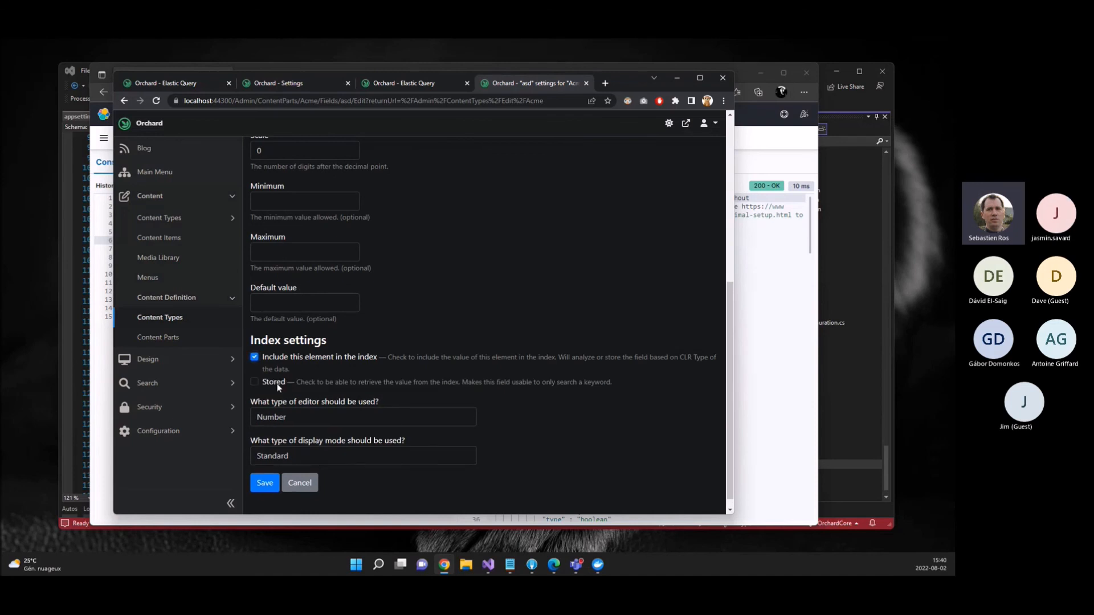
left_click(254, 382)
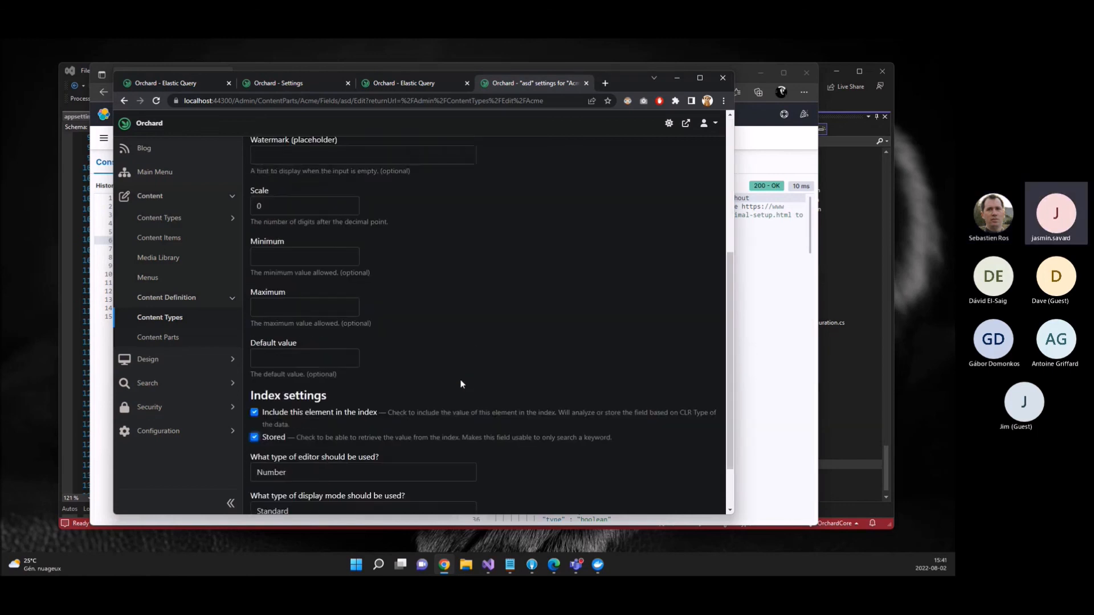
scroll("down", 3)
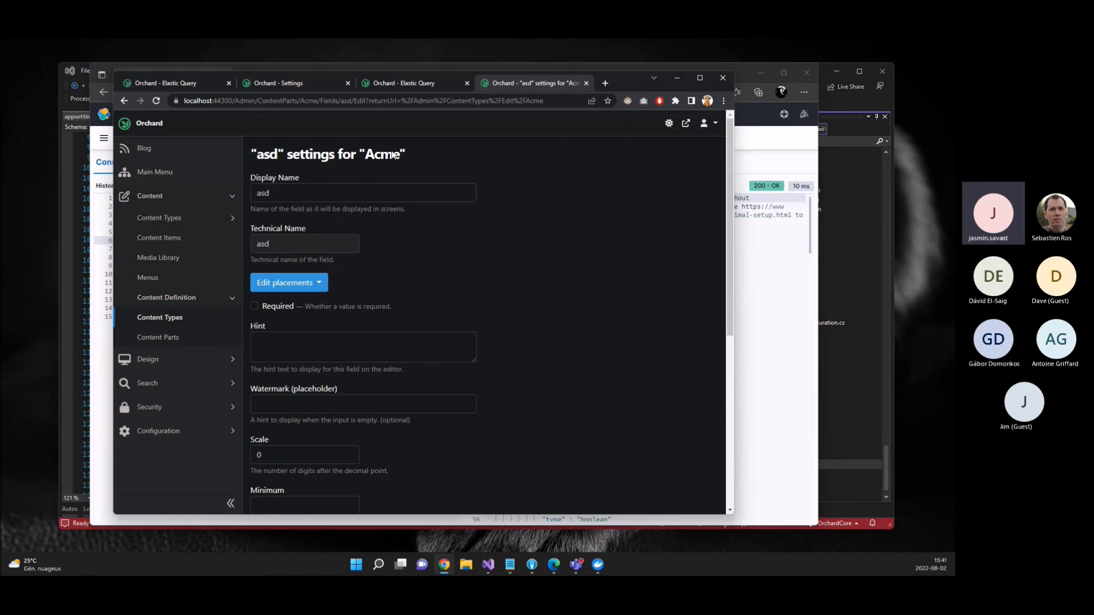
scroll("down", 3)
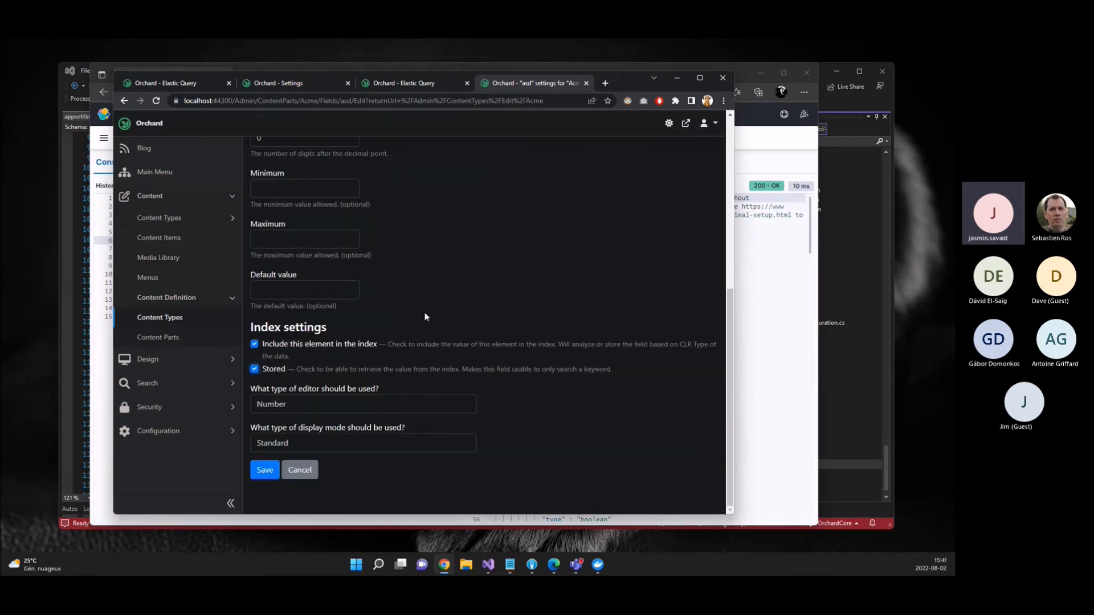
left_click(362, 403)
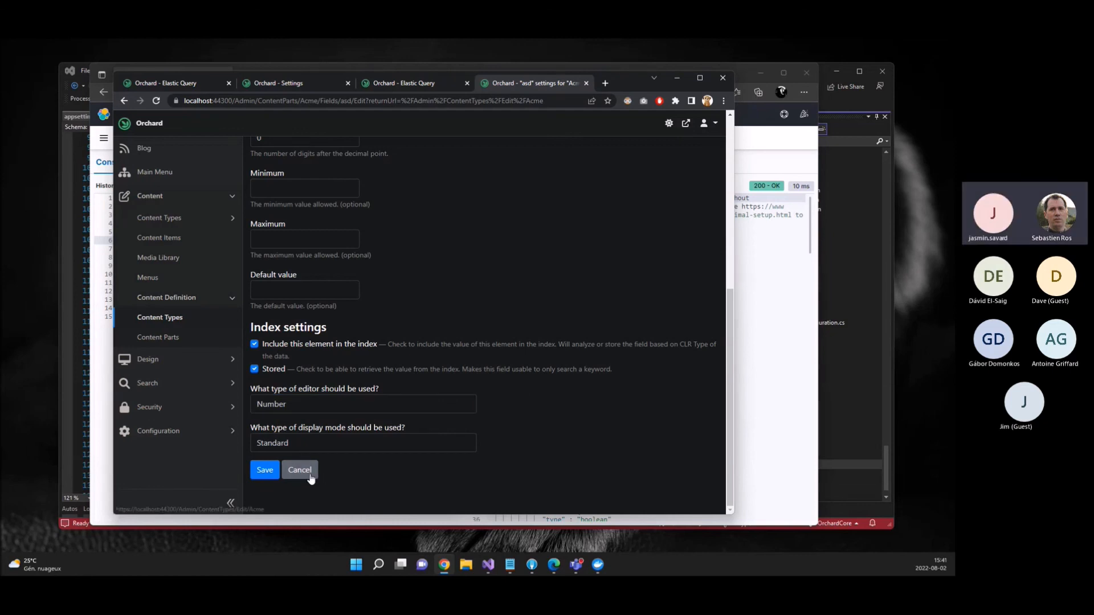
left_click(254, 369)
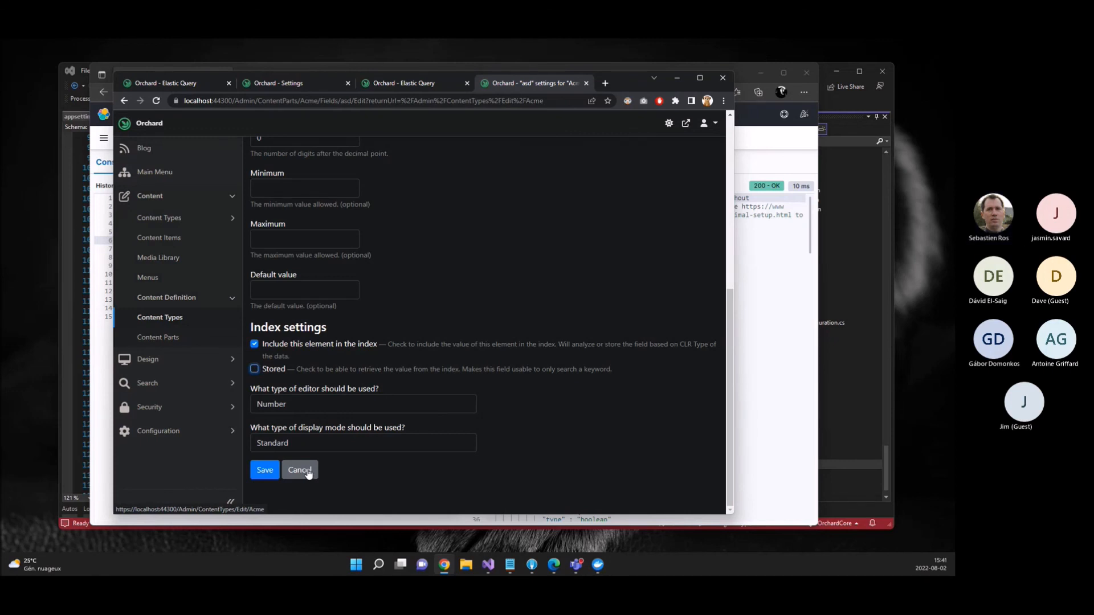
left_click(254, 368)
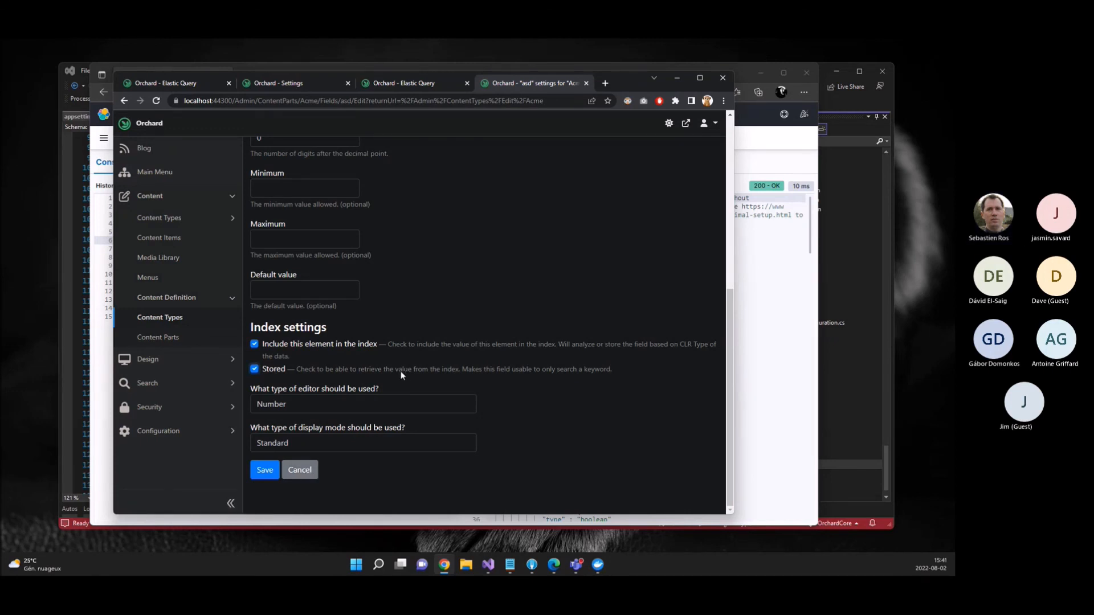
left_click(254, 369)
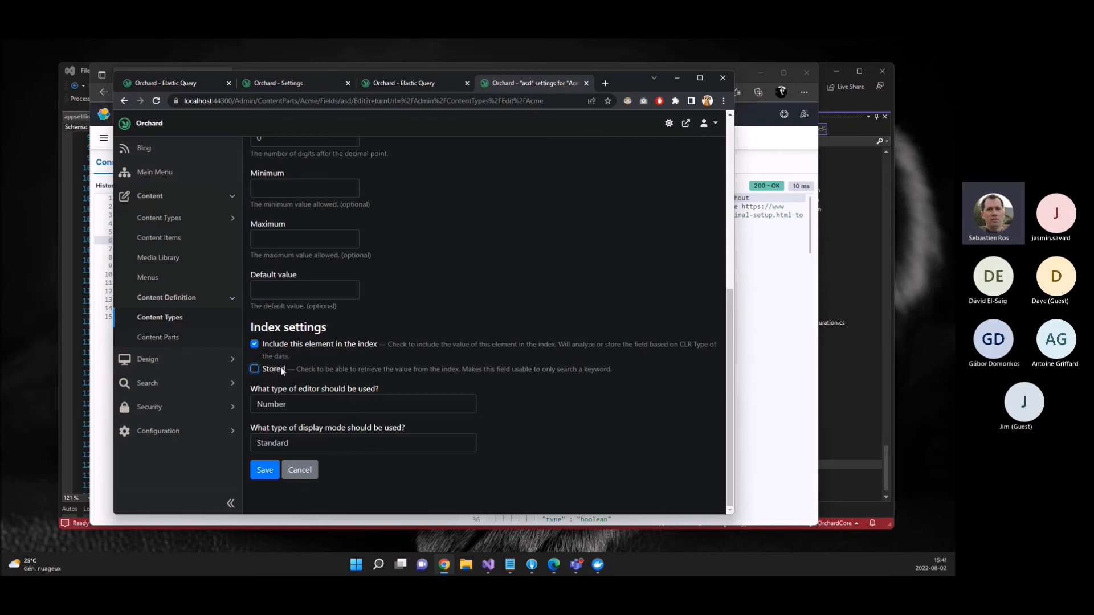
mouse_move(314, 371)
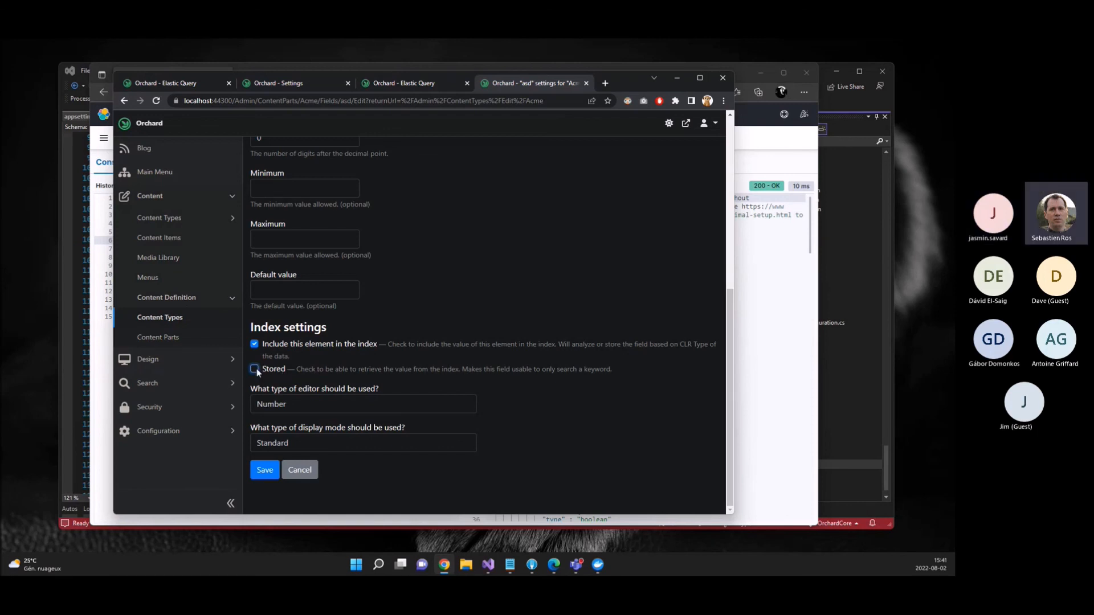
left_click(254, 369)
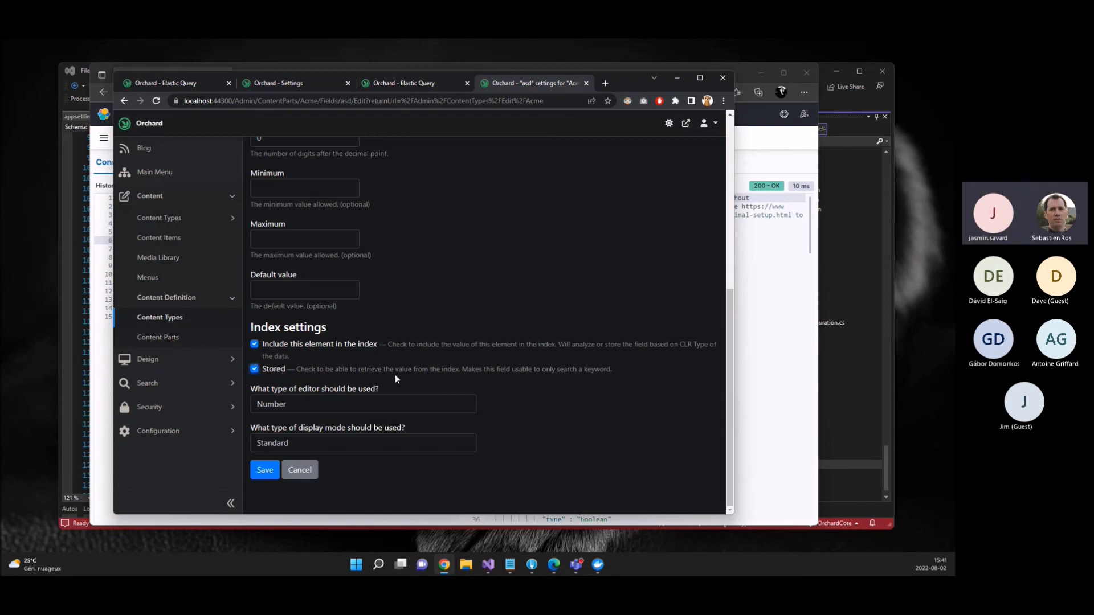
mouse_move(401, 374)
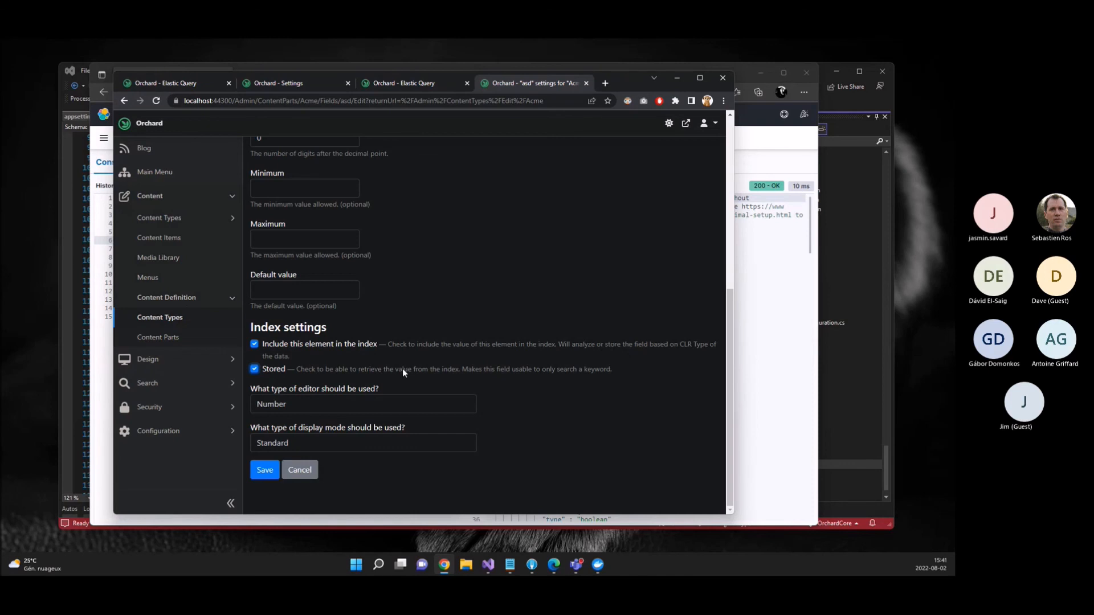
left_click(254, 369)
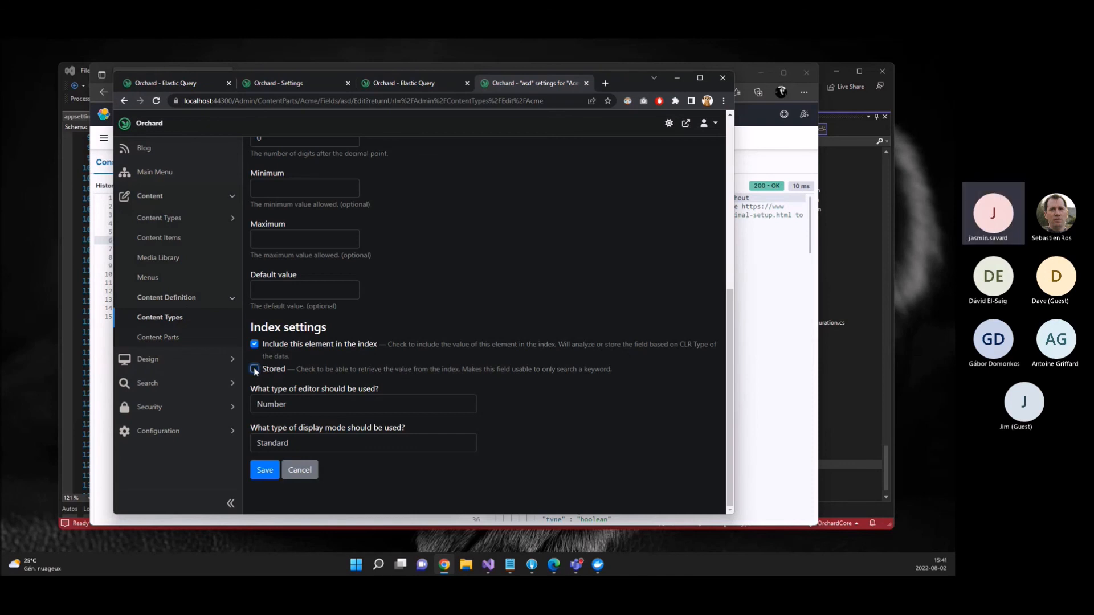
left_click(254, 369)
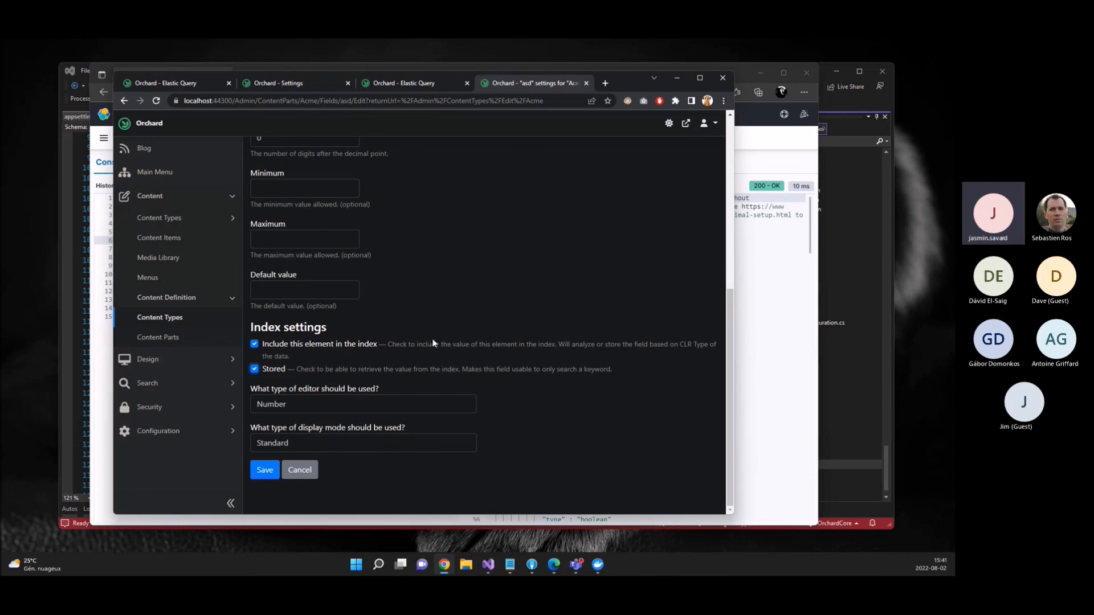
mouse_move(436, 342)
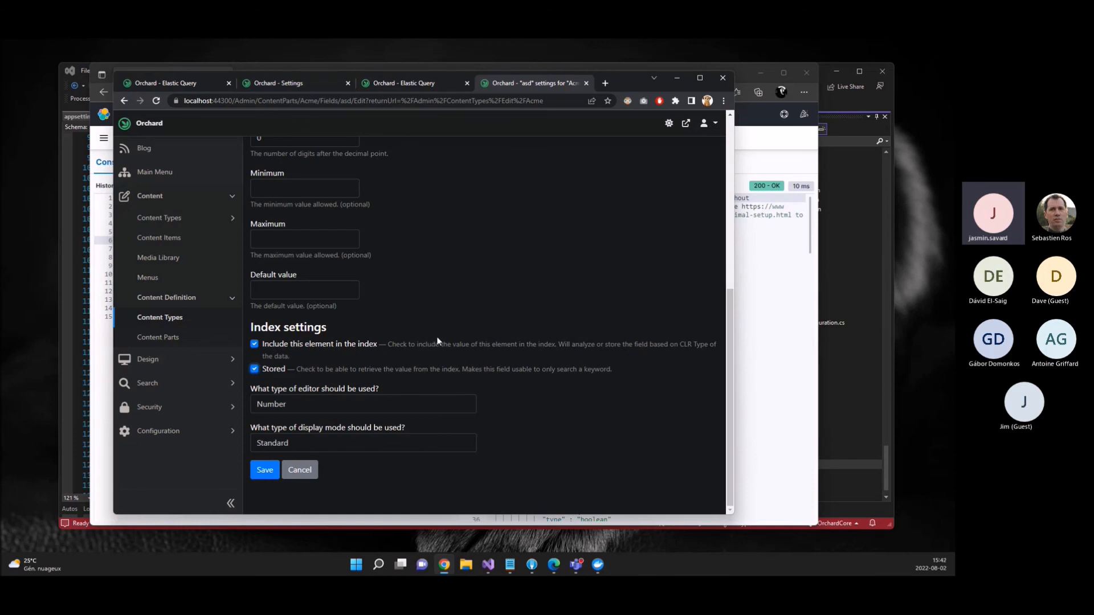